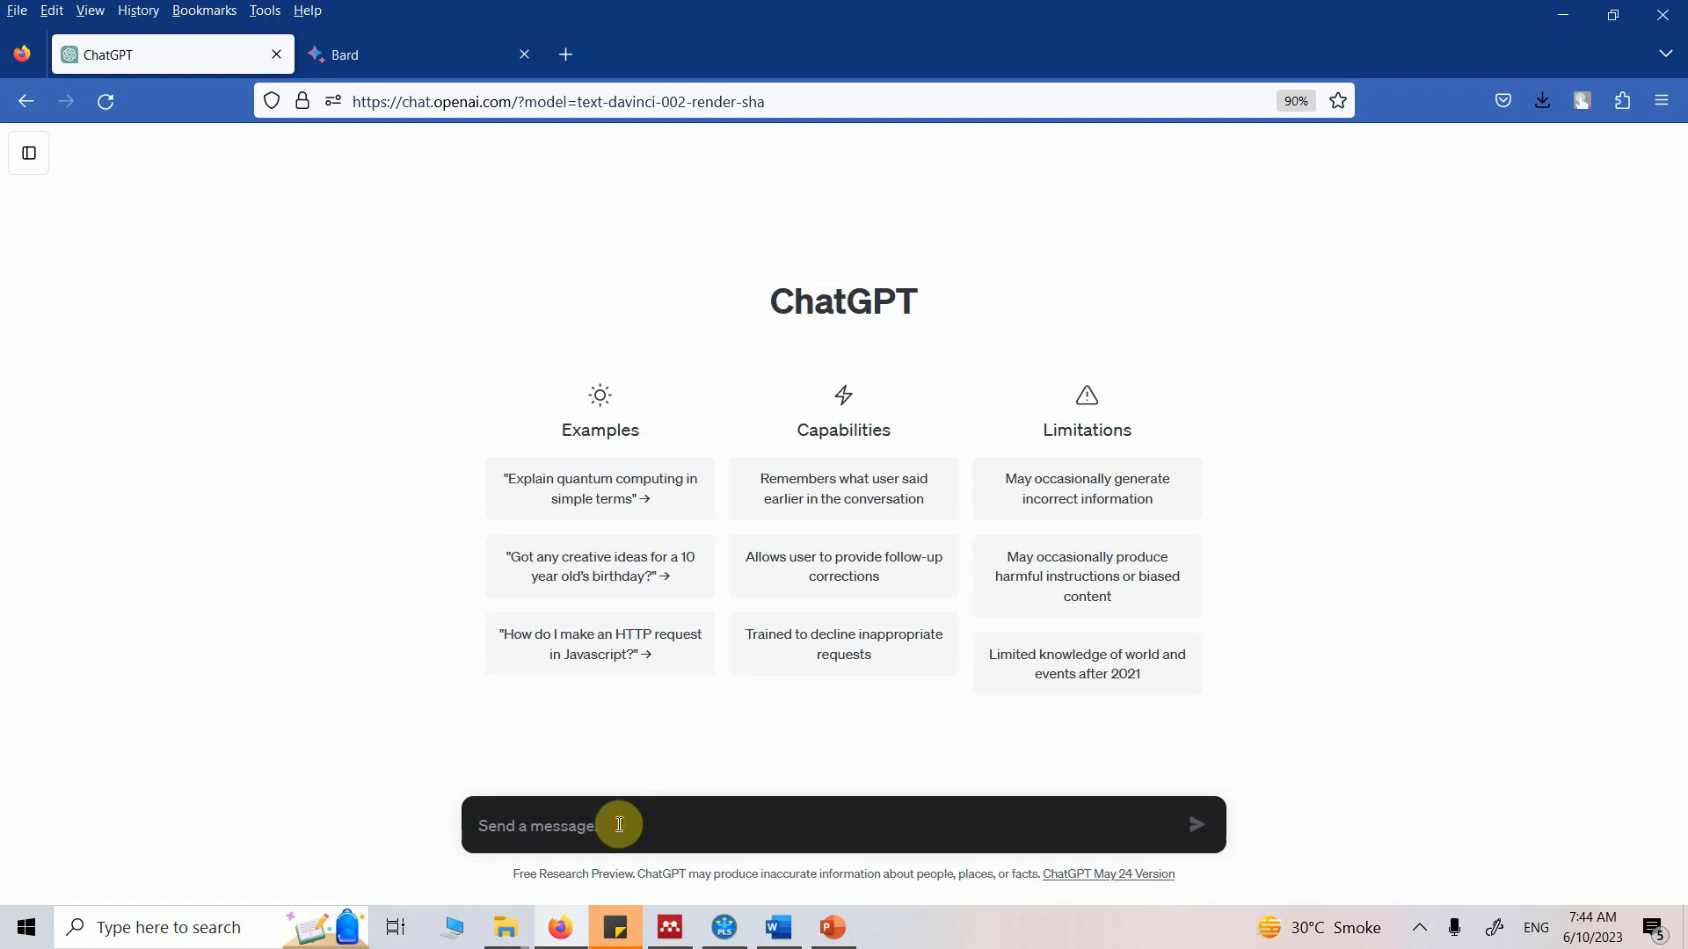
# Step: Ask ChatGPT for literature review headings on Servant Leadership, Project Success, Coordination and Collaboration, and read the outline
pyautogui.write('I am conducting a research on the impact of Servant Leadership on Project Success with mediating role of Team Coordination and Team Collaboration. Can you provide the structure with Headings/Sections for my Literature Review.')
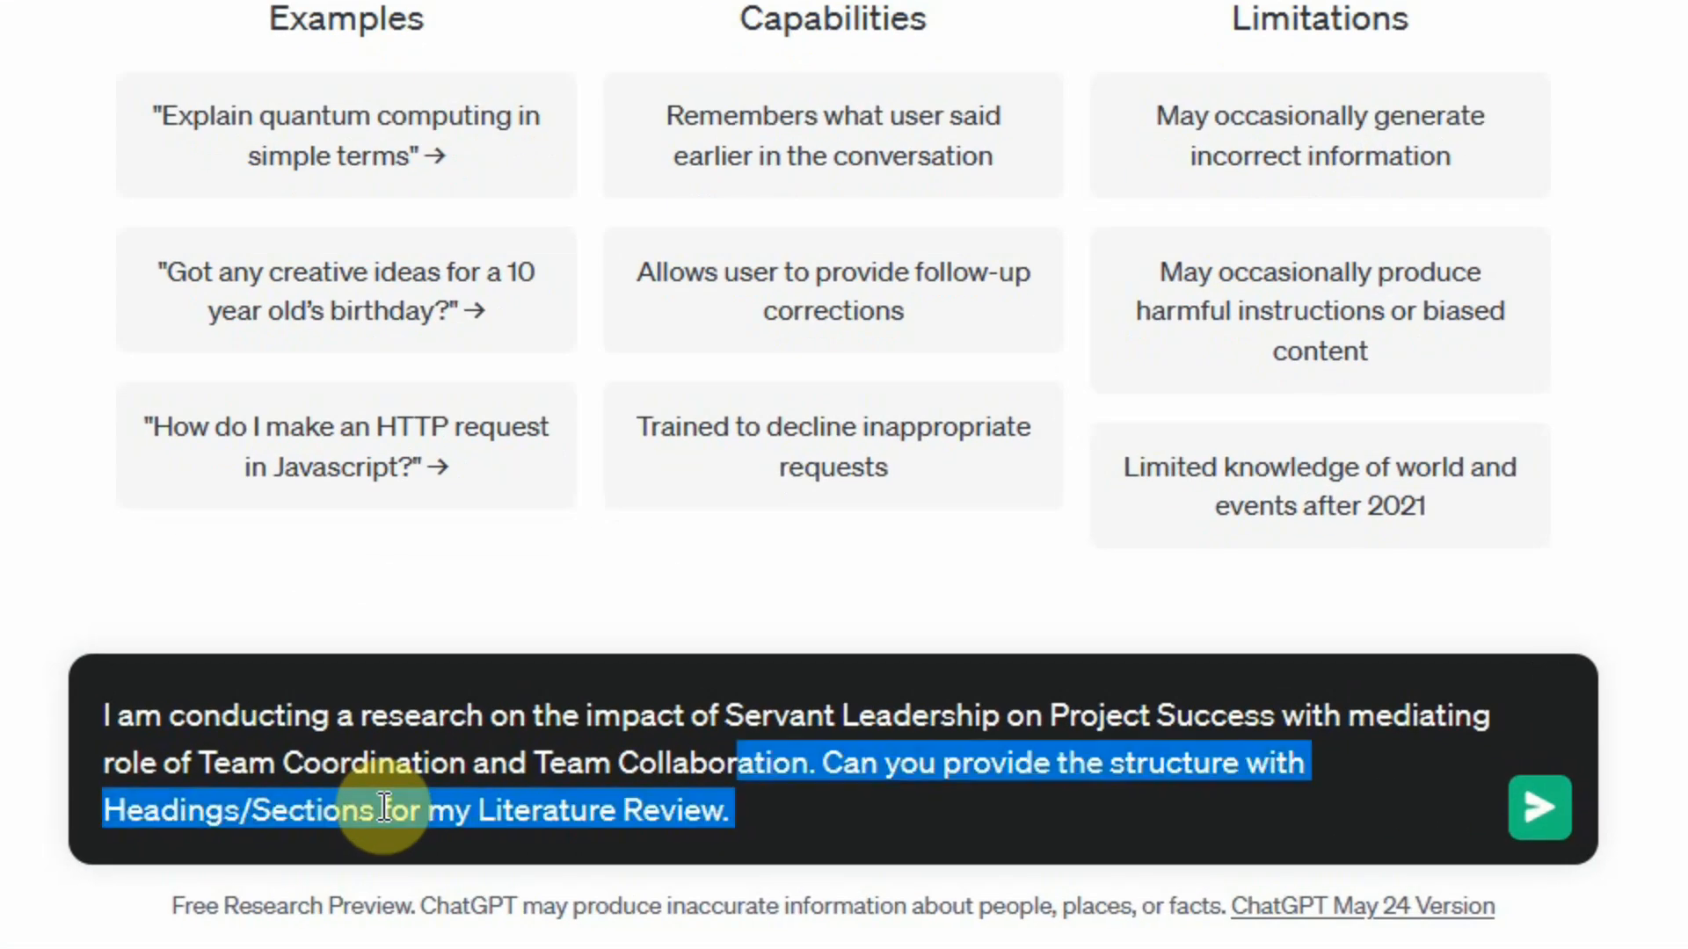
pyautogui.click(1538, 808)
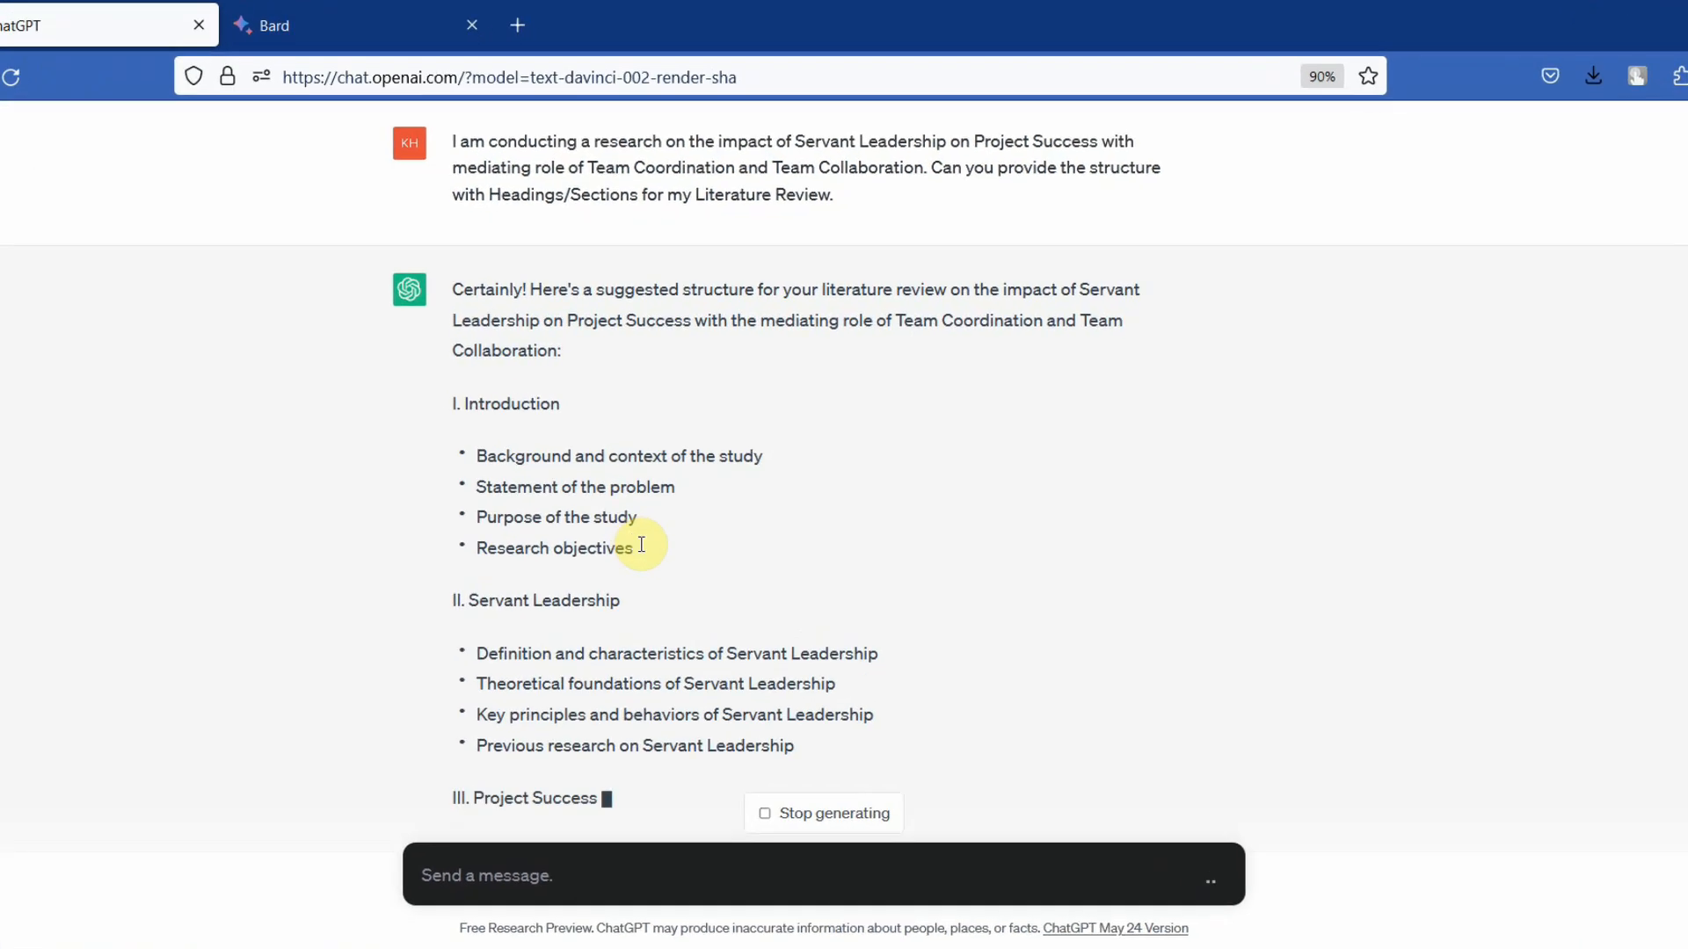
pyautogui.scroll(-3)
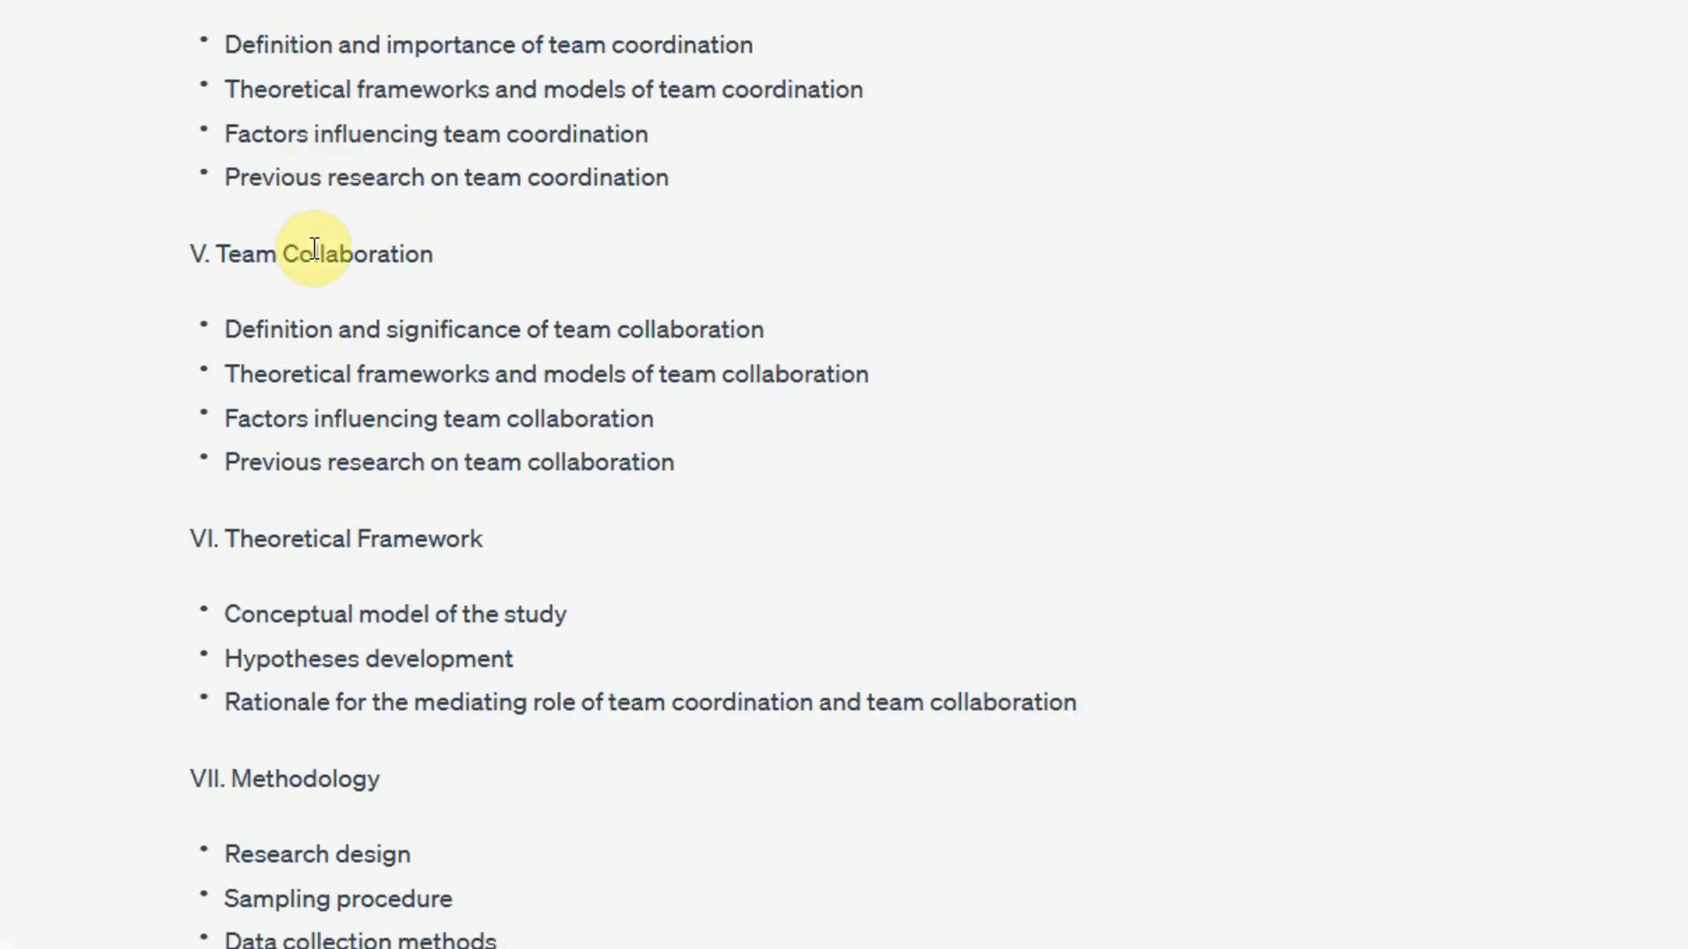
pyautogui.moveTo(428, 614)
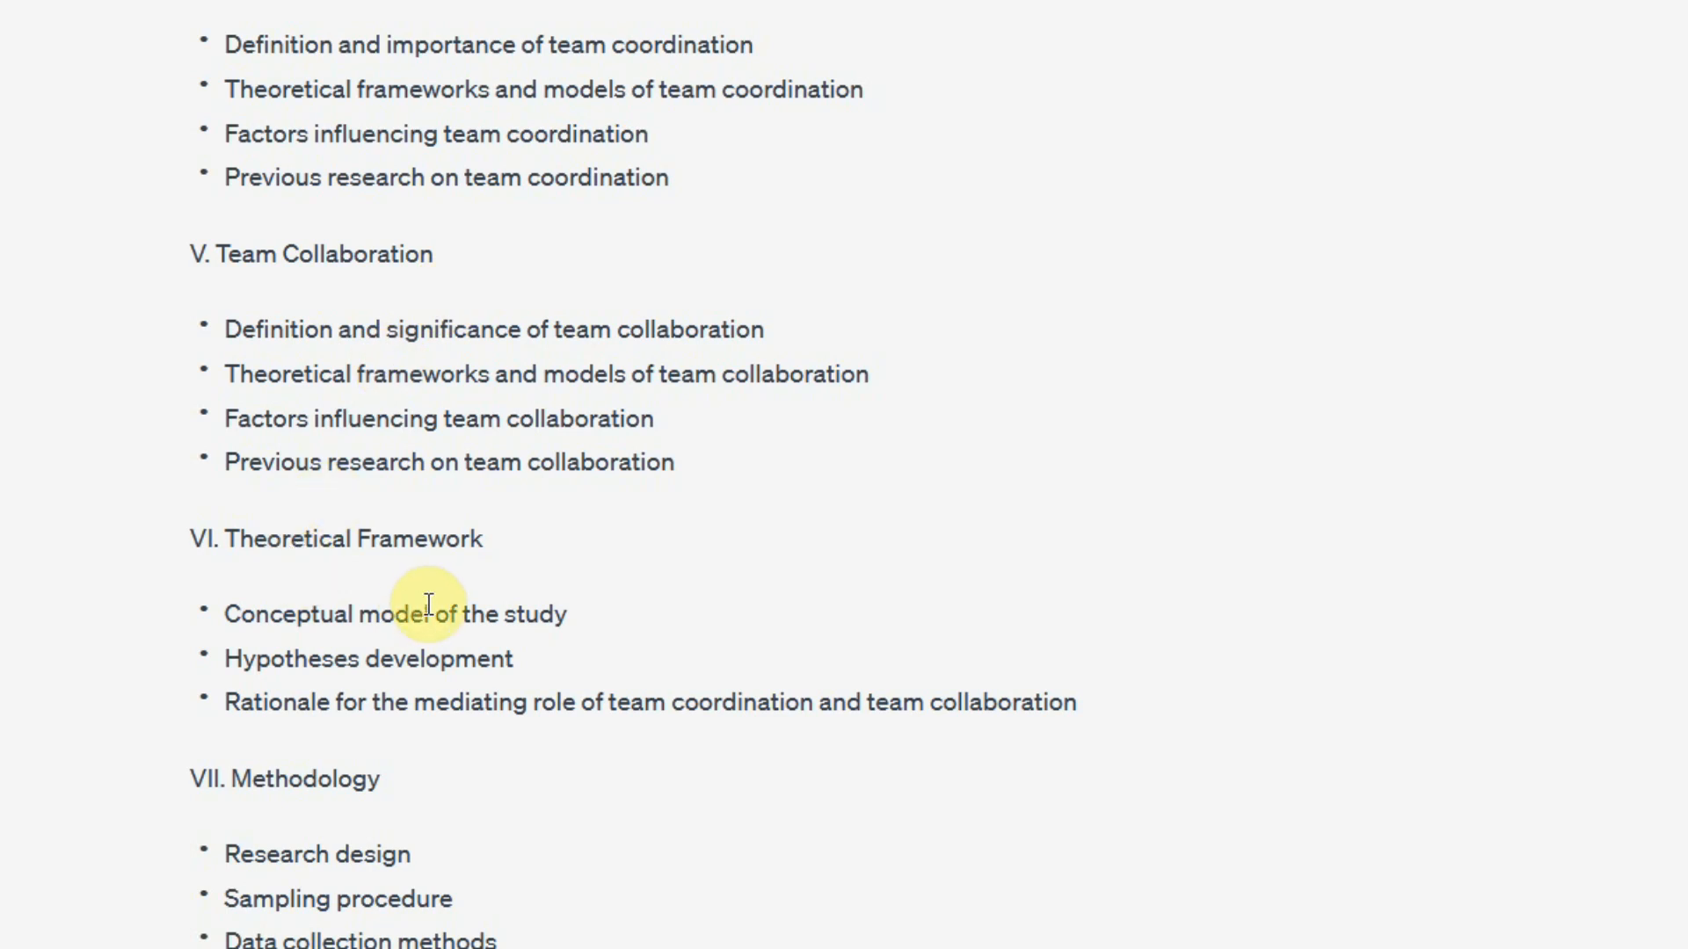
pyautogui.scroll(-3)
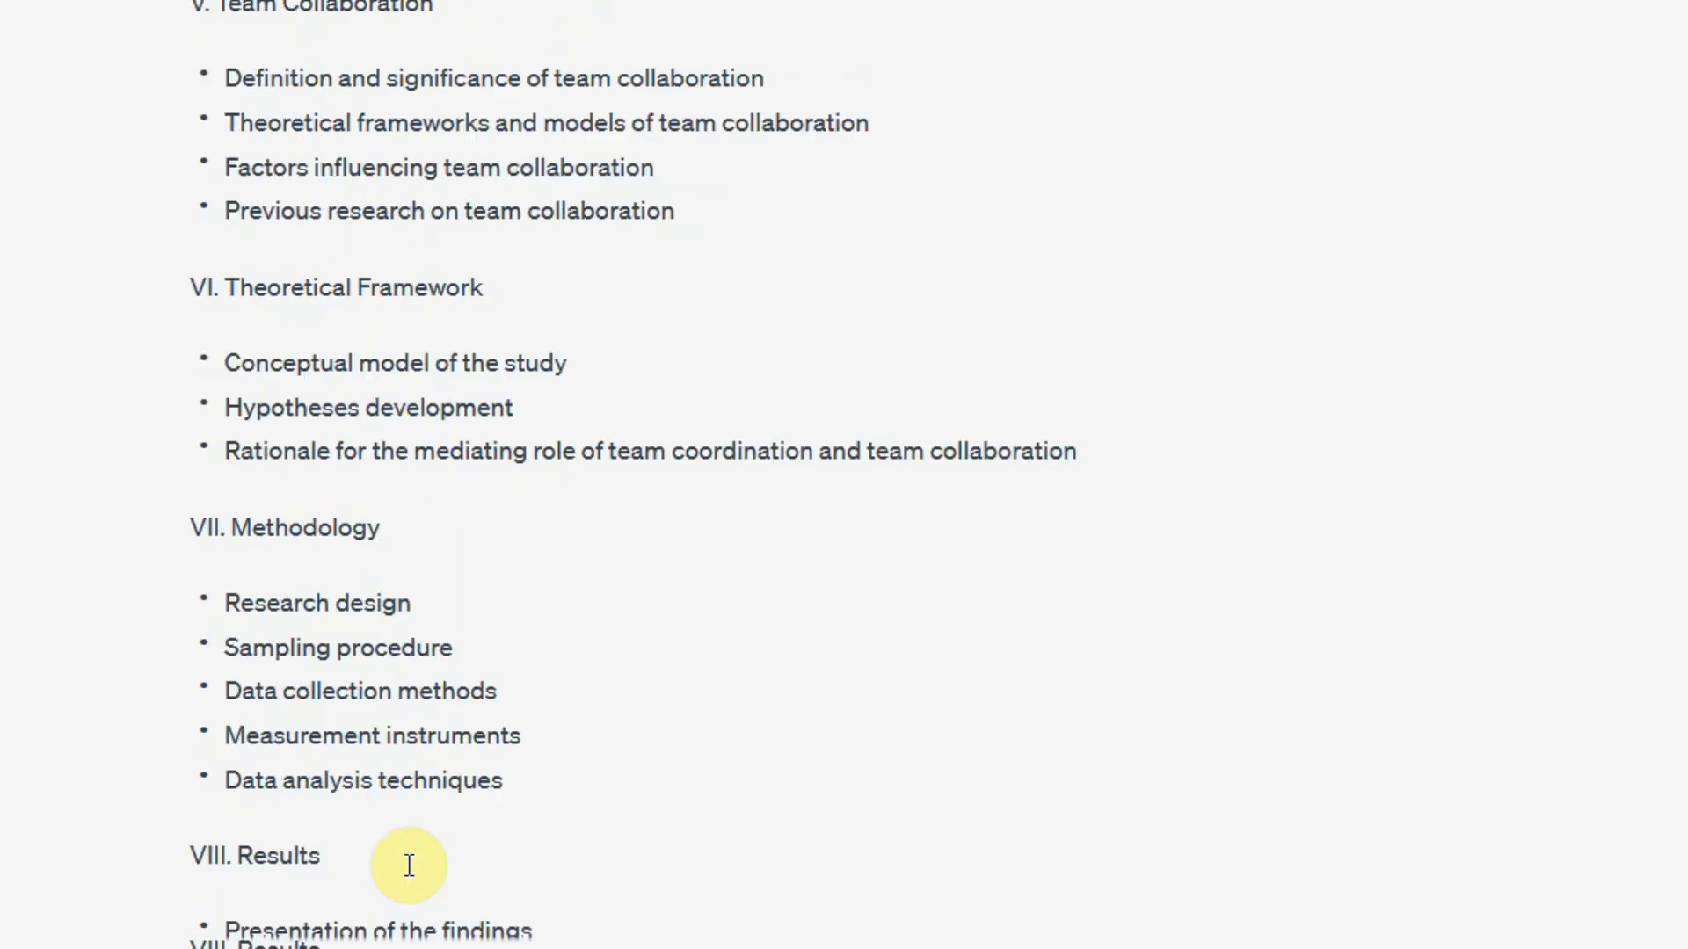
pyautogui.scroll(-3)
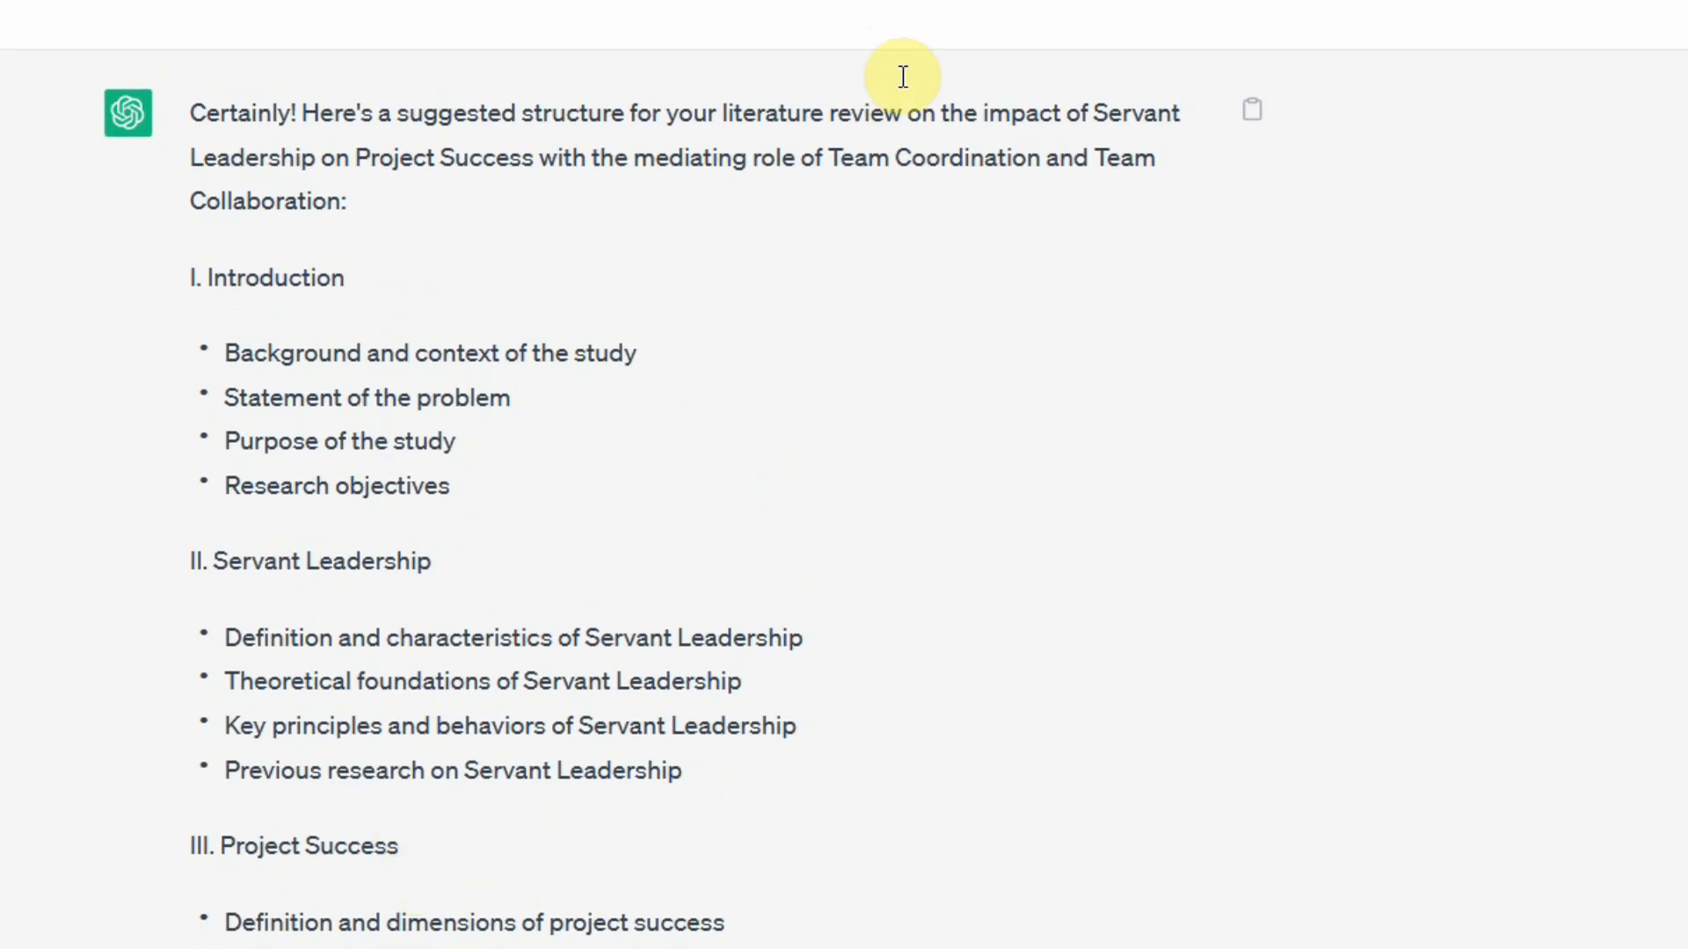
pyautogui.moveTo(336, 515)
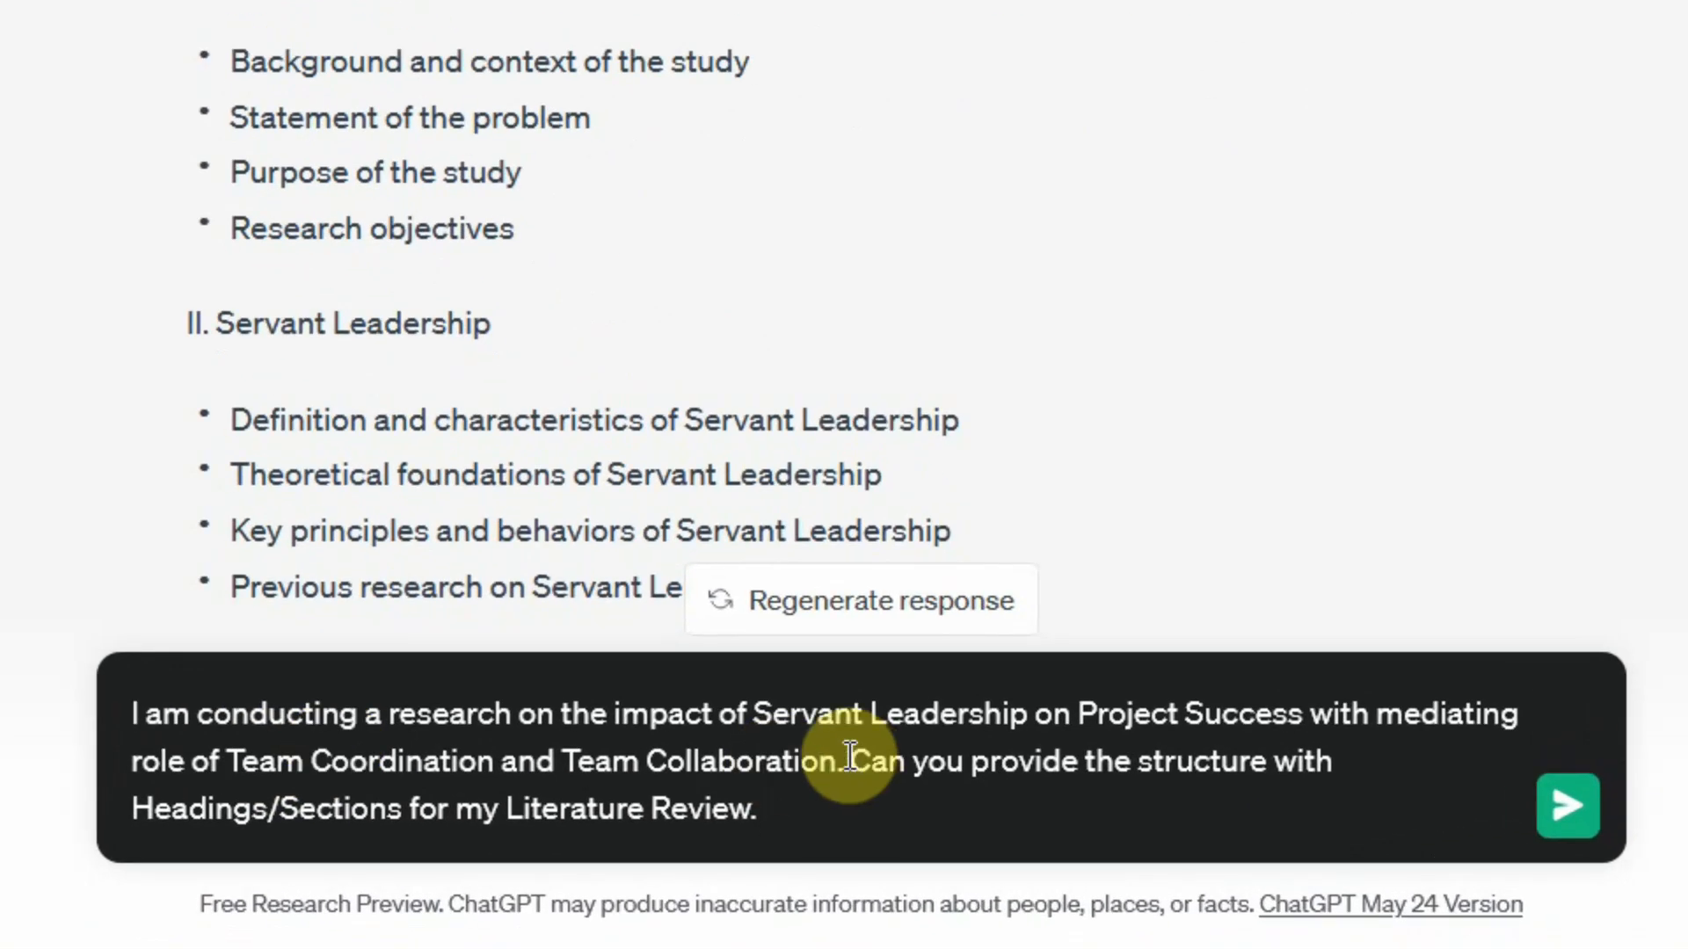
pyautogui.moveTo(586, 797)
pyautogui.write(' Chapter of m')
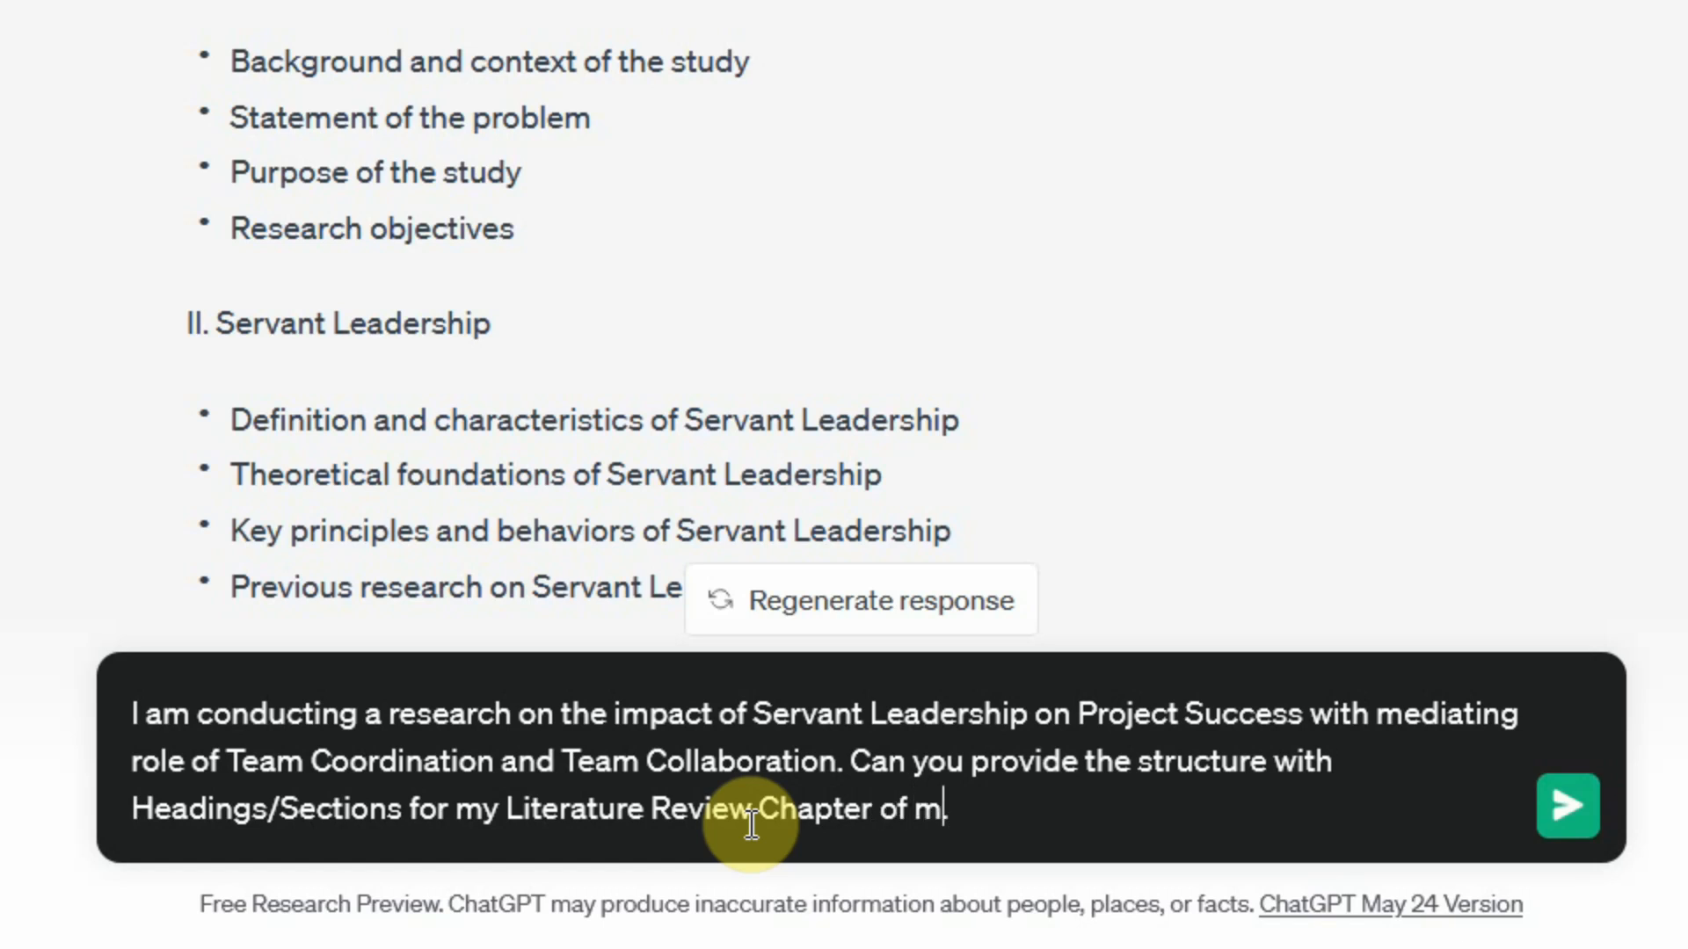
# Step: Finish the reworded prompt with 'Chapter of my Thesis' to request the Literature Review chapter structure
pyautogui.write('y Thesis')
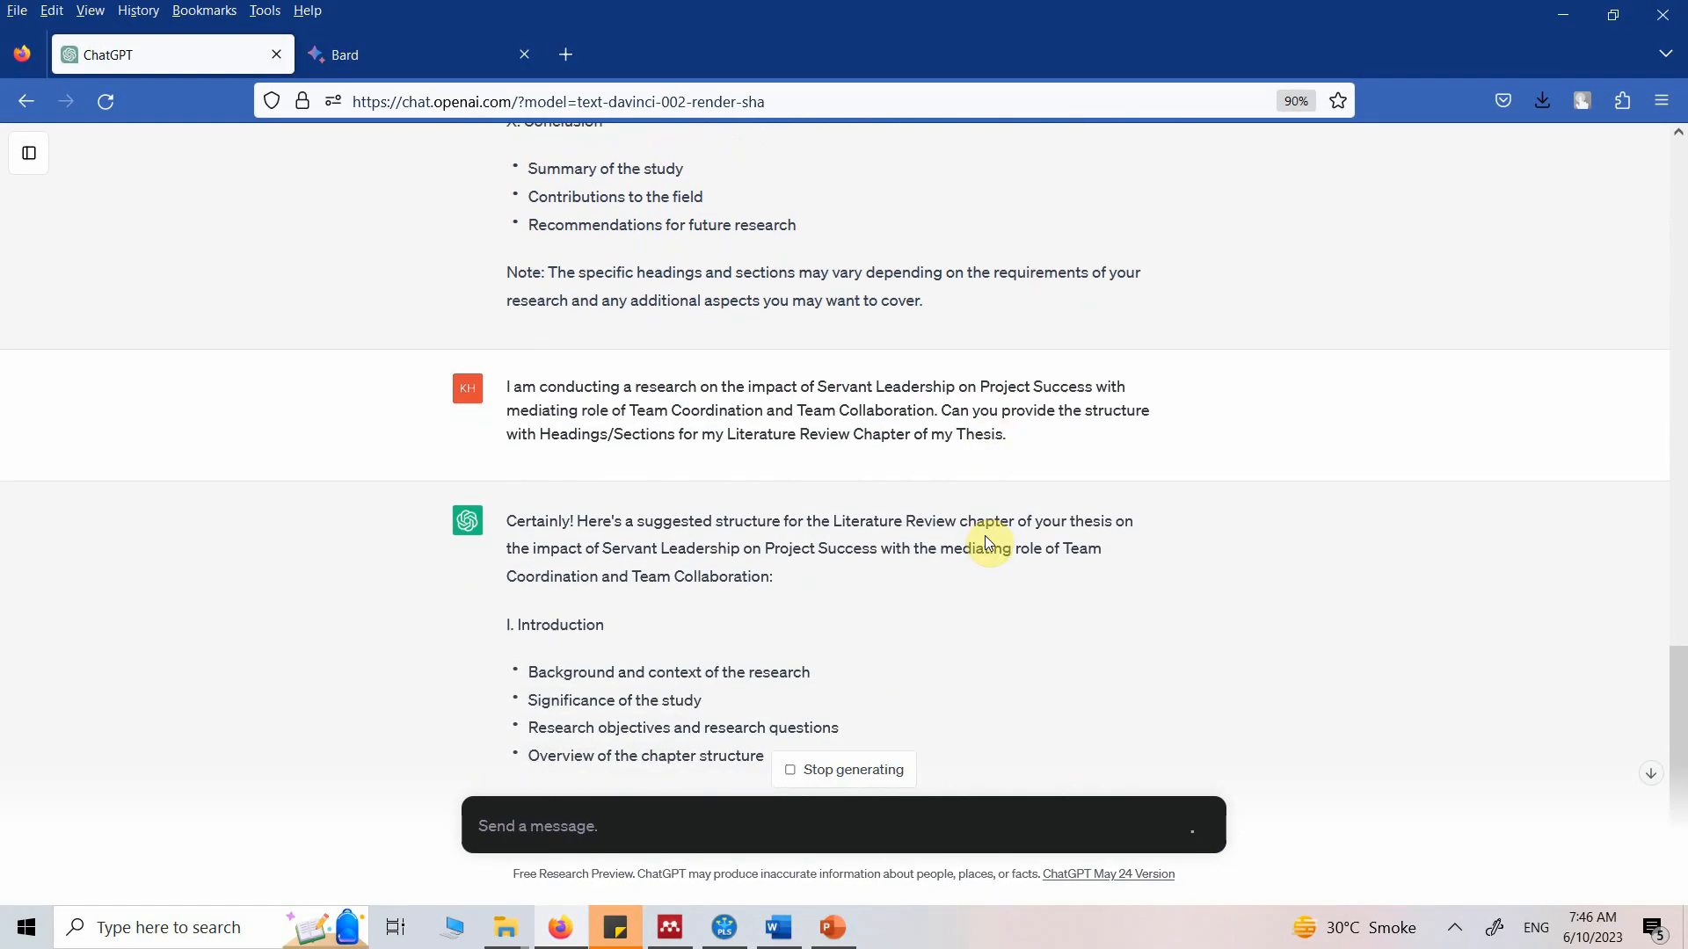
# Step: Read ChatGPT's new outline: Introduction, Theoretical Foundations, Mediating Role and Methodology with sub-points
pyautogui.scroll(-3)
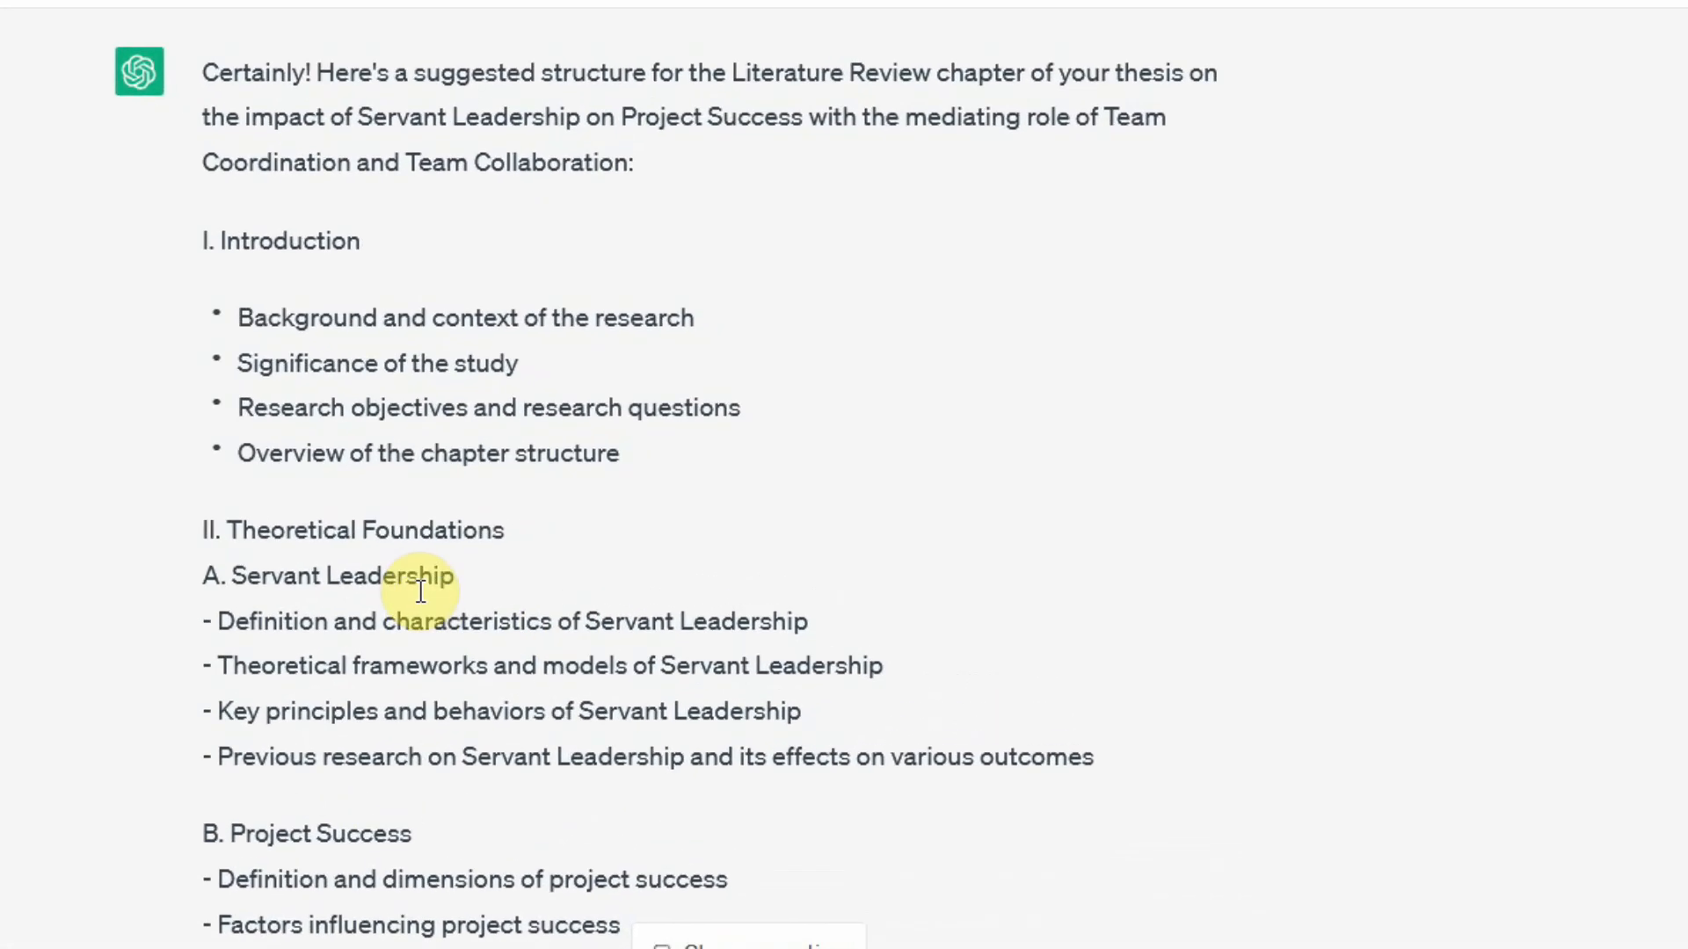
pyautogui.moveTo(377, 586)
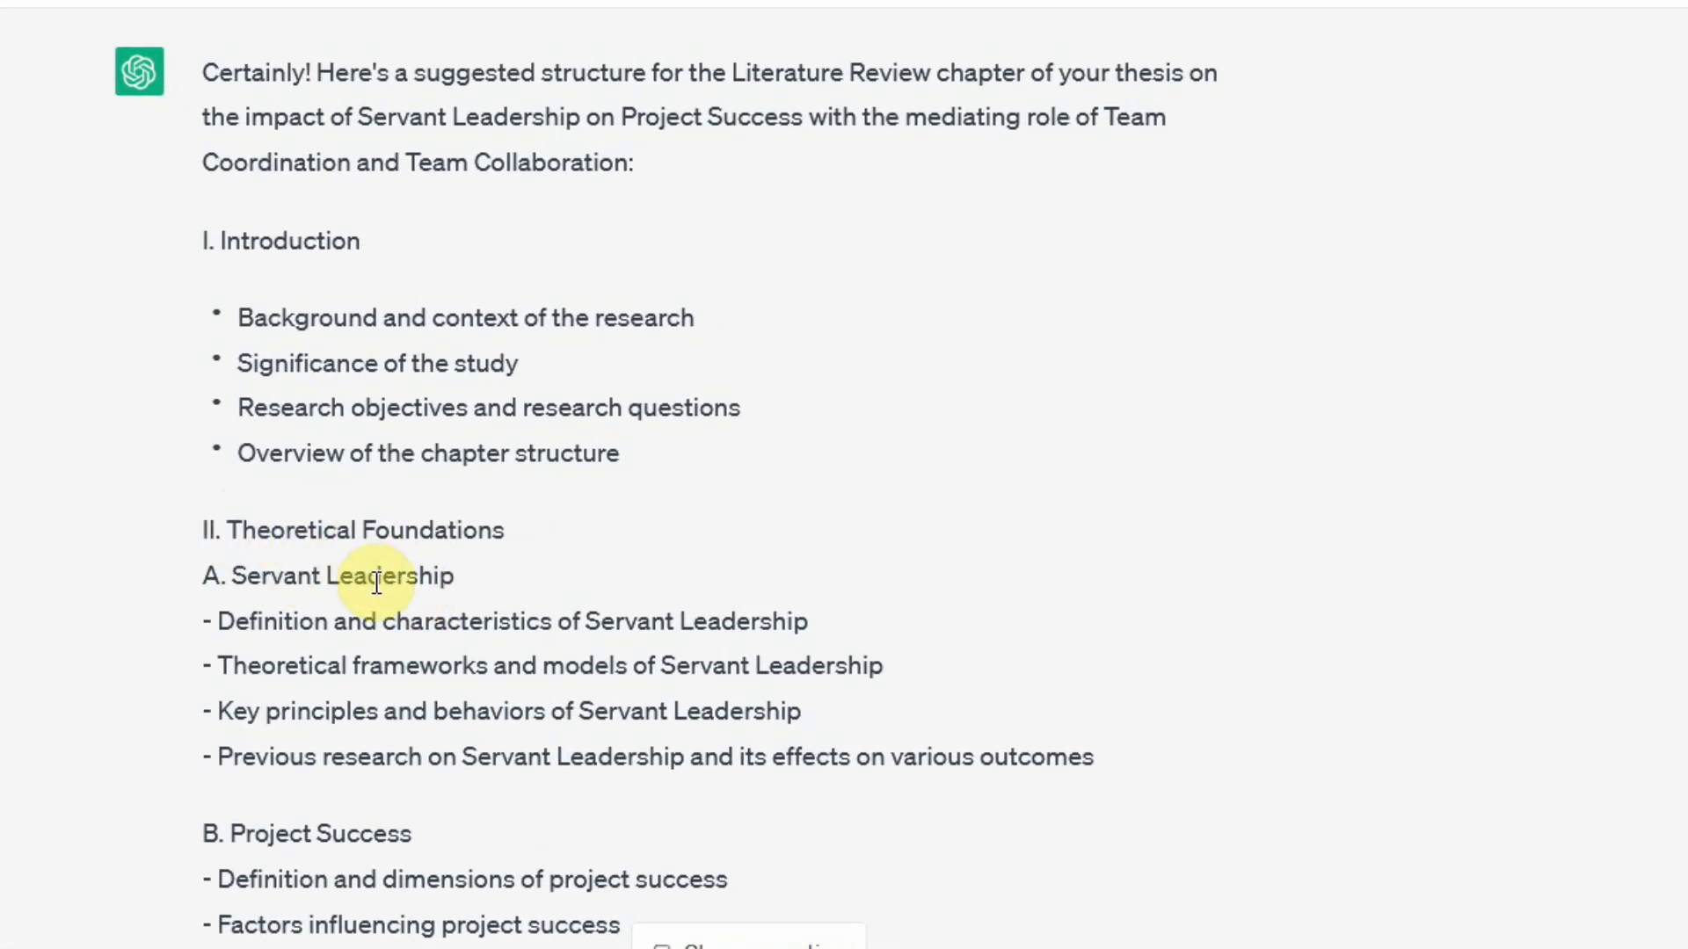
pyautogui.scroll(-3)
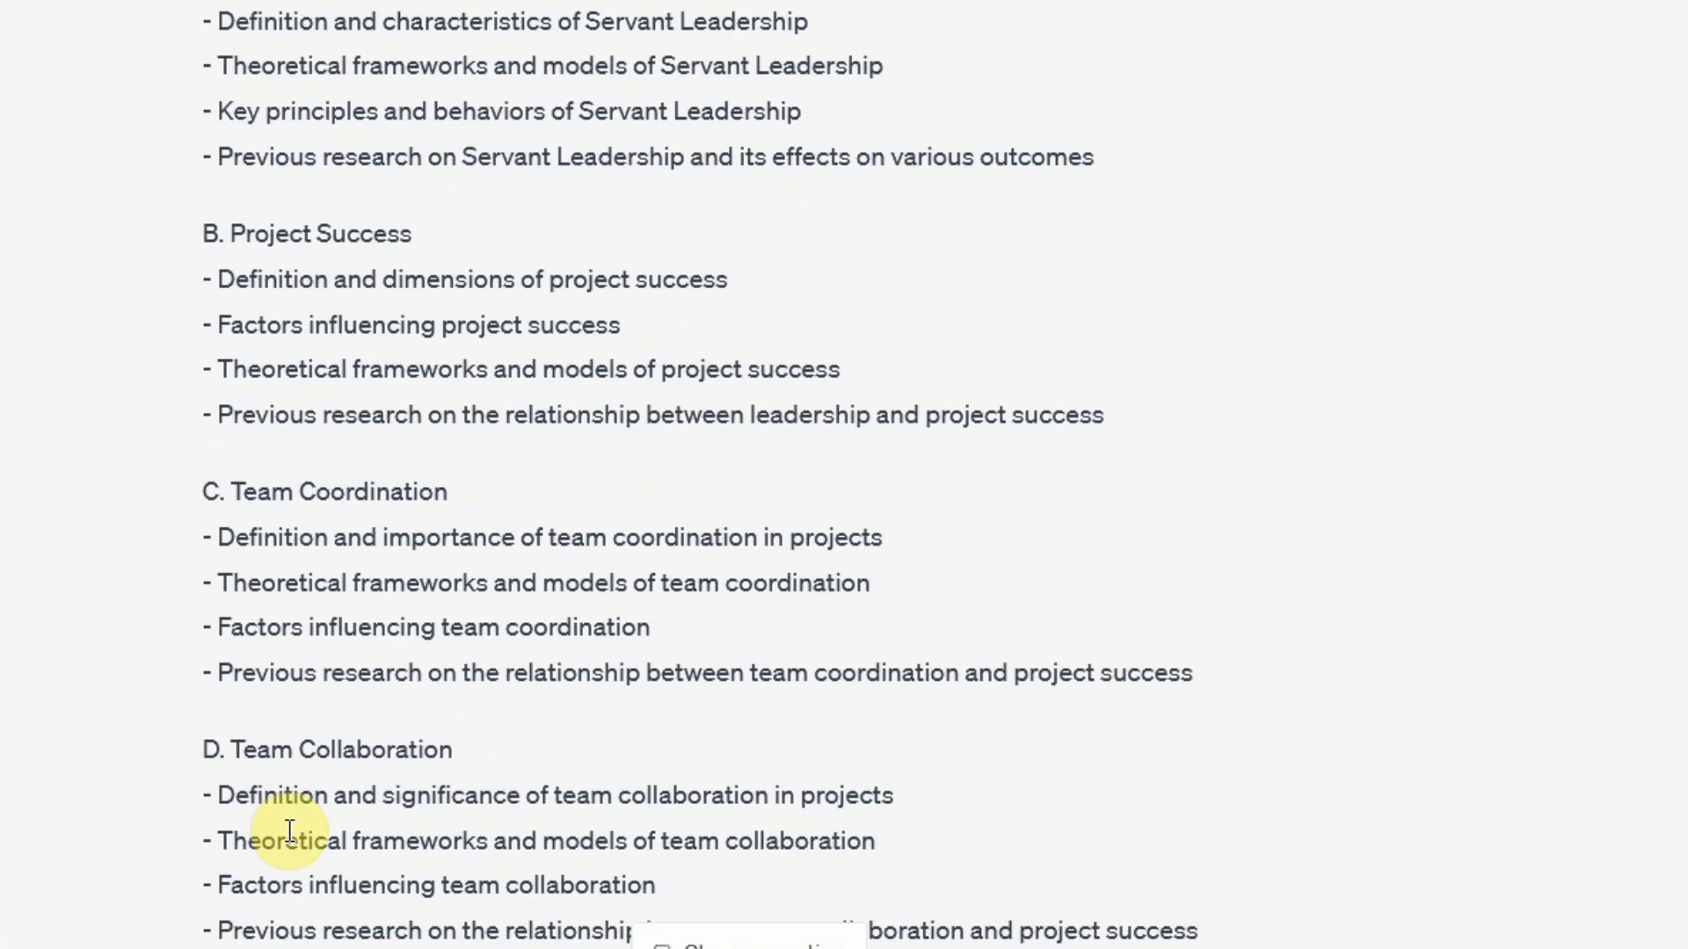
pyautogui.scroll(-3)
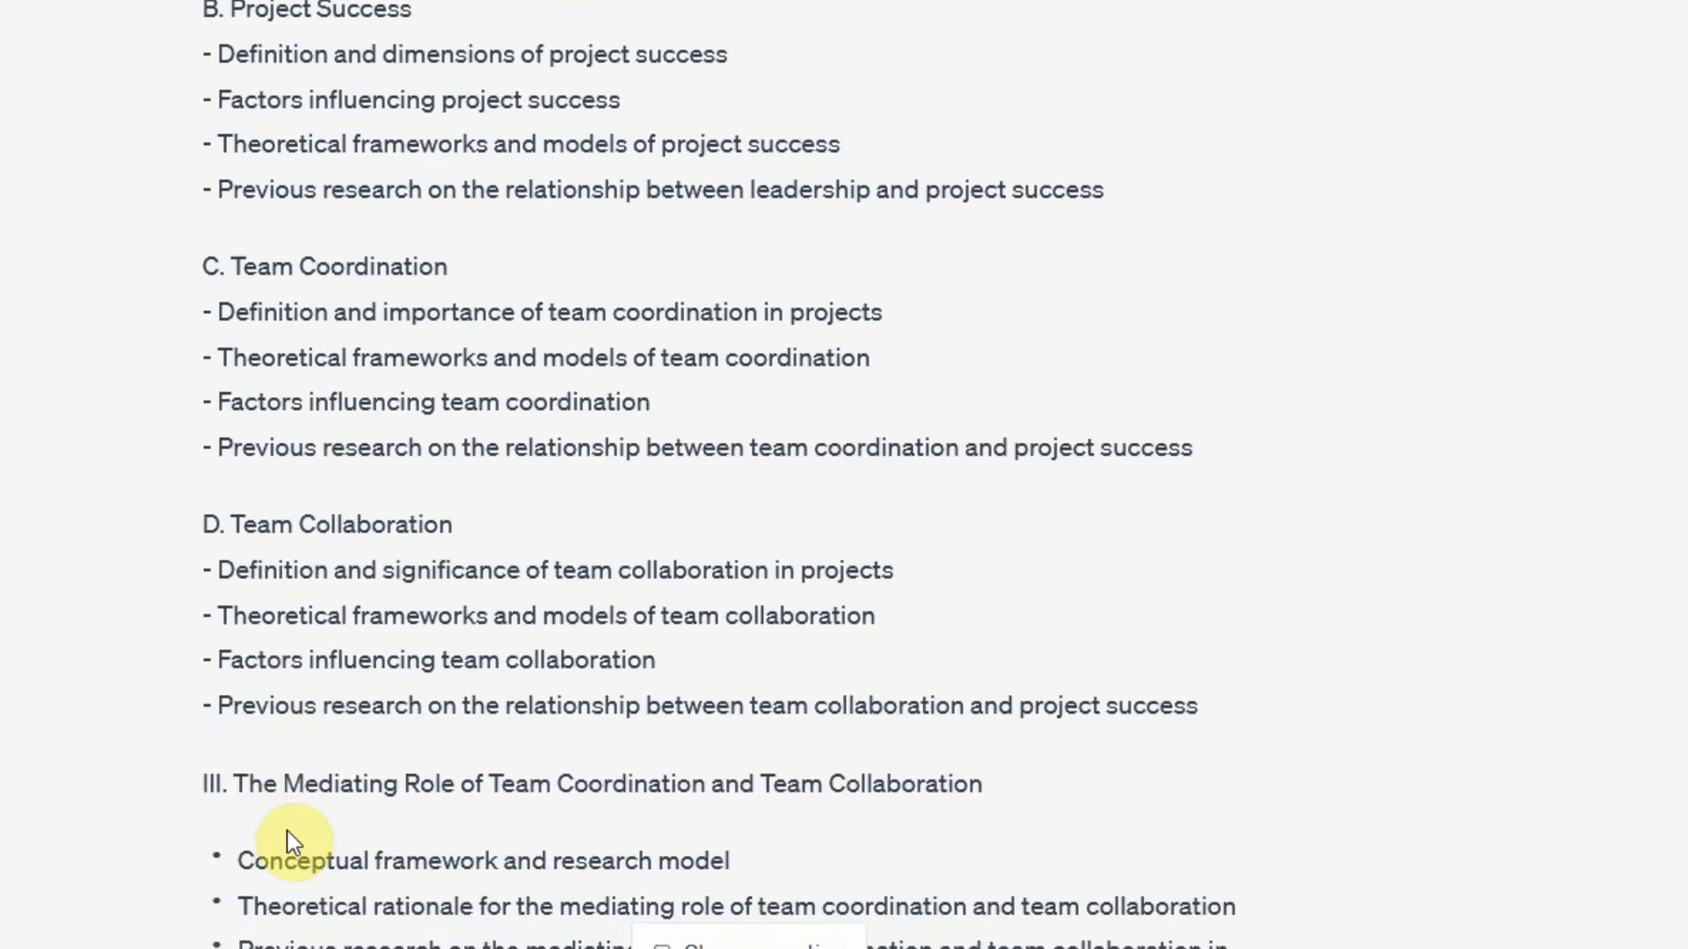
pyautogui.moveTo(330, 483)
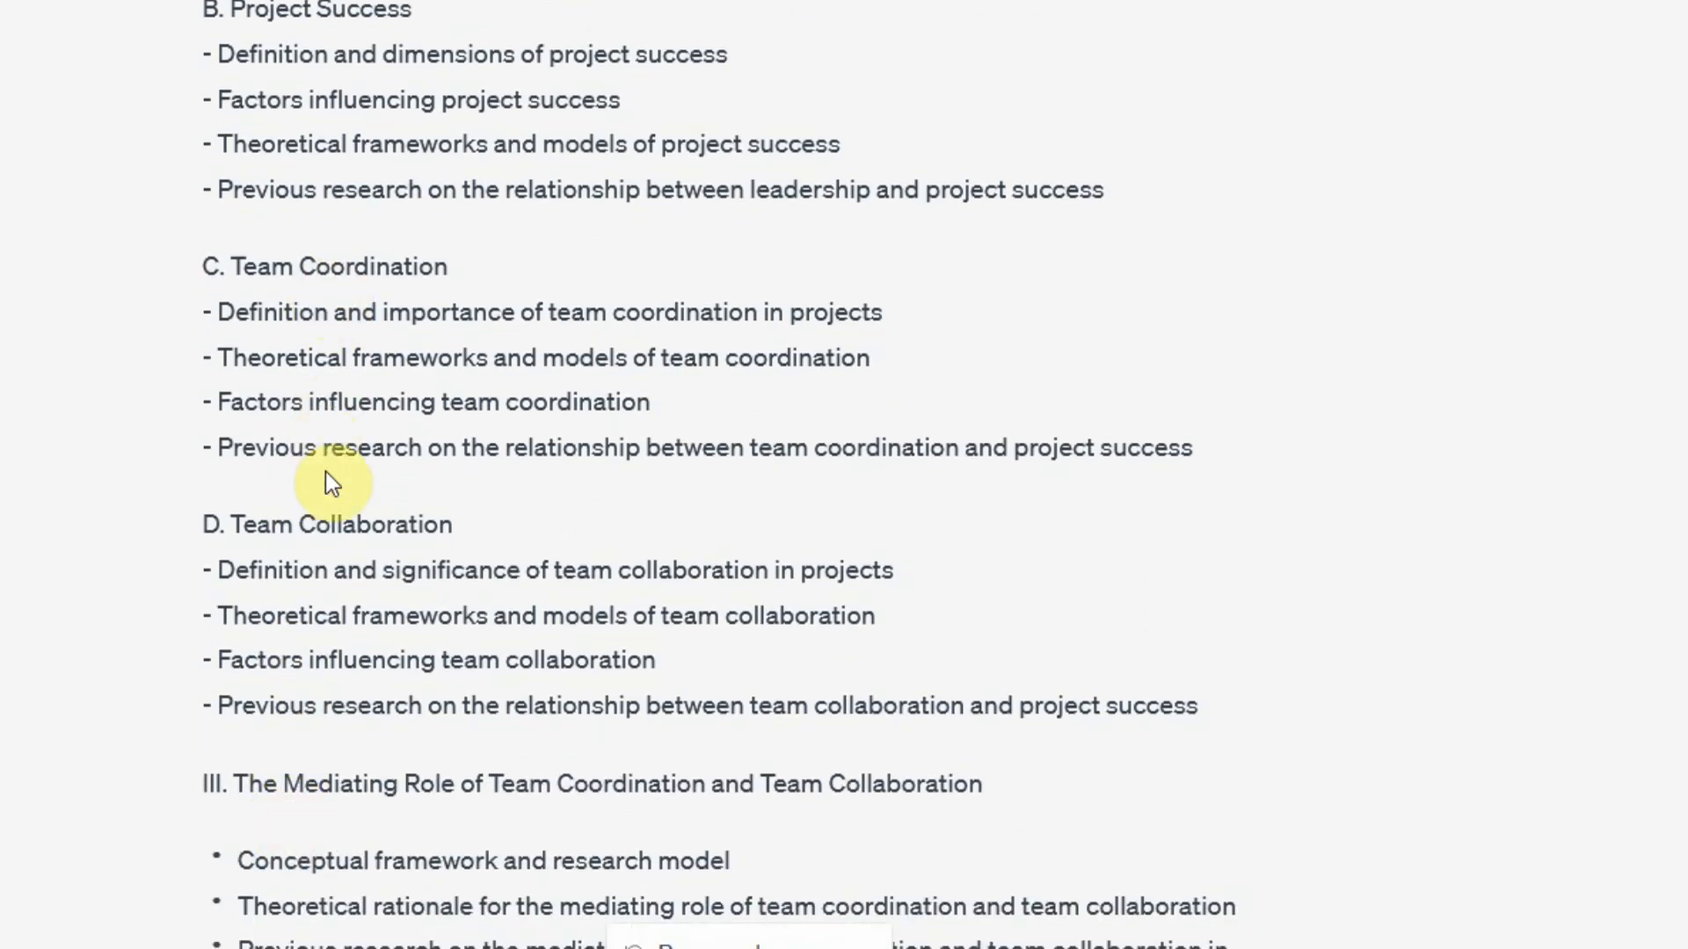
pyautogui.scroll(-3)
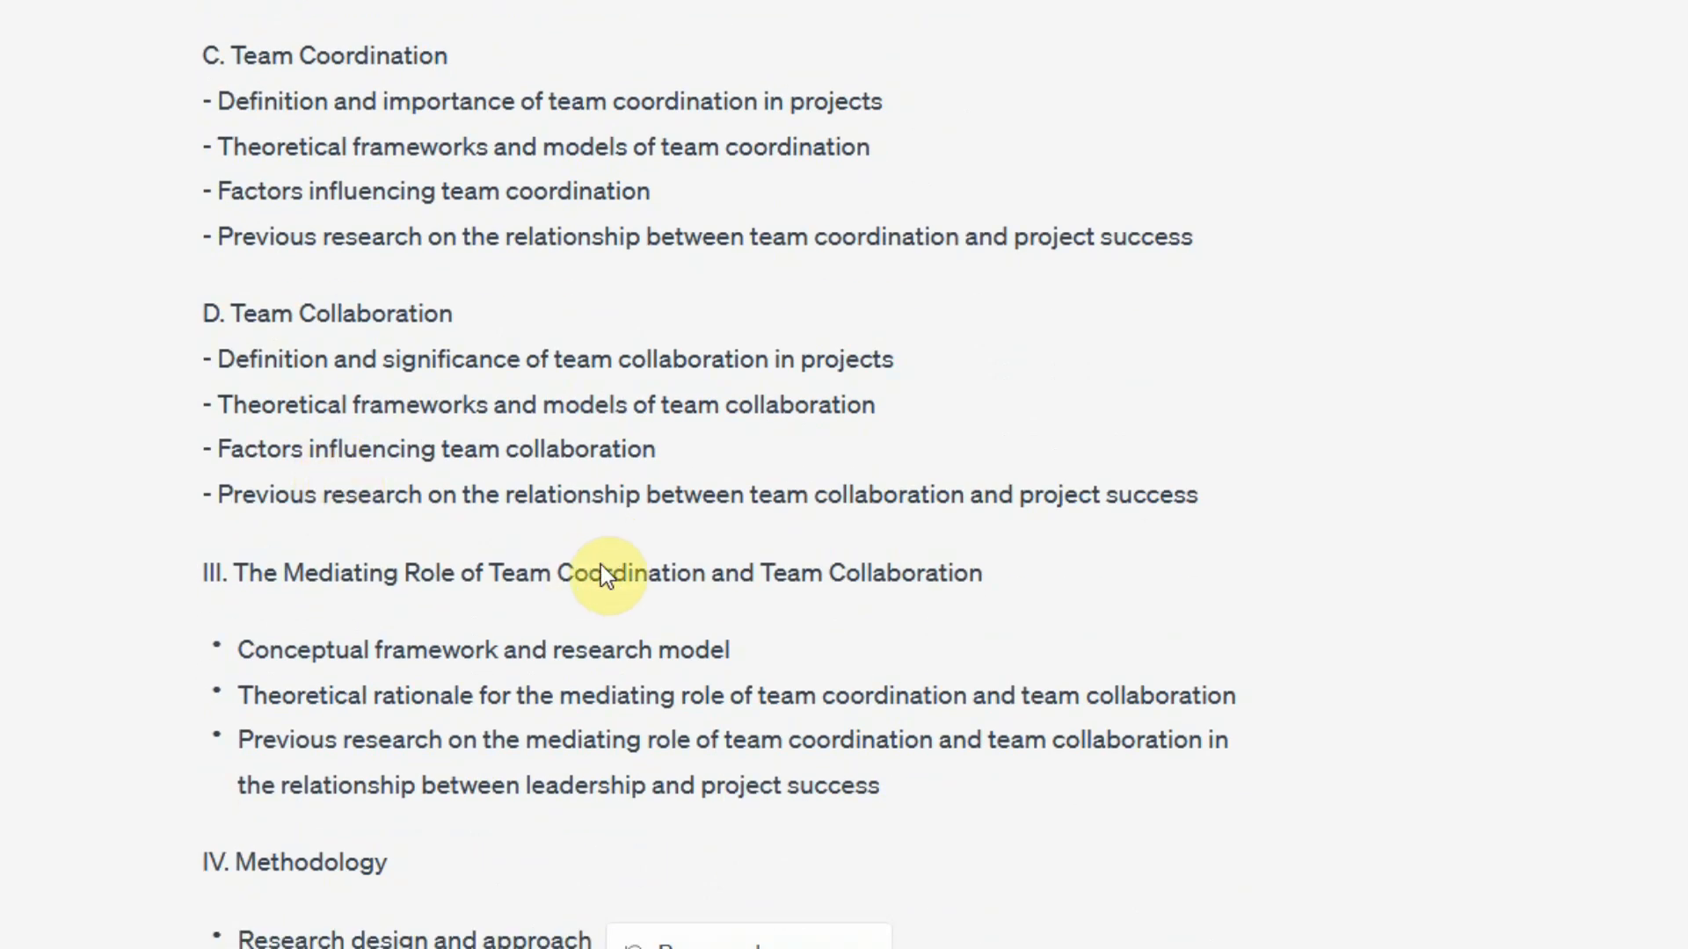
pyautogui.scroll(-3)
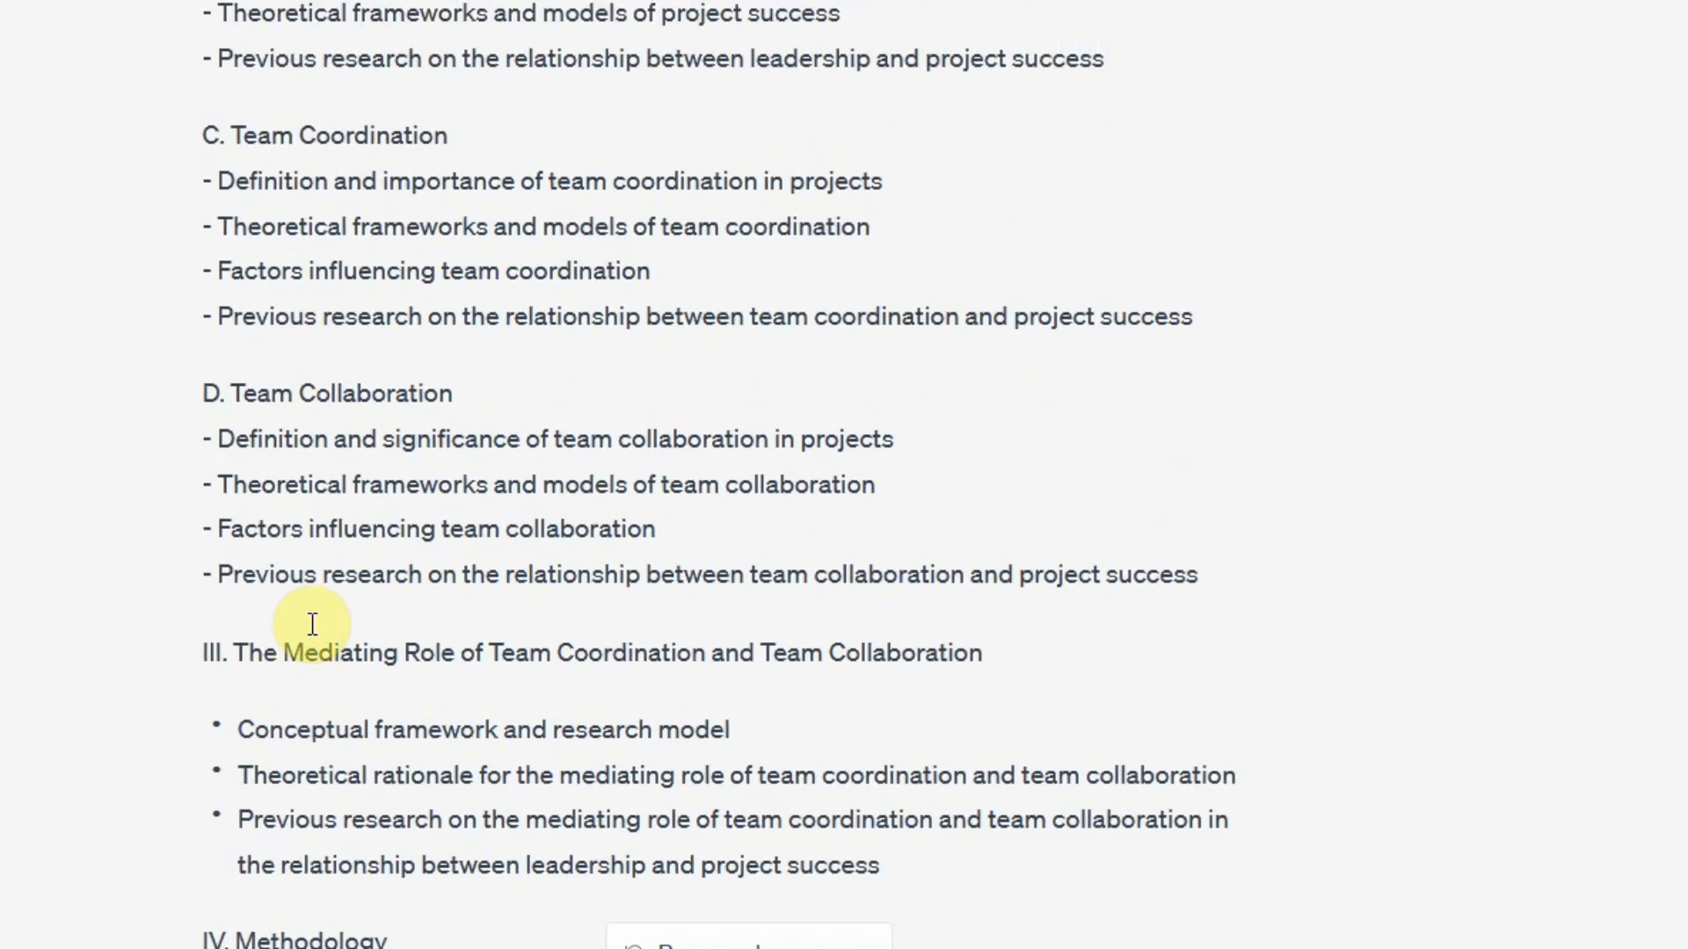
pyautogui.scroll(3)
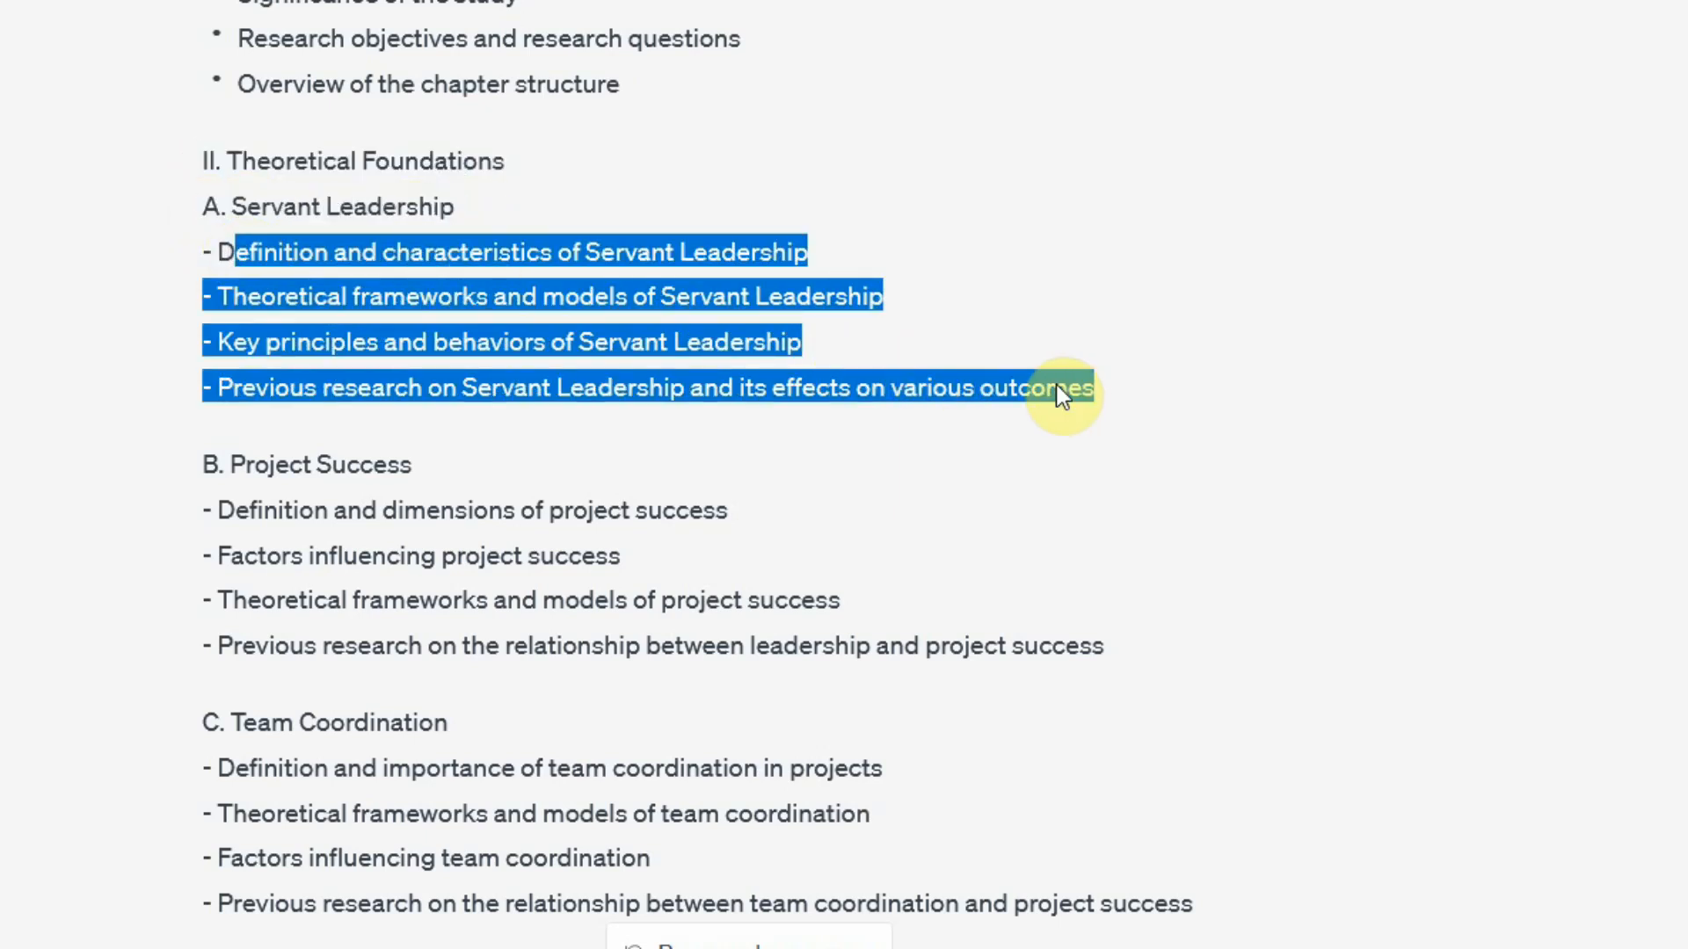
pyautogui.doubleClick(322, 464)
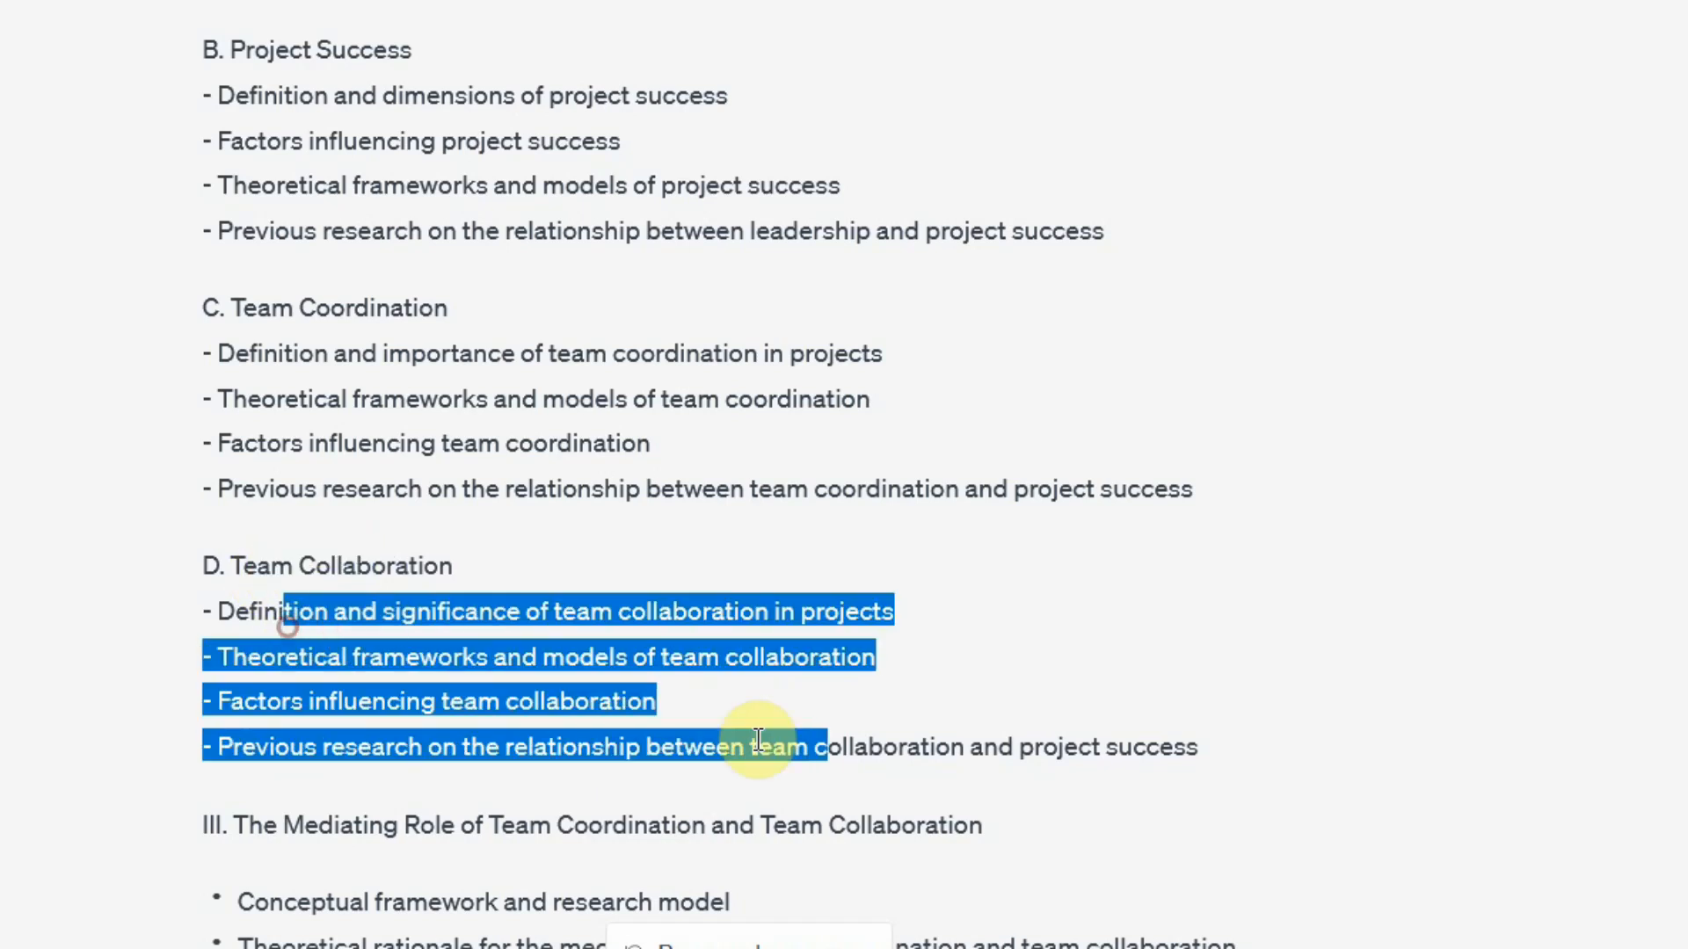
pyautogui.scroll(-3)
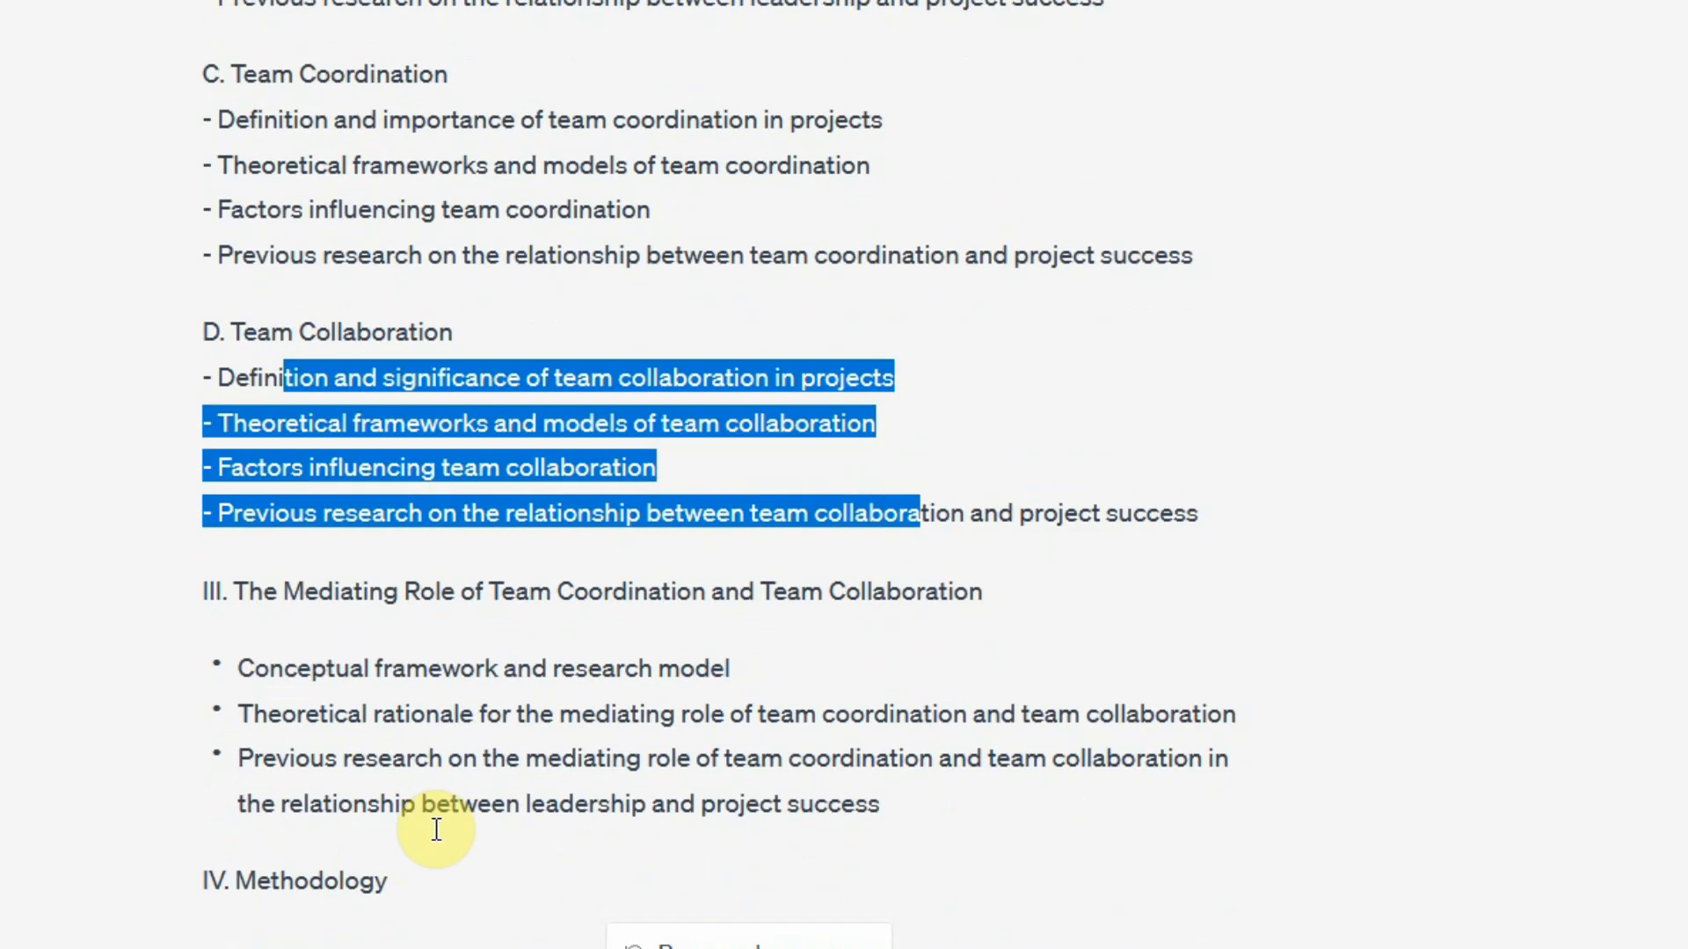
pyautogui.scroll(-3)
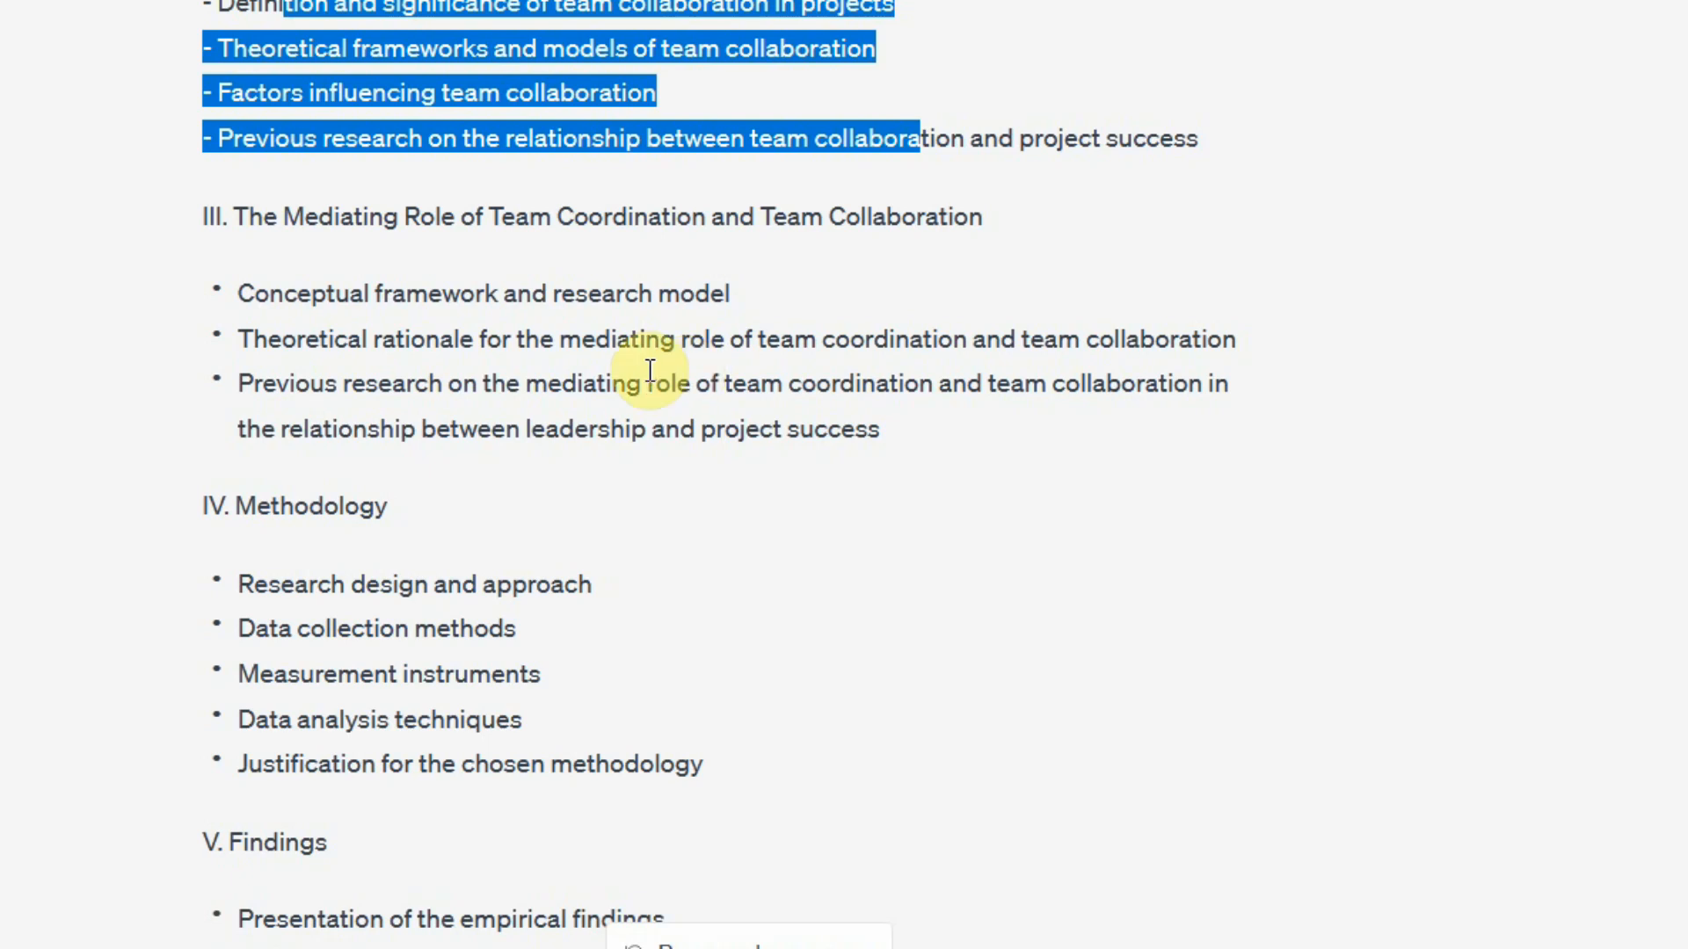
pyautogui.moveTo(137, 395)
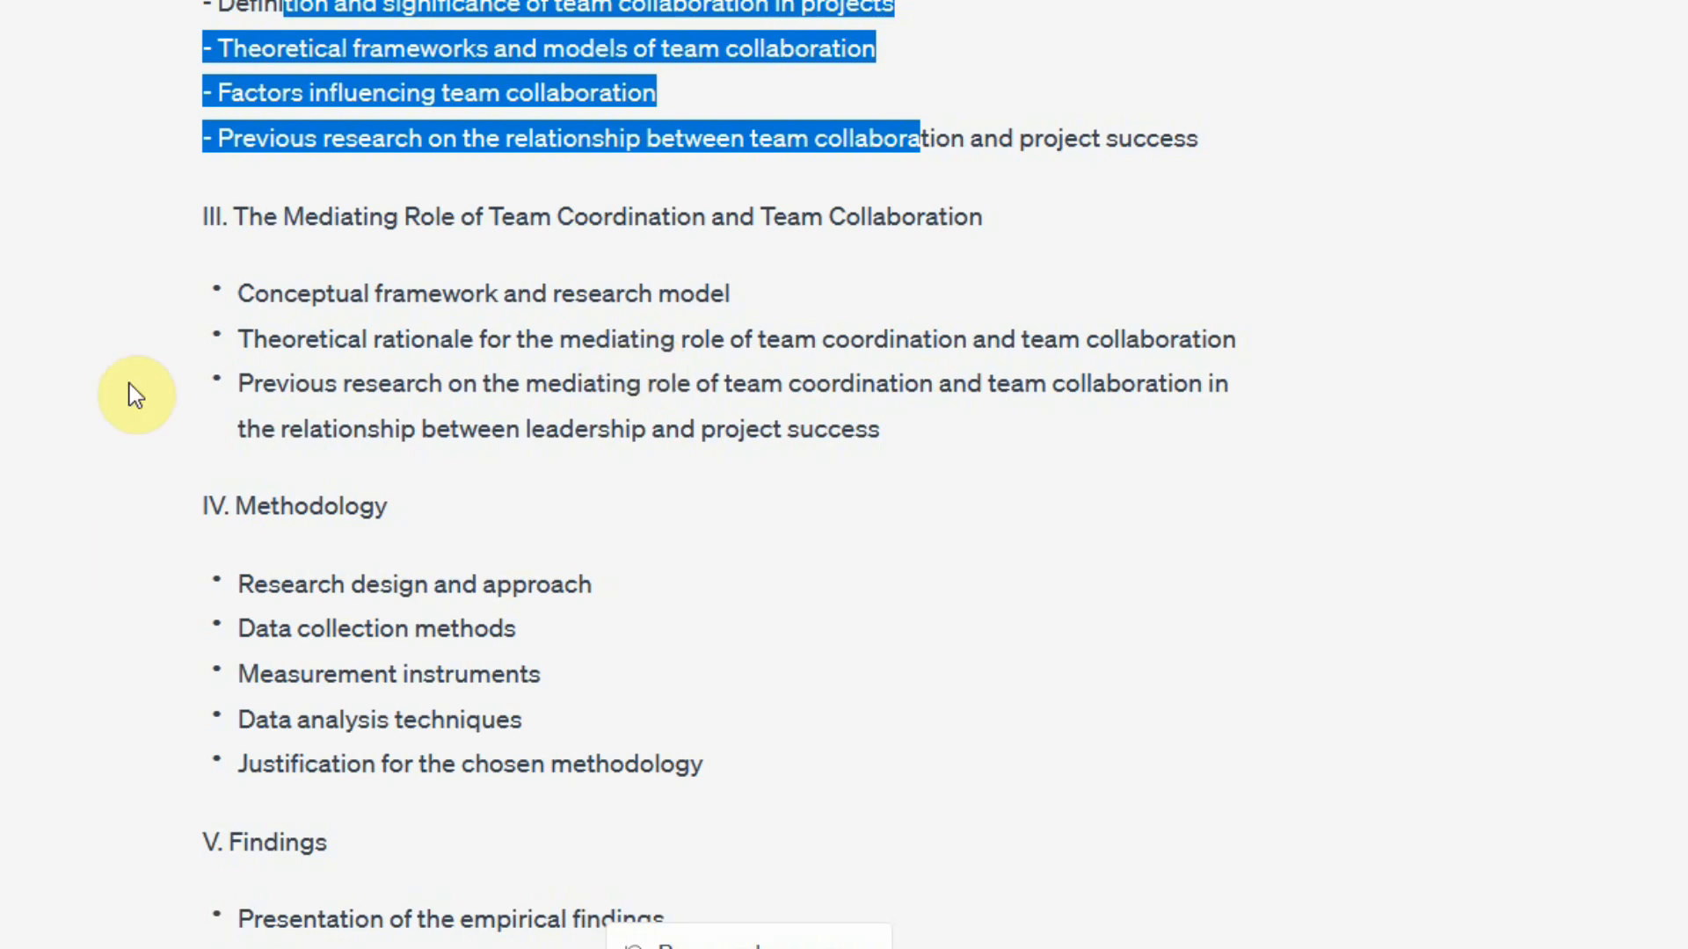
pyautogui.scroll(-3)
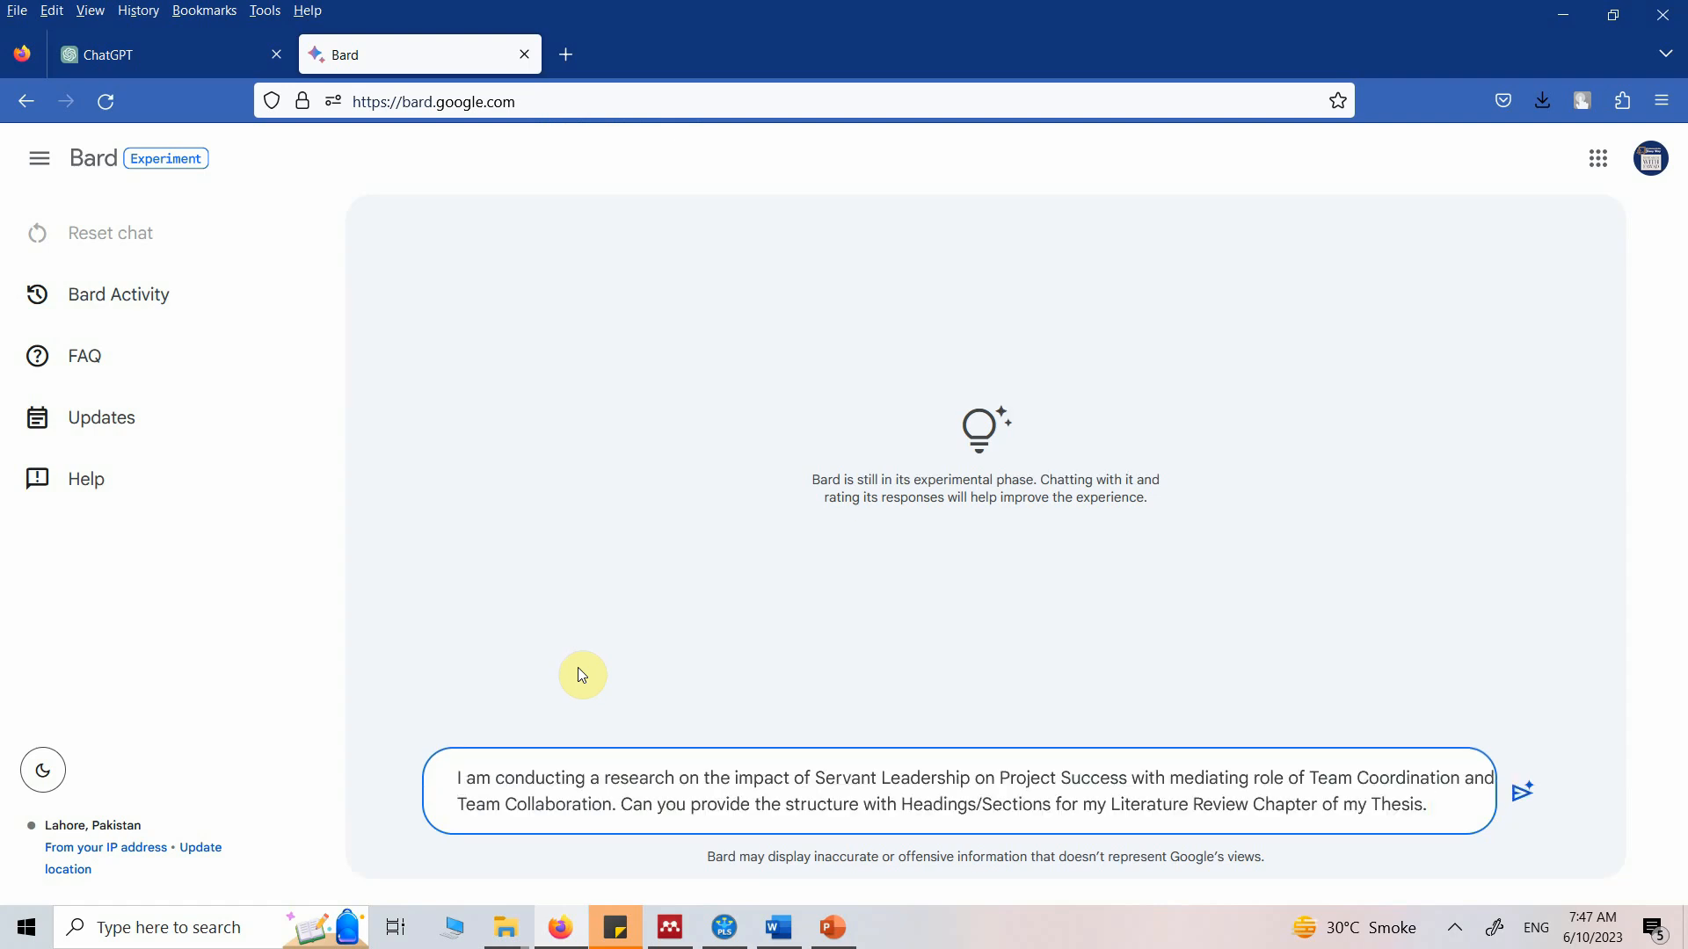
# Step: Send the thesis chapter question to Bard and read its Introduction, Literature Review, Conclusion answer
pyautogui.click(1521, 791)
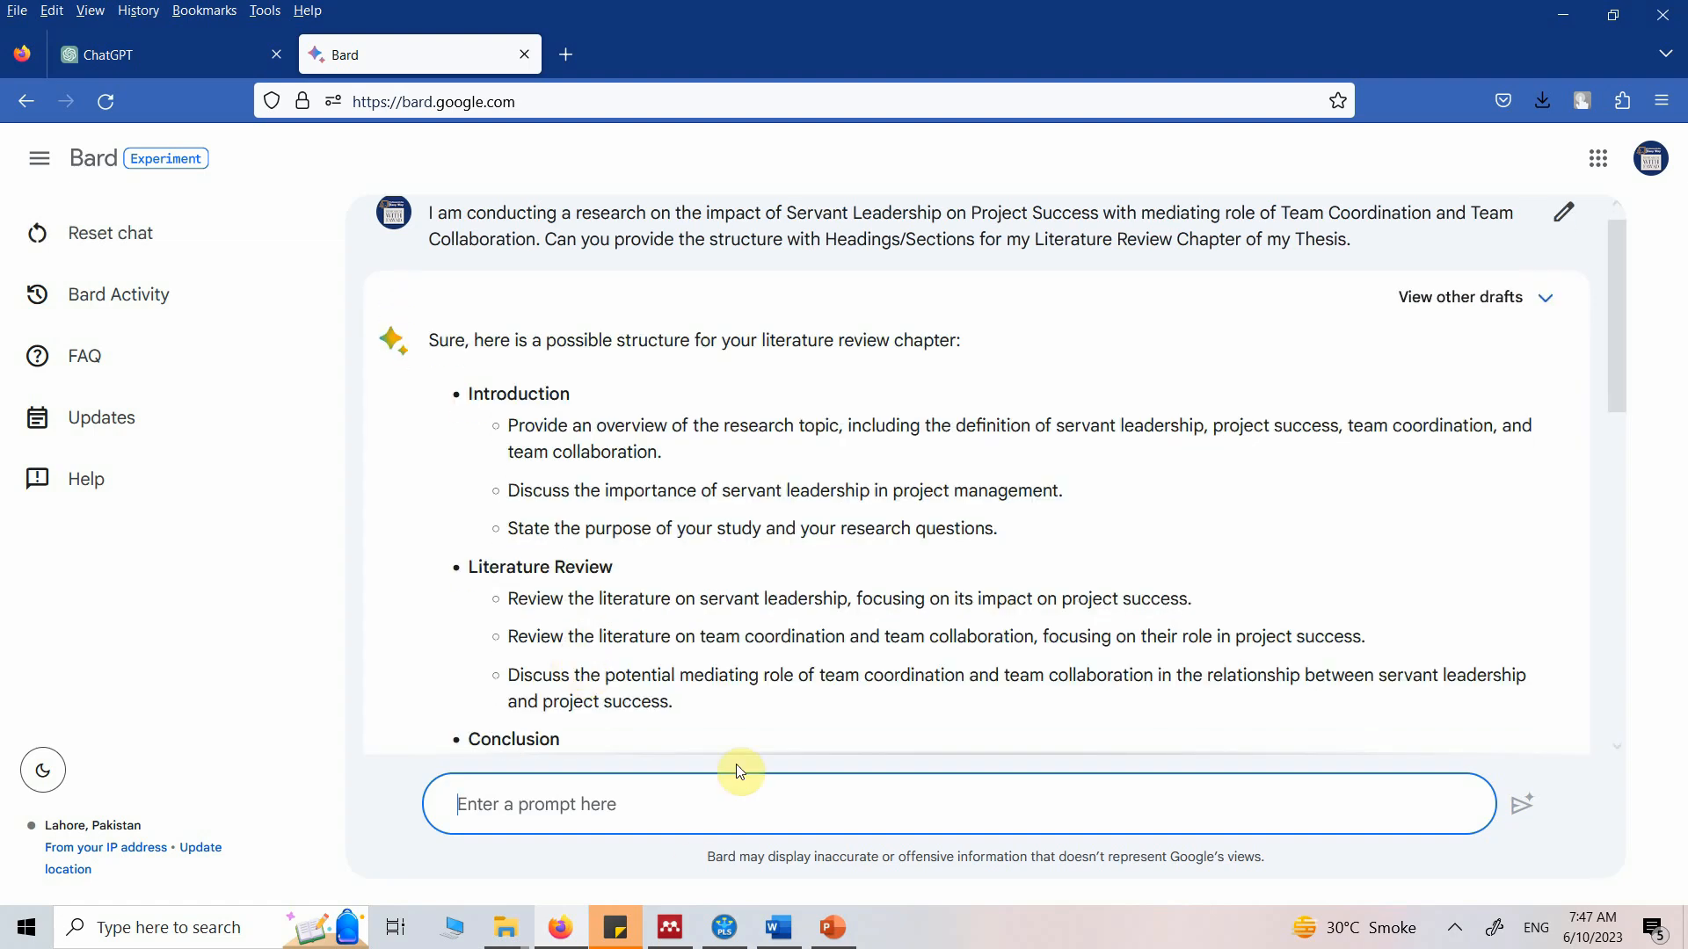
pyautogui.moveTo(547, 619)
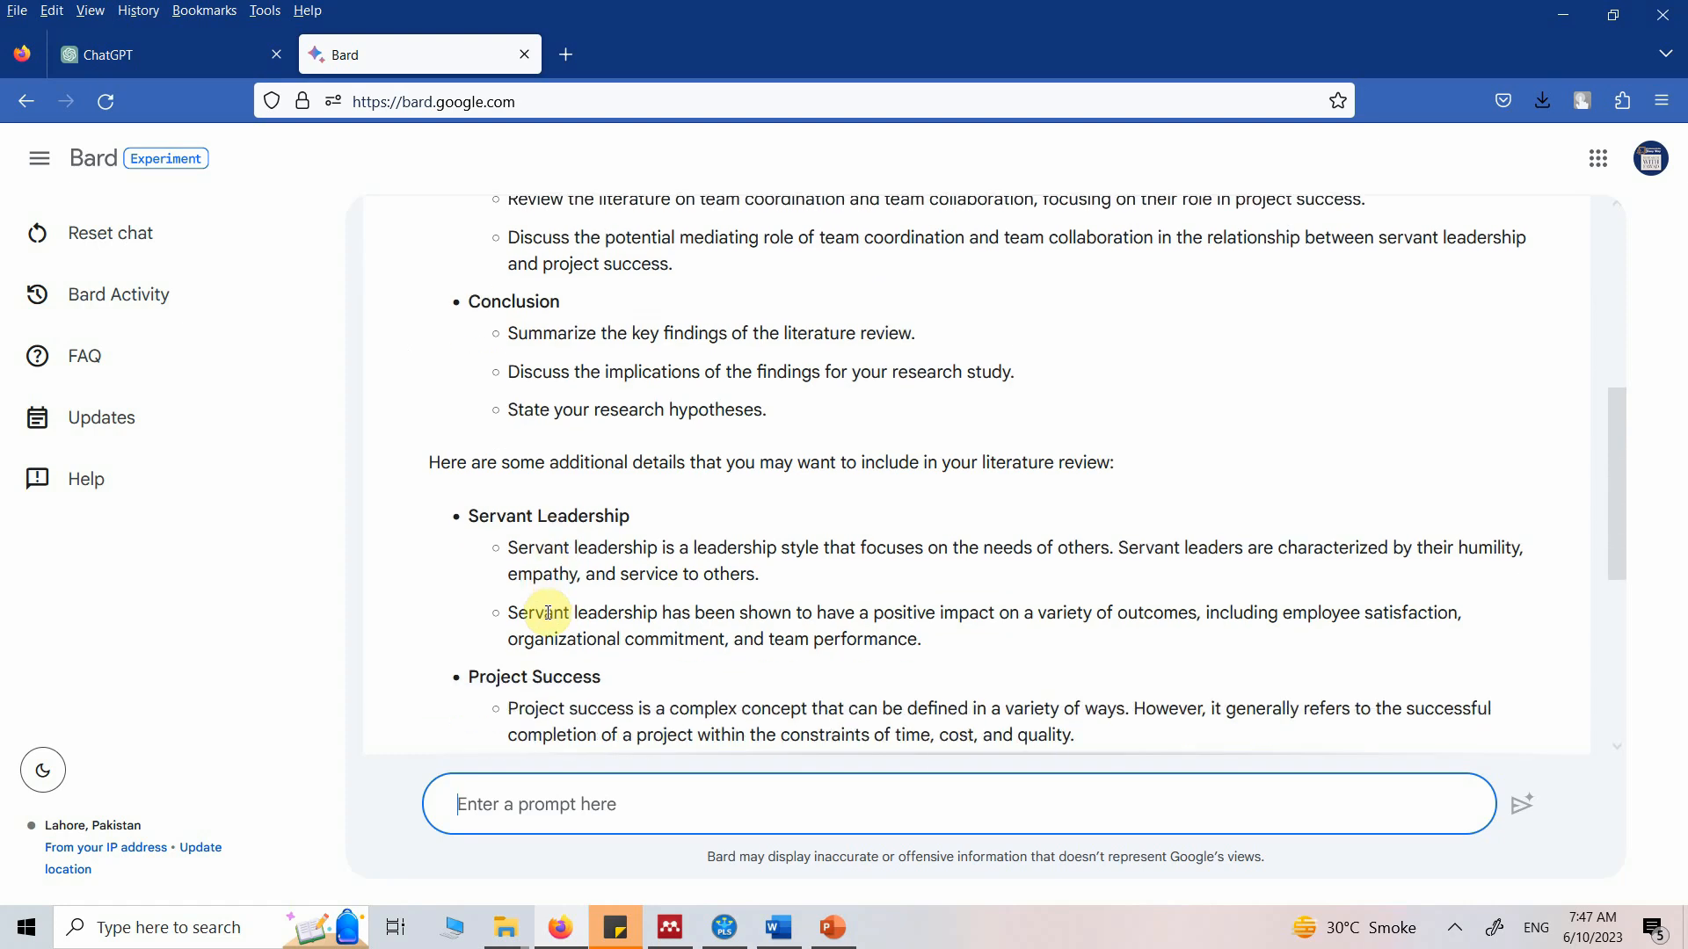
pyautogui.scroll(-3)
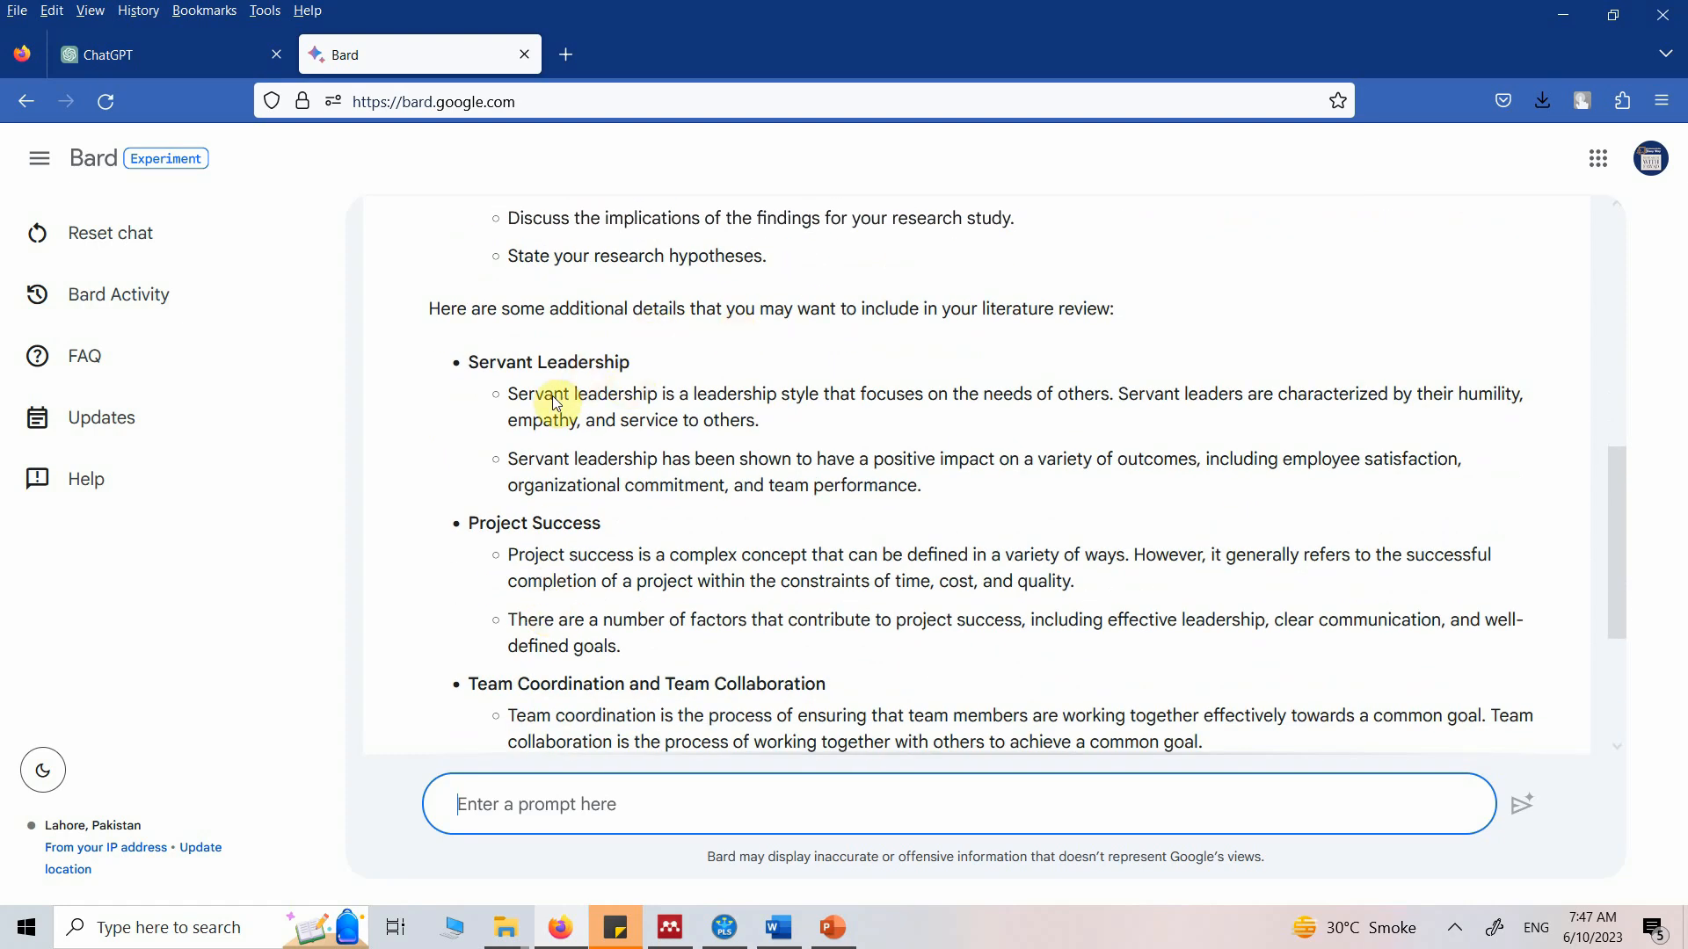
pyautogui.scroll(-3)
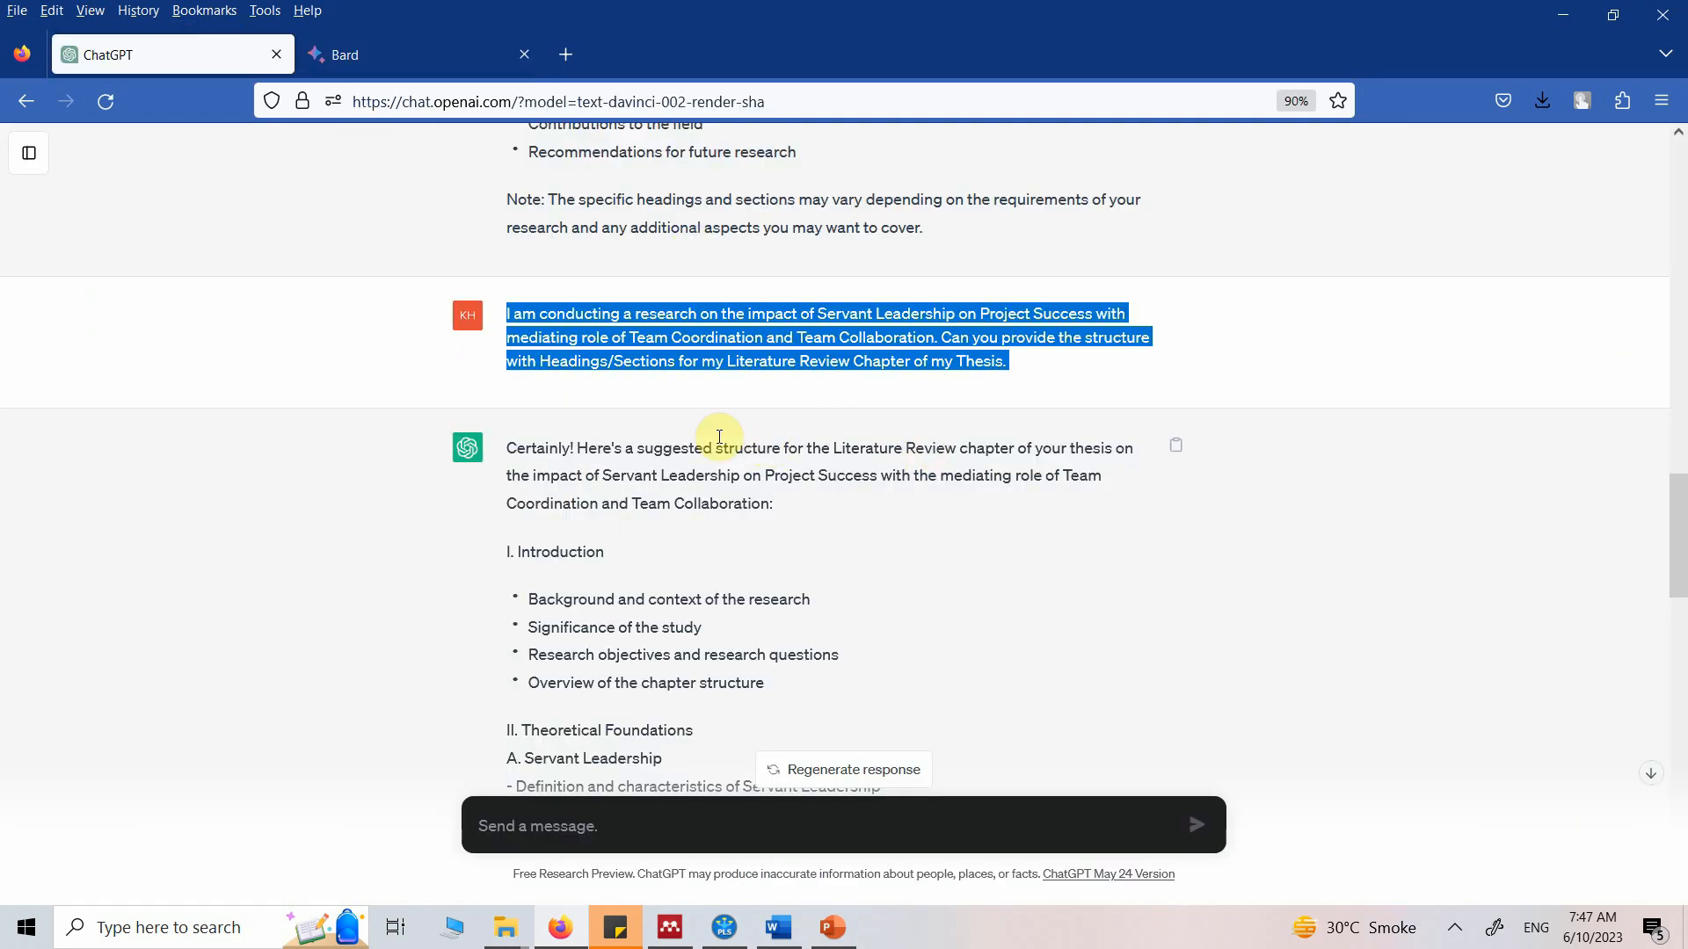
# Step: Read ChatGPT's chapter outline through Methodology, Findings, Discussion and Conclusion
pyautogui.scroll(-3)
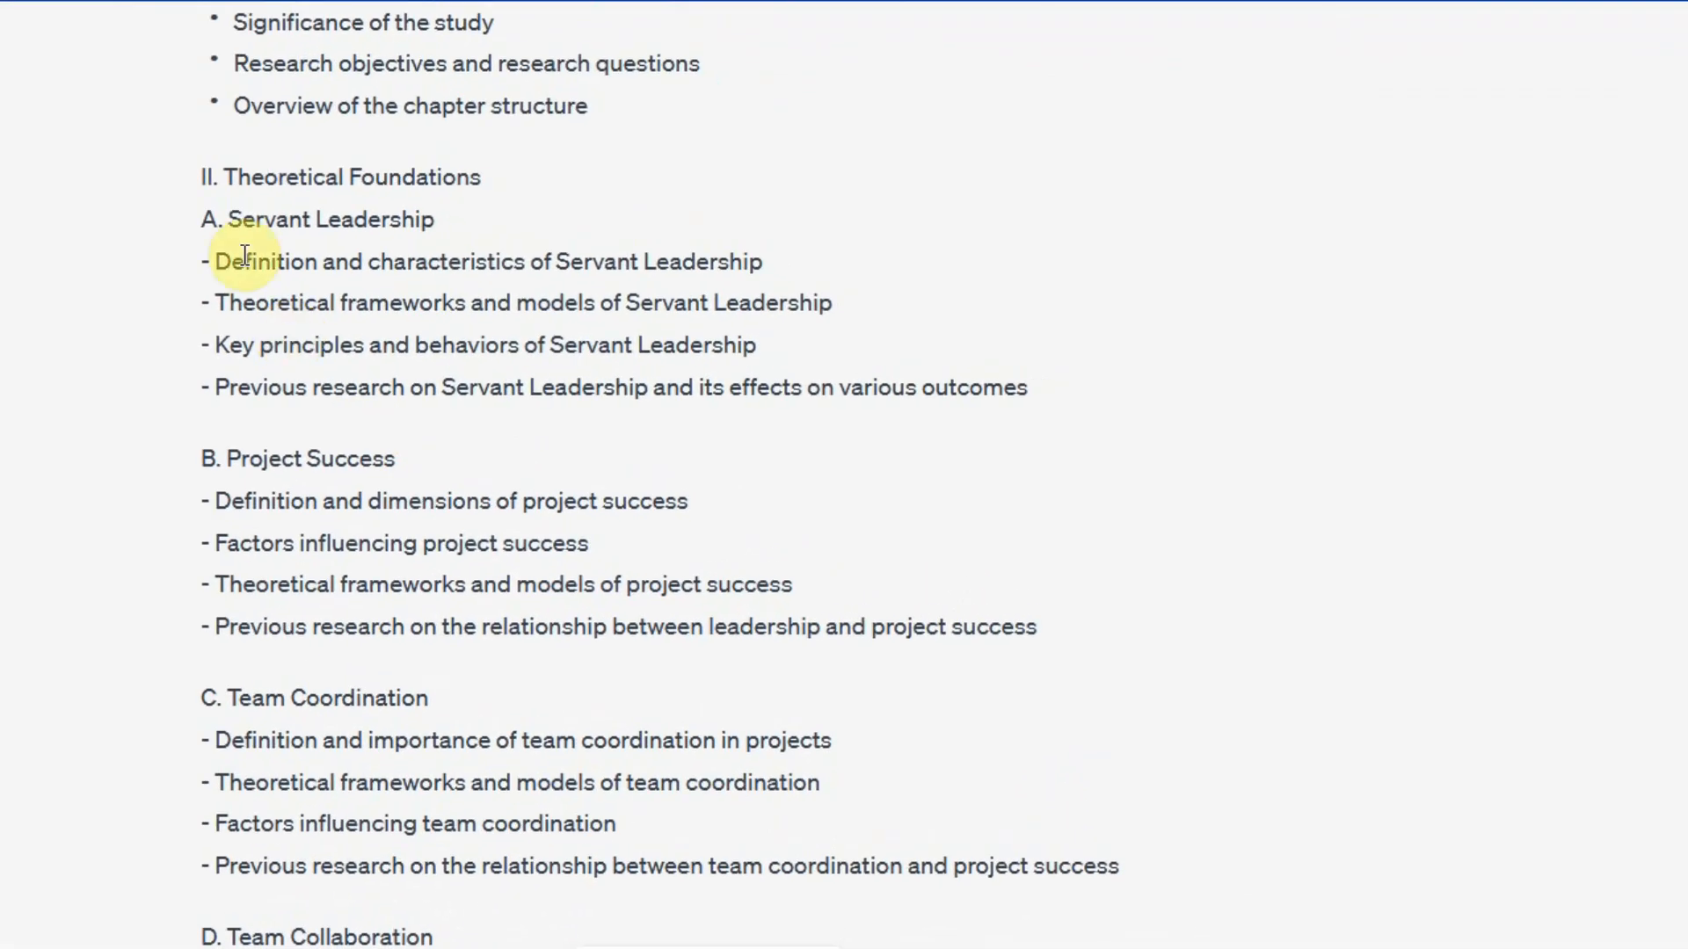
pyautogui.moveTo(200, 177); pyautogui.dragTo(436, 220)
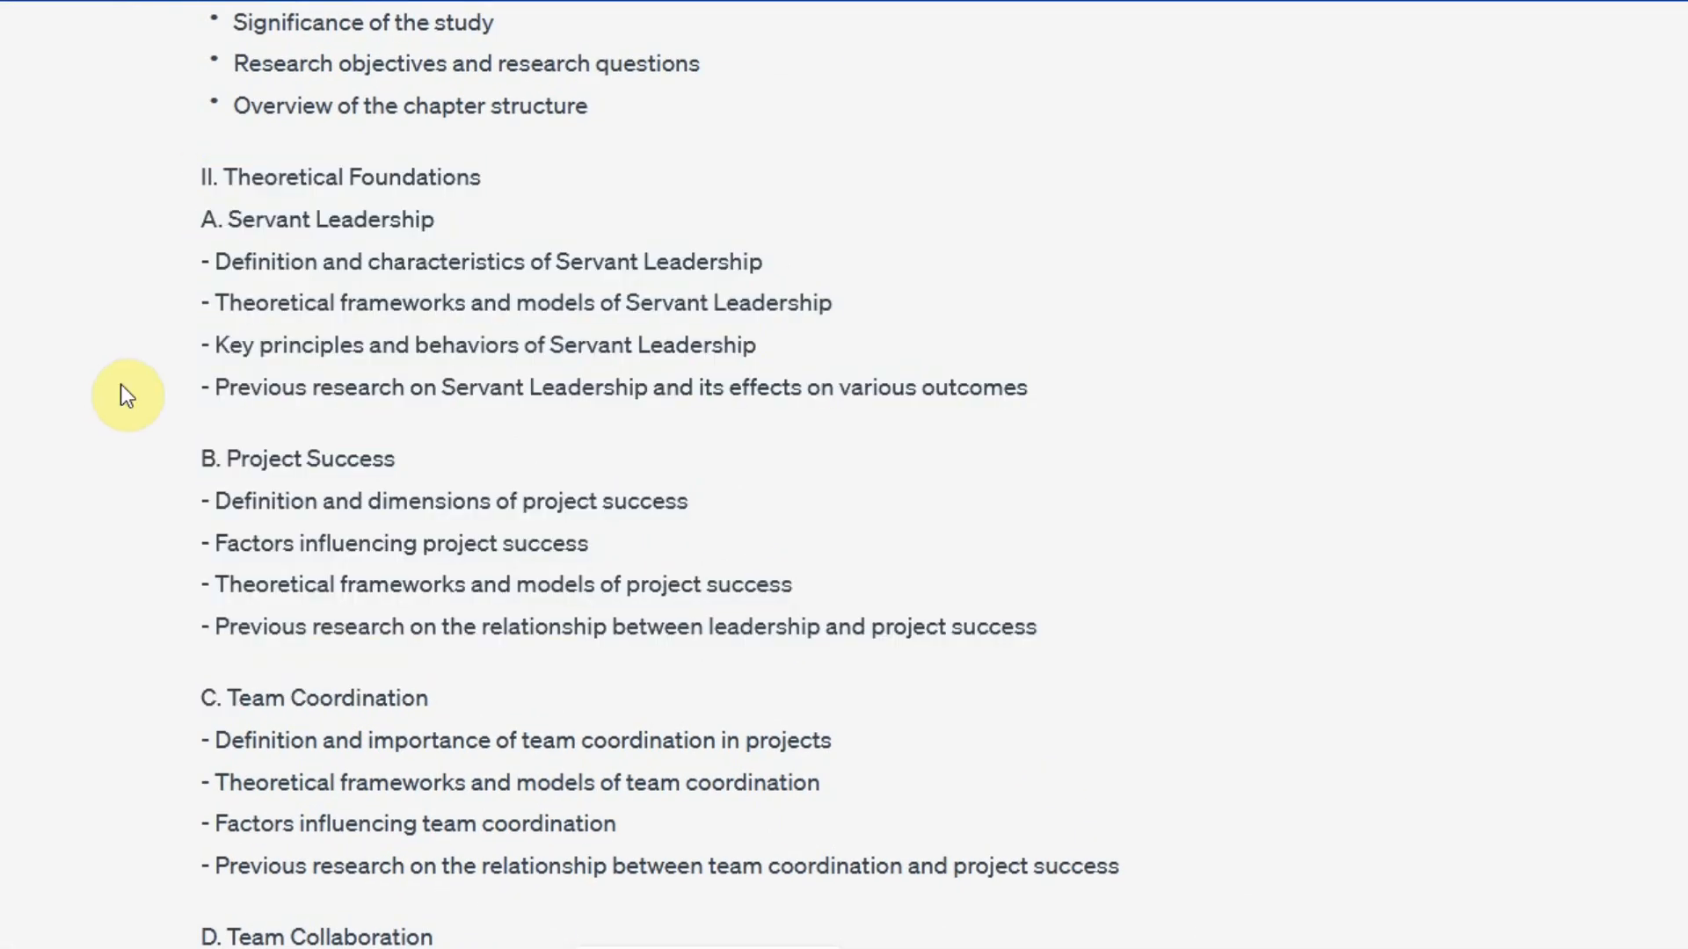
pyautogui.scroll(3)
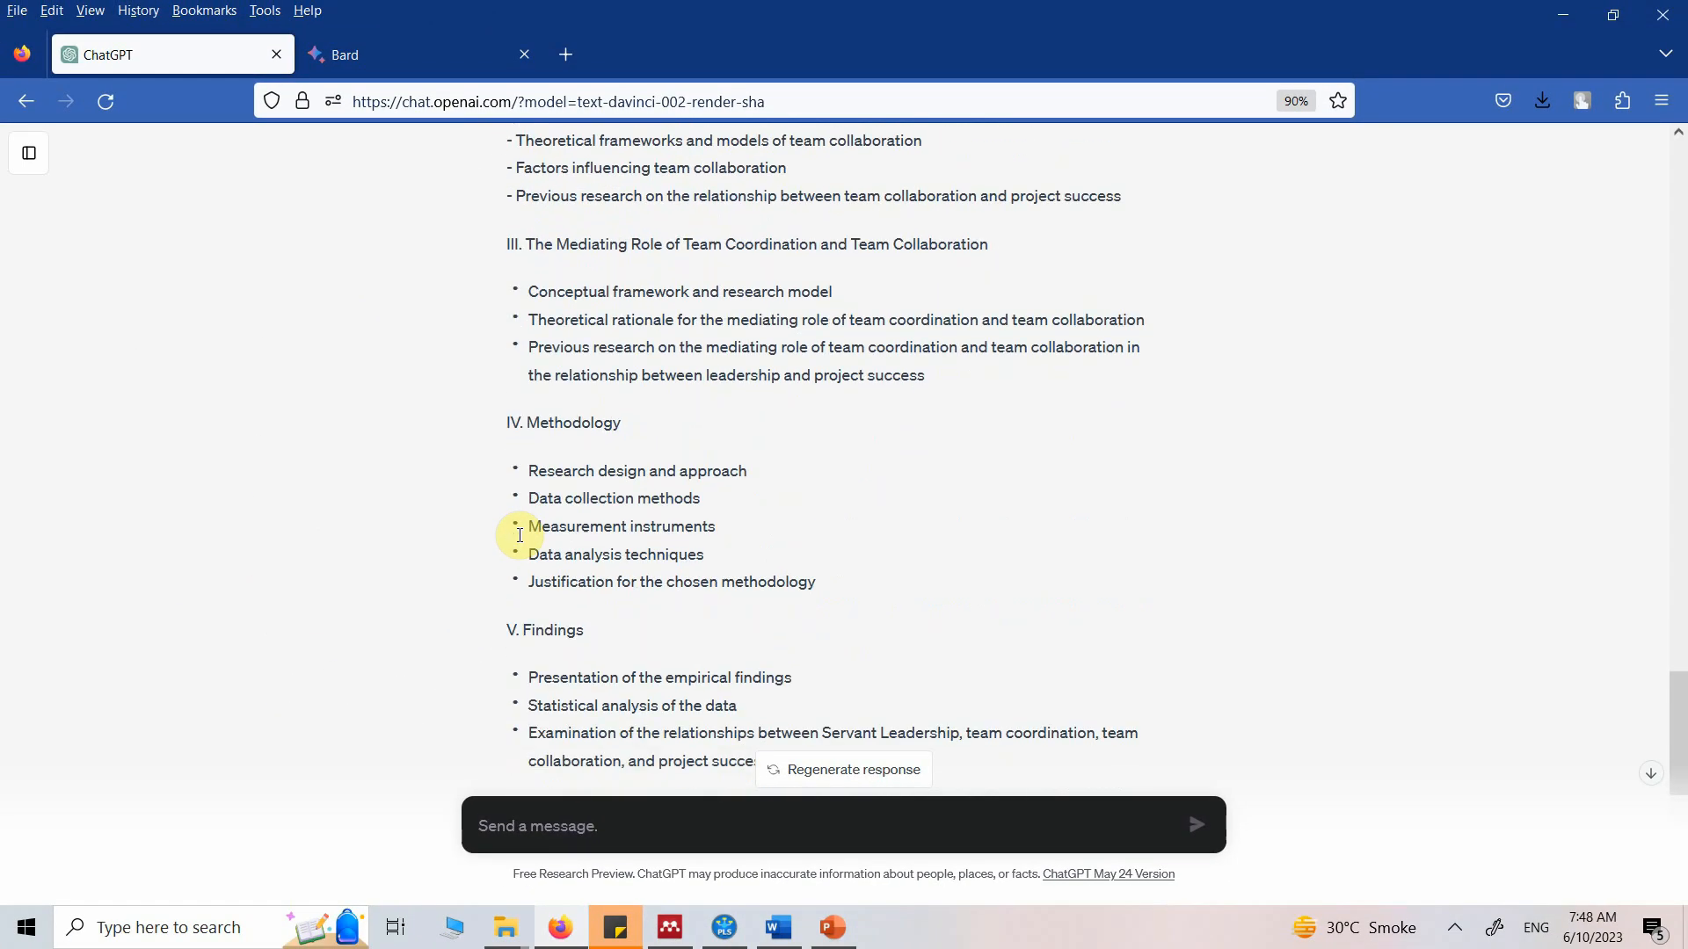
pyautogui.scroll(-3)
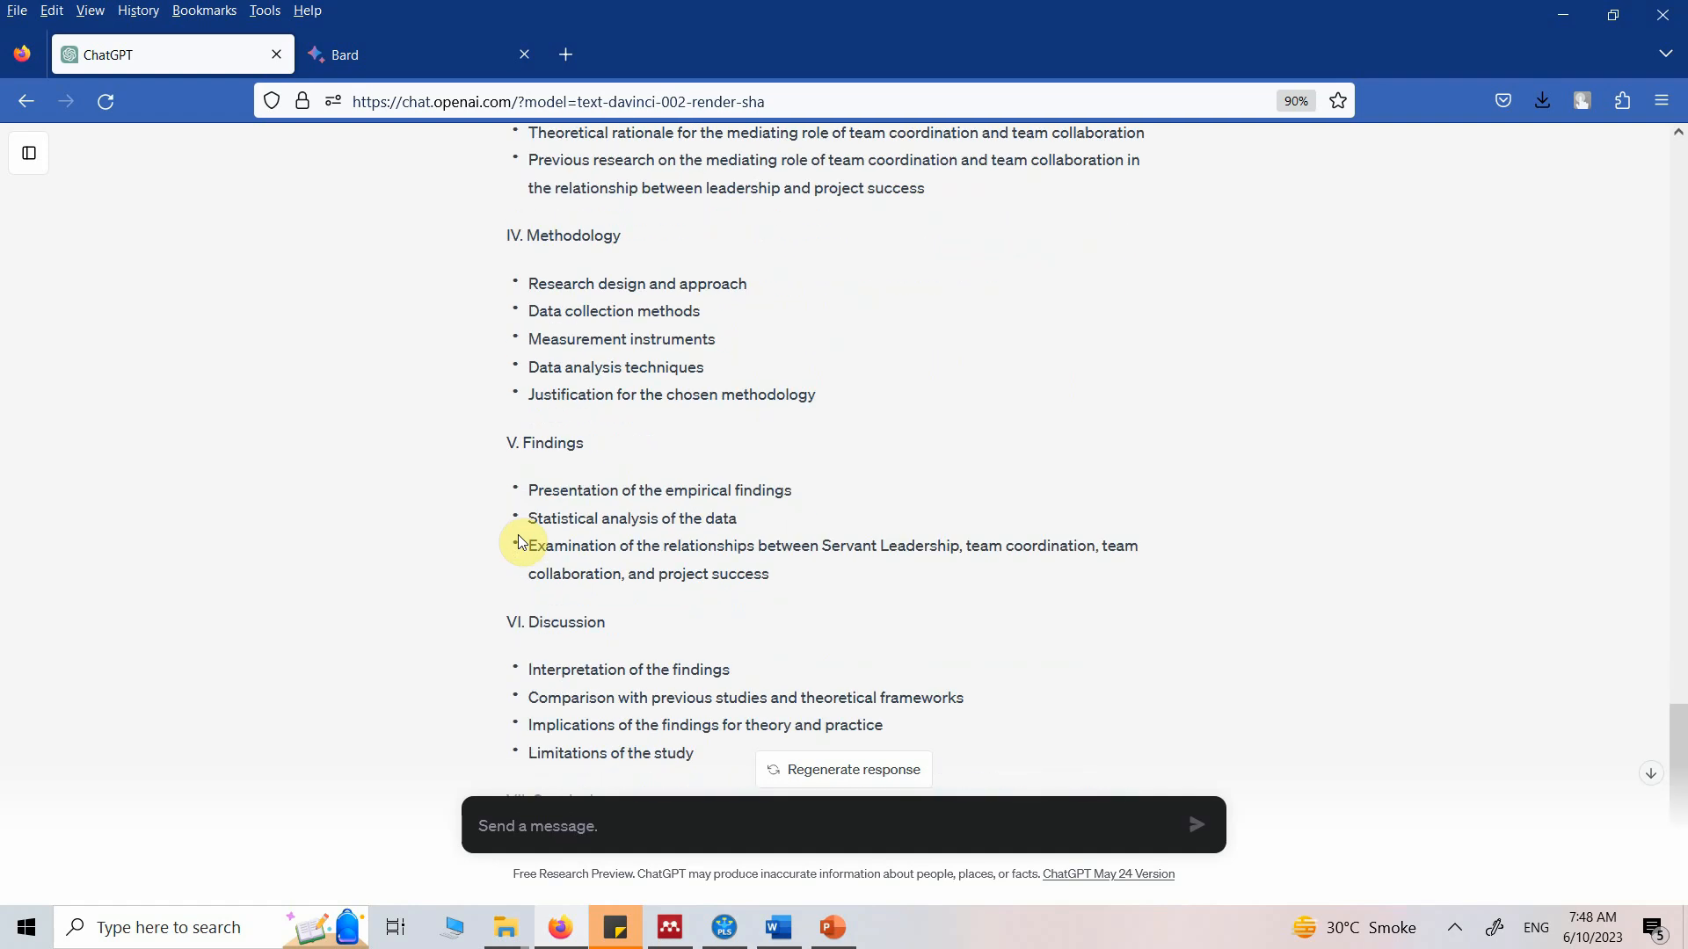
pyautogui.scroll(-3)
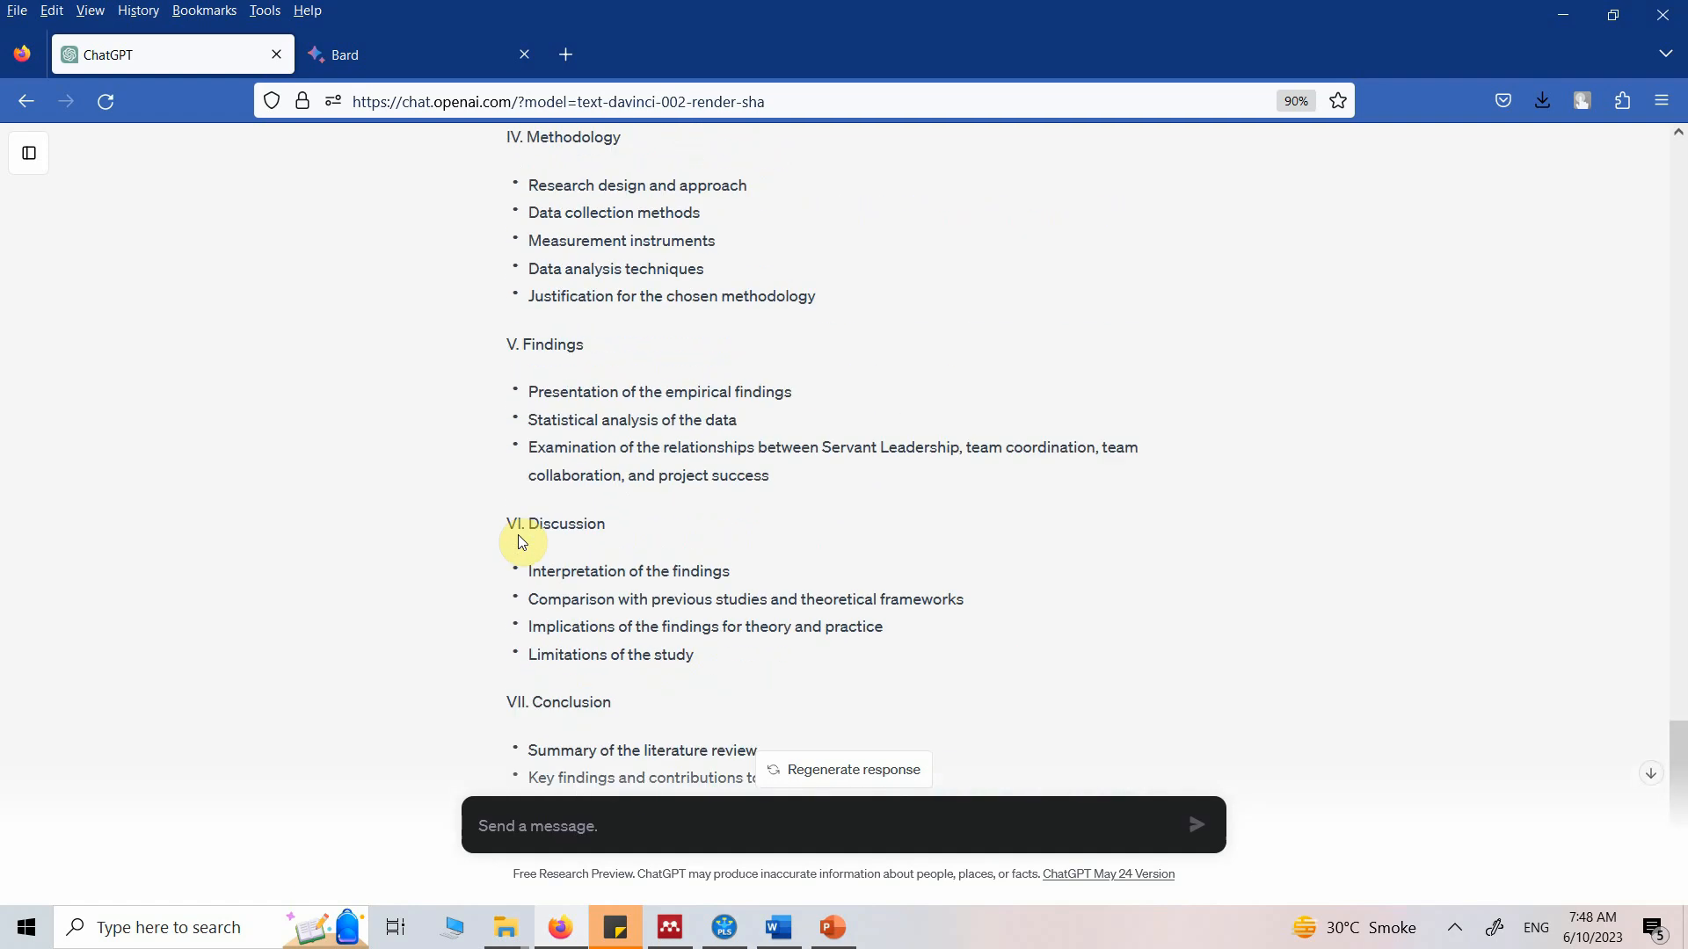
pyautogui.scroll(-3)
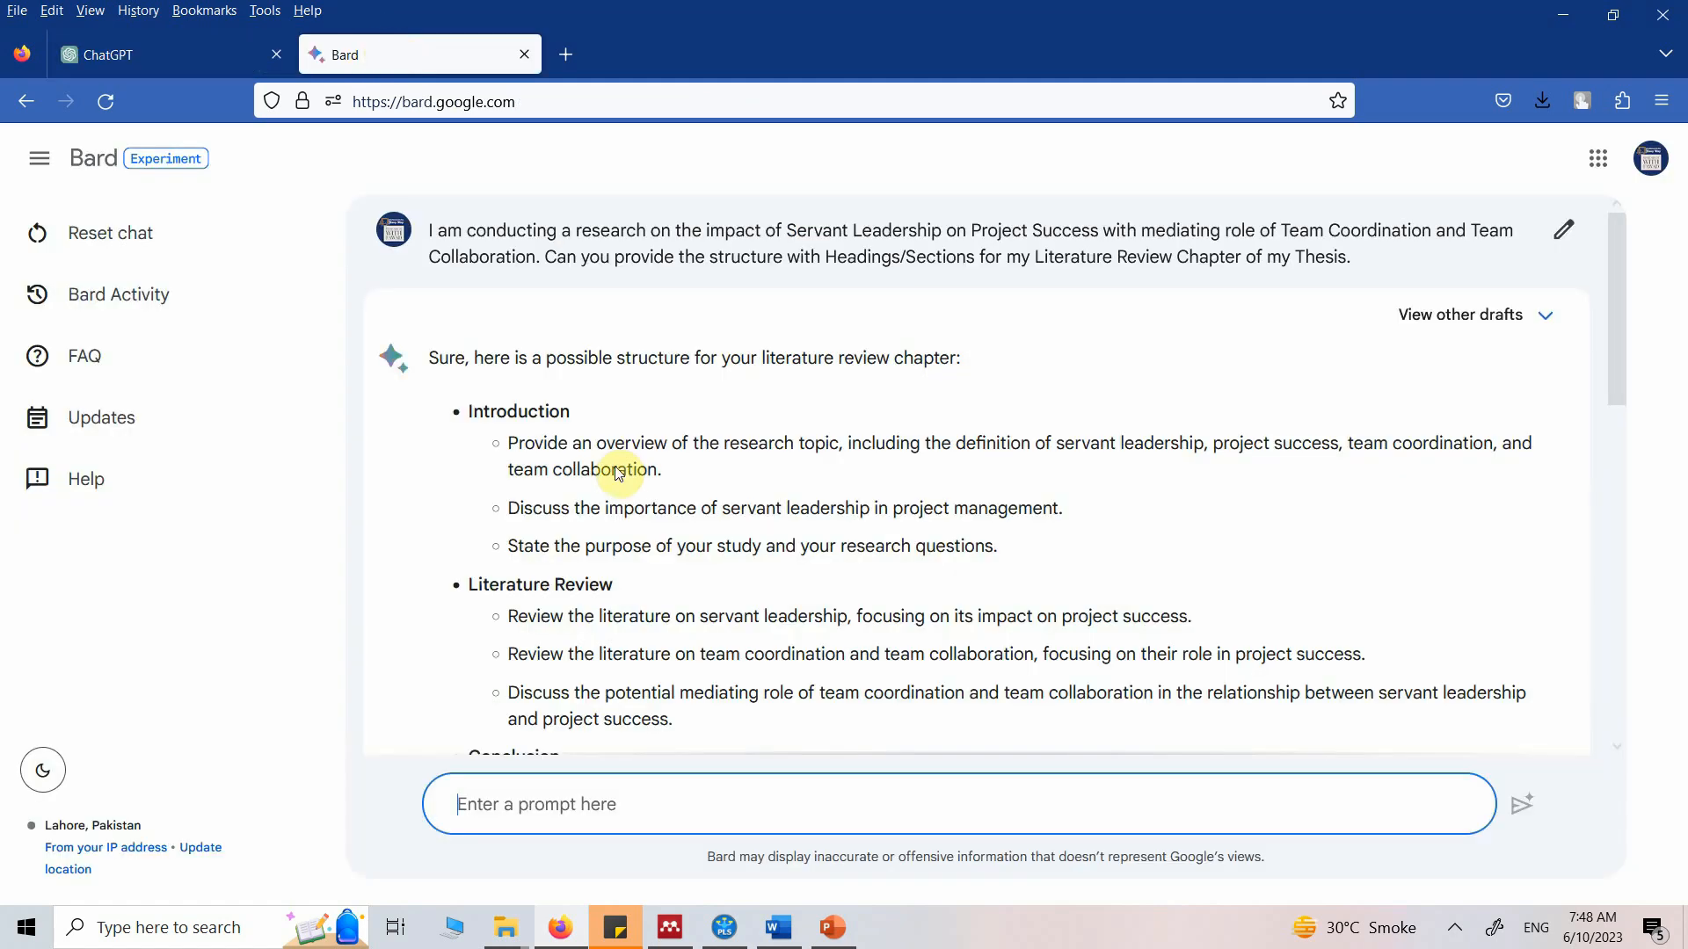
# Step: Open Bard's other drafts and read Draft 3 on servant leadership, project success, coordination and collaboration
pyautogui.click(1460, 315)
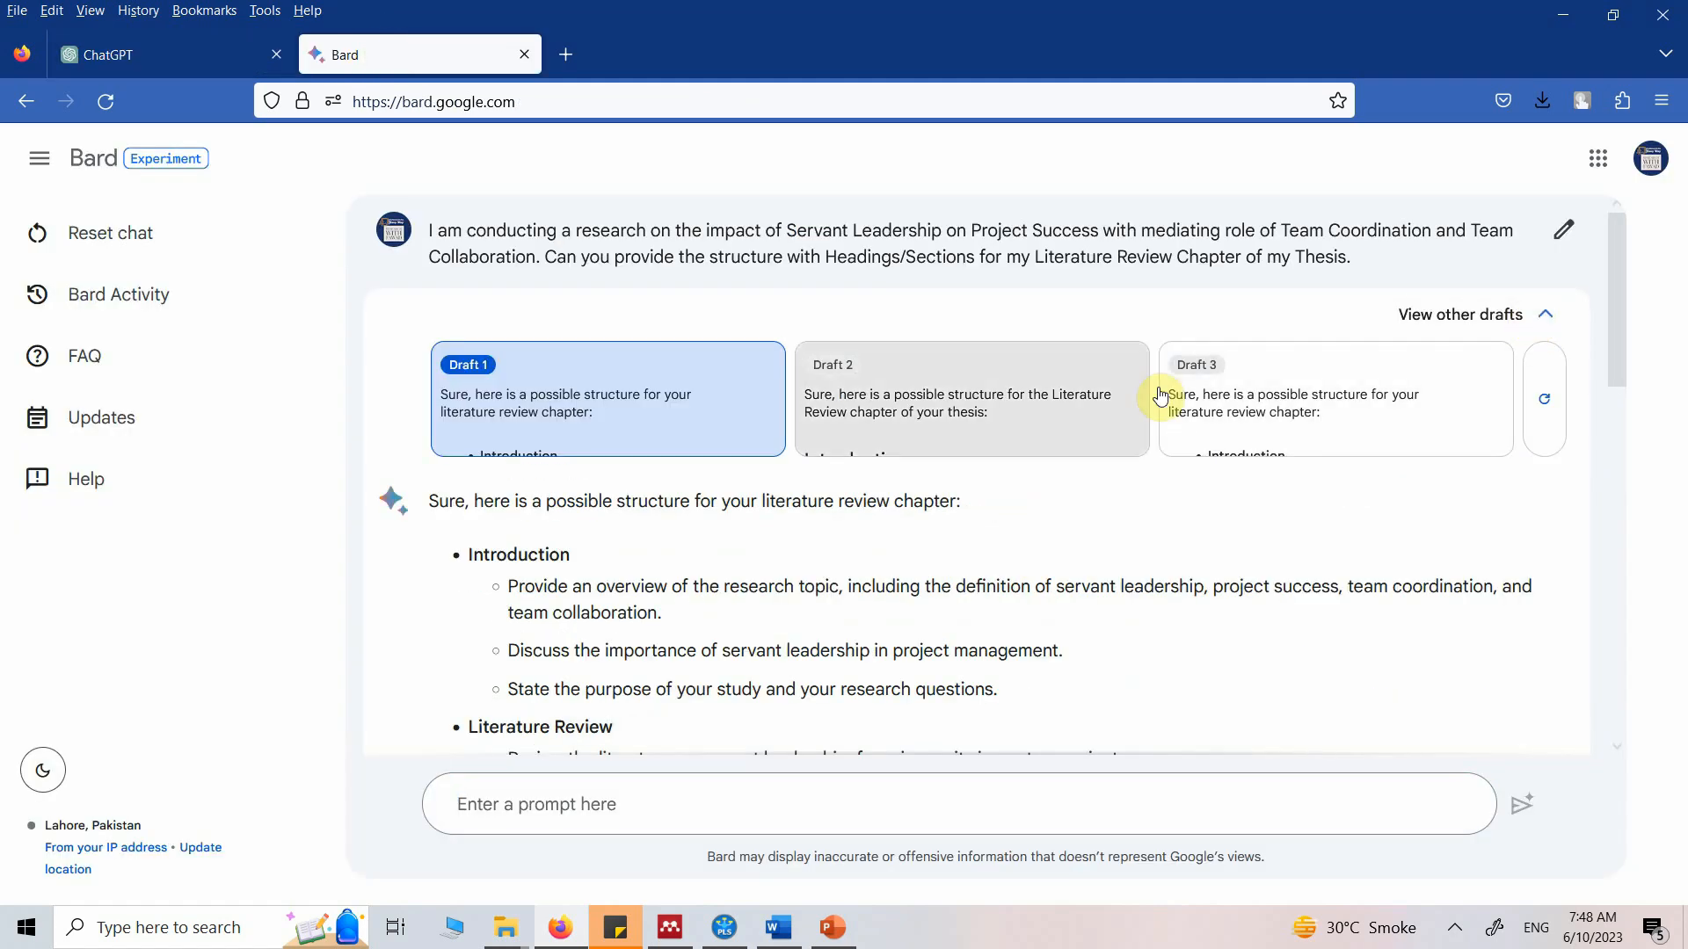
pyautogui.scroll(-3)
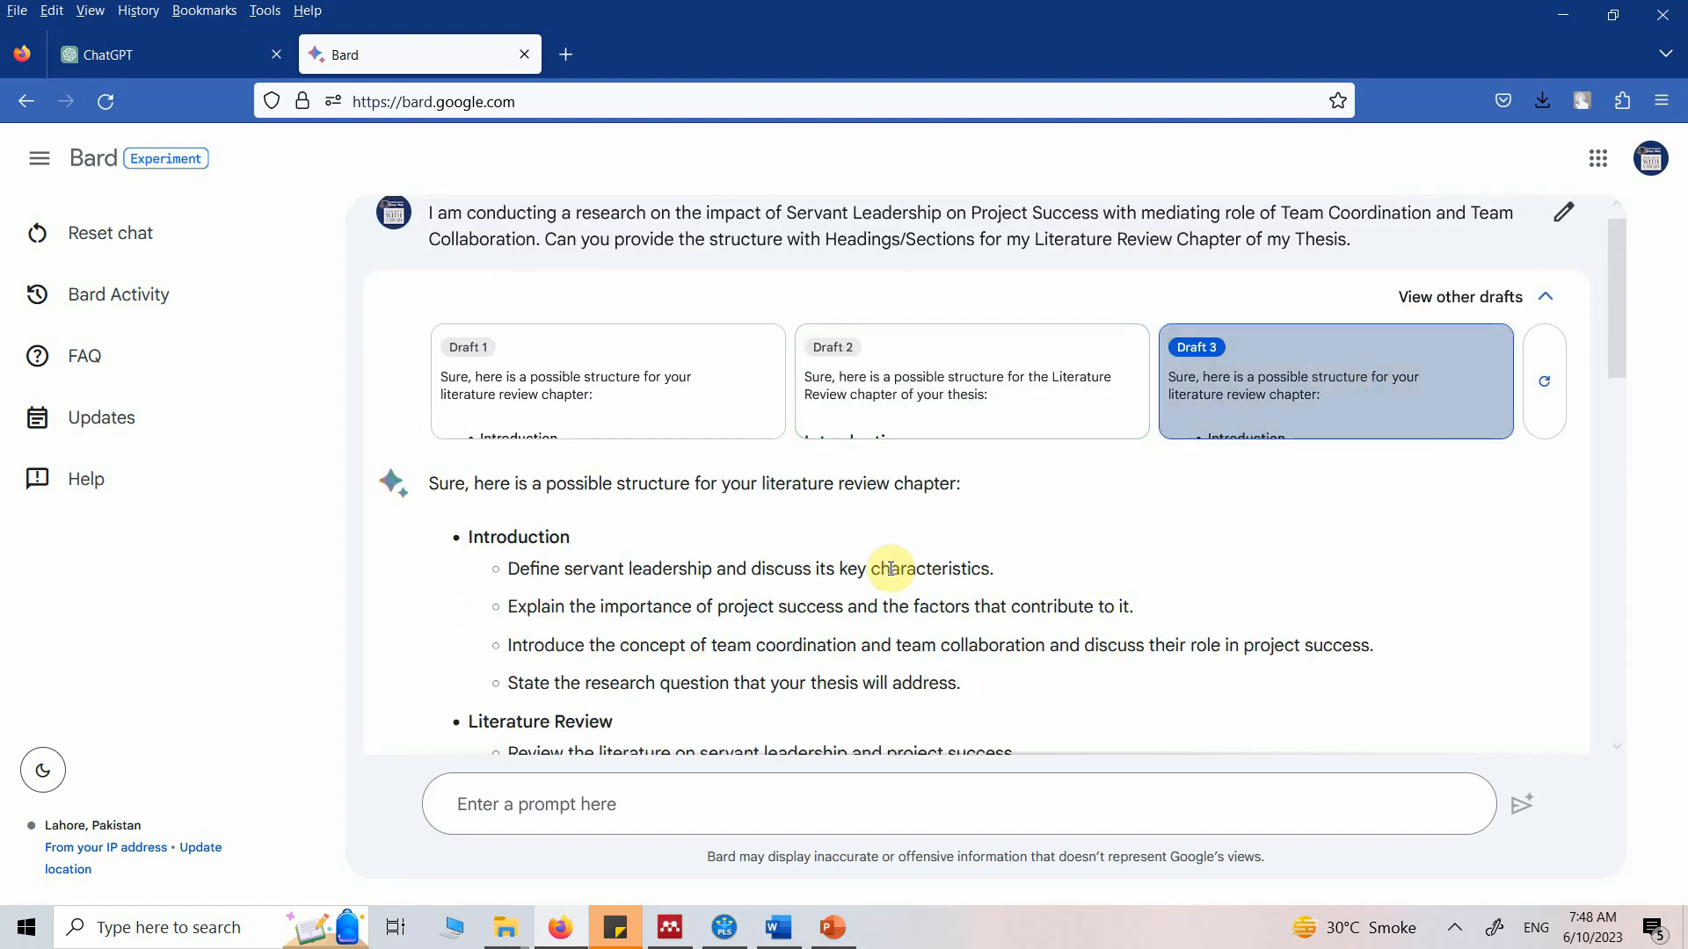
pyautogui.scroll(-3)
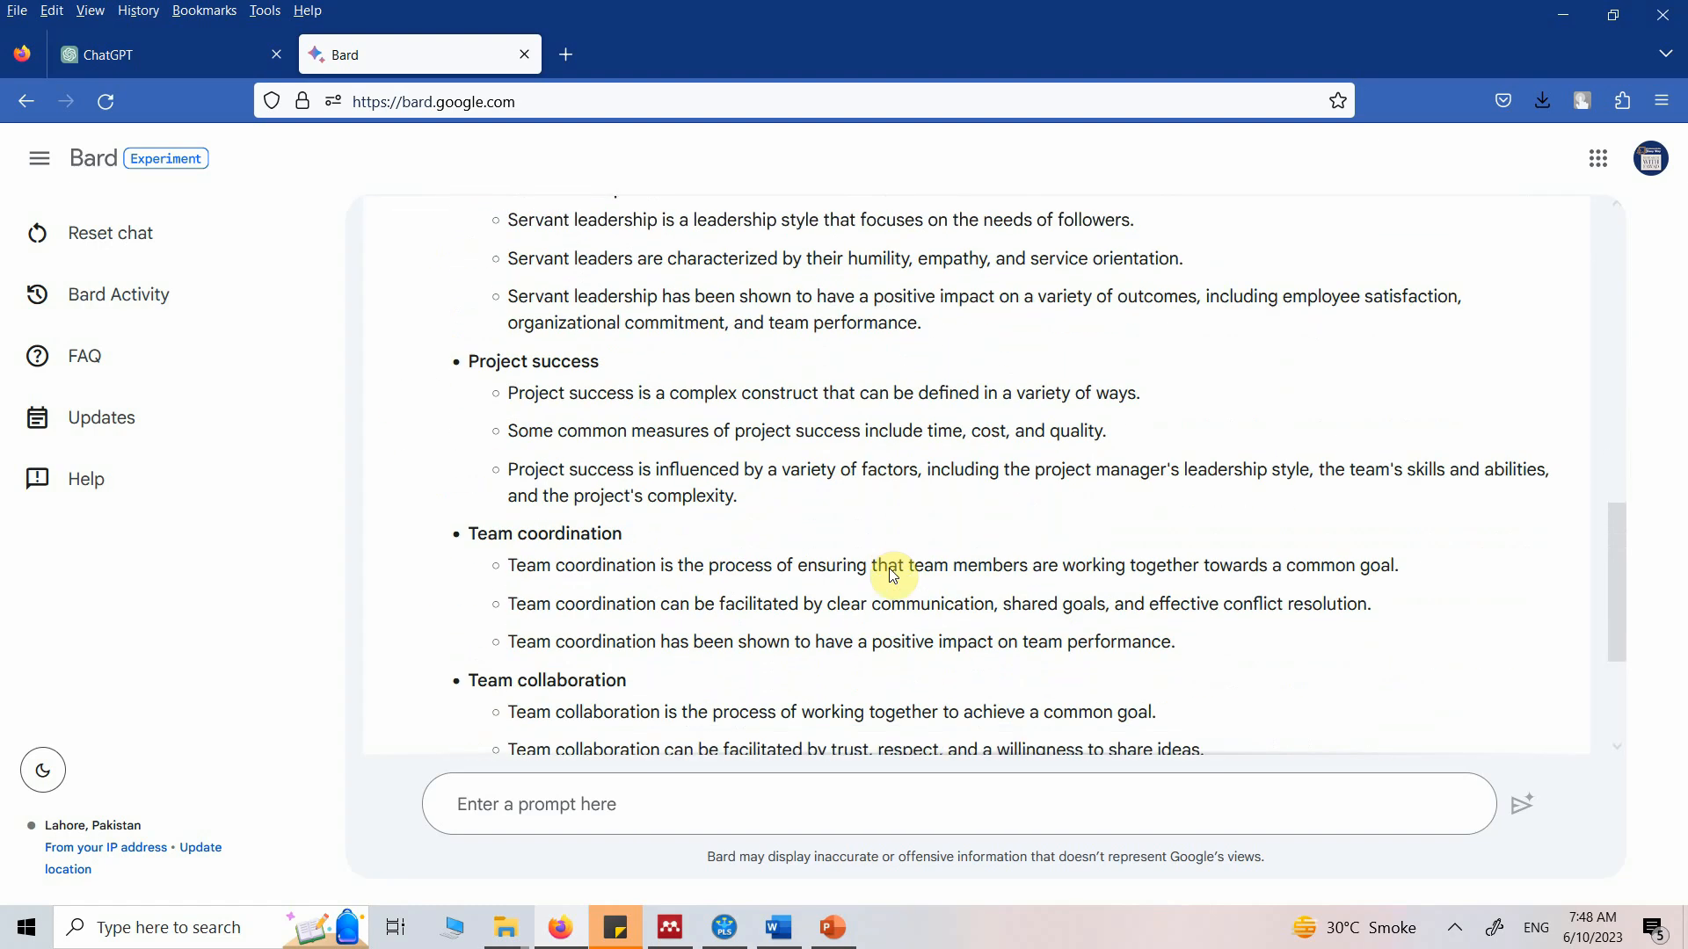
pyautogui.scroll(-3)
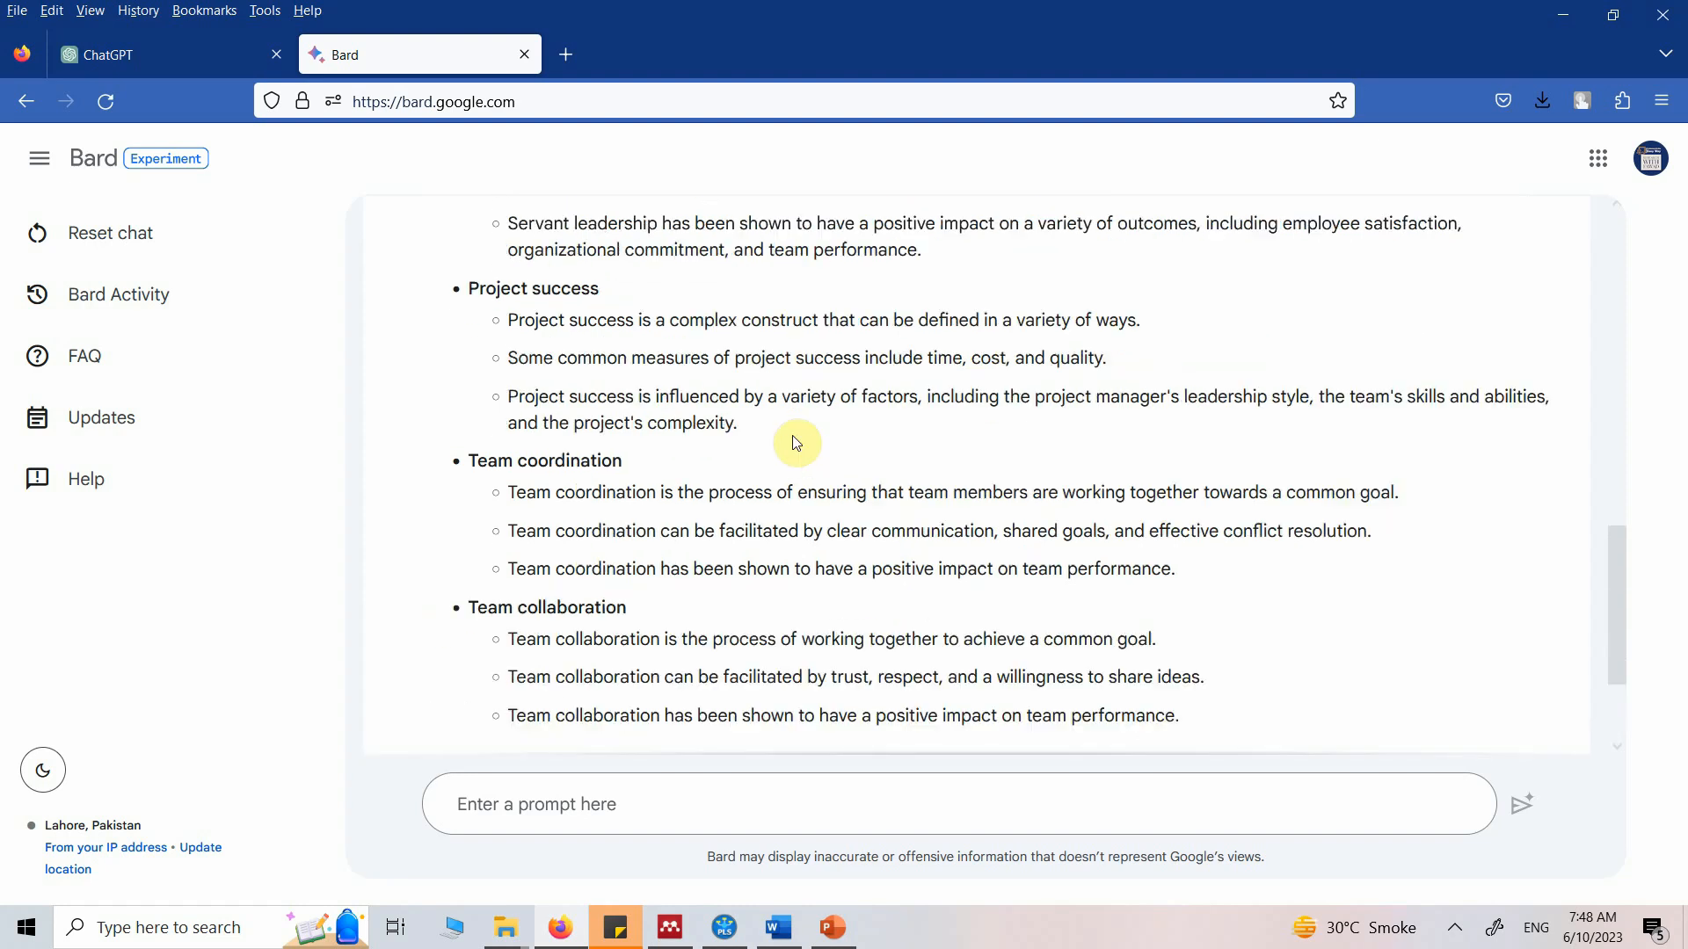
pyautogui.scroll(3)
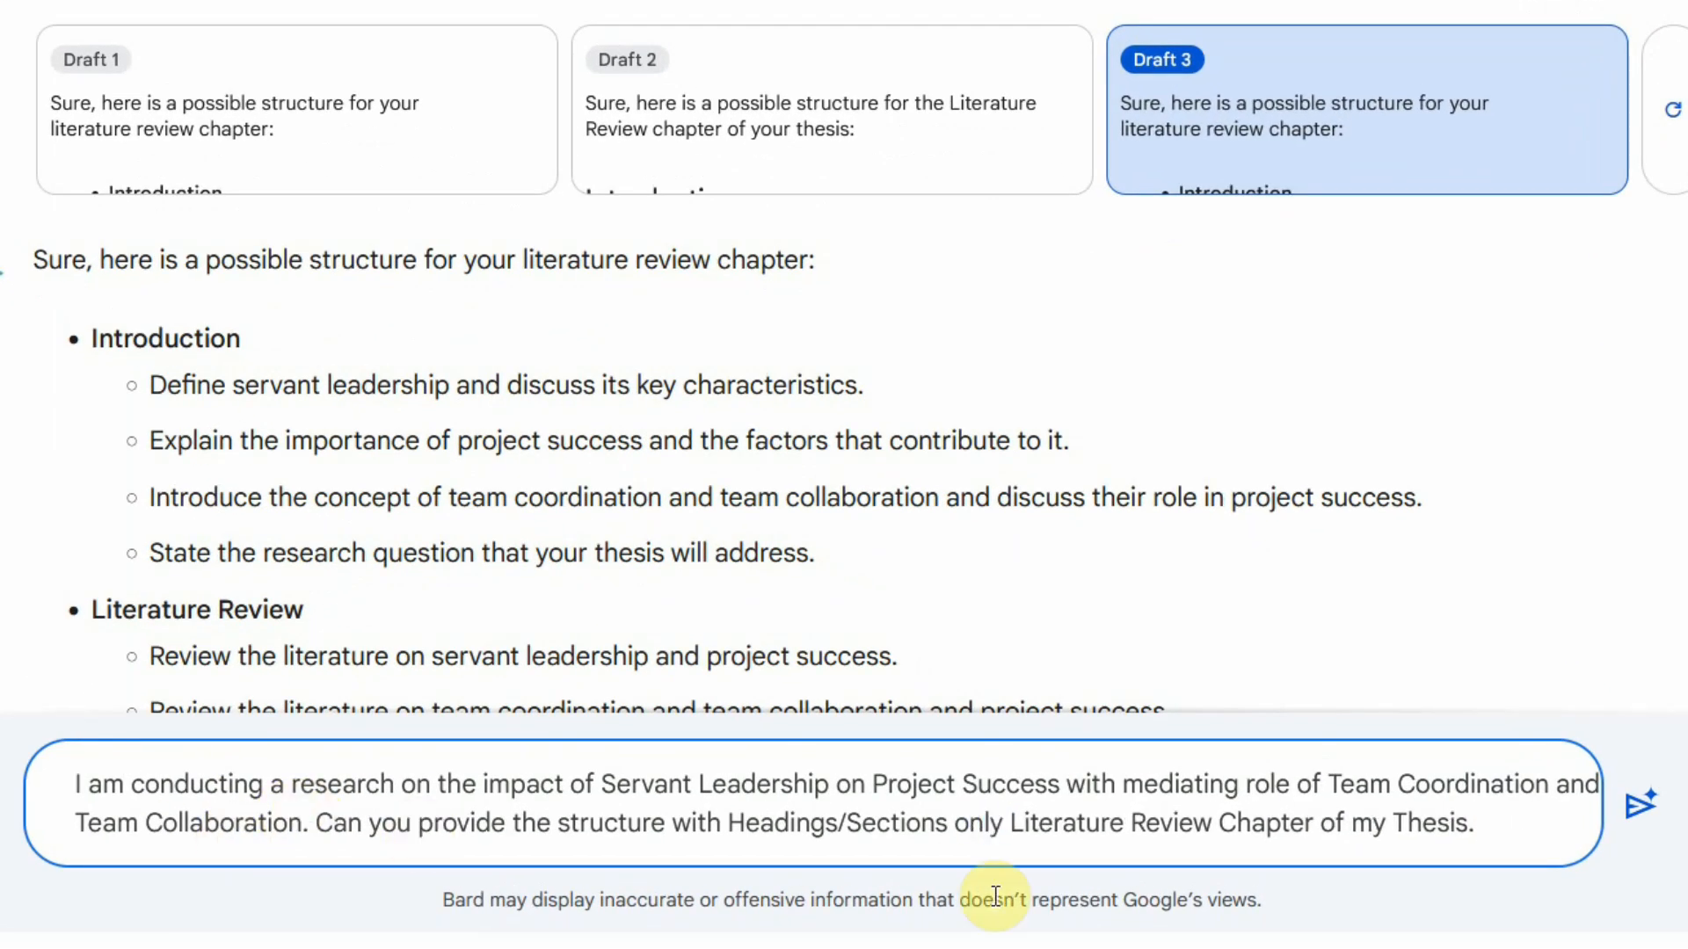
# Step: Reword the Bard prompt to ask for headings based on the variables identified, only for the Literature Review
pyautogui.write('for')
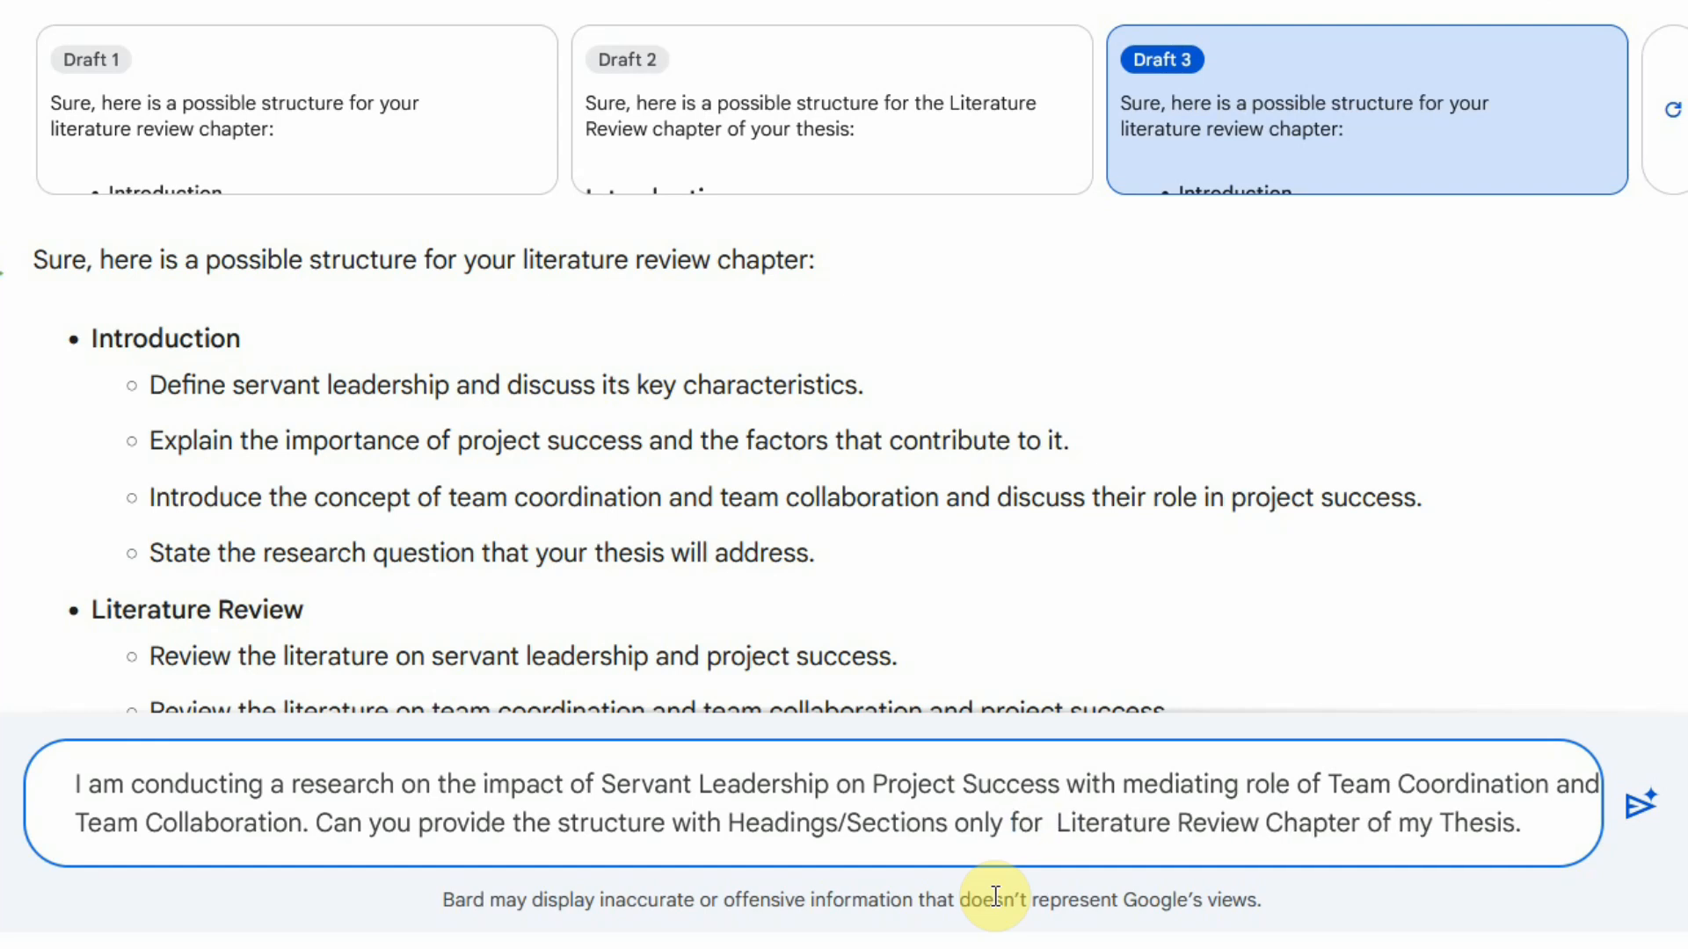
pyautogui.write('the')
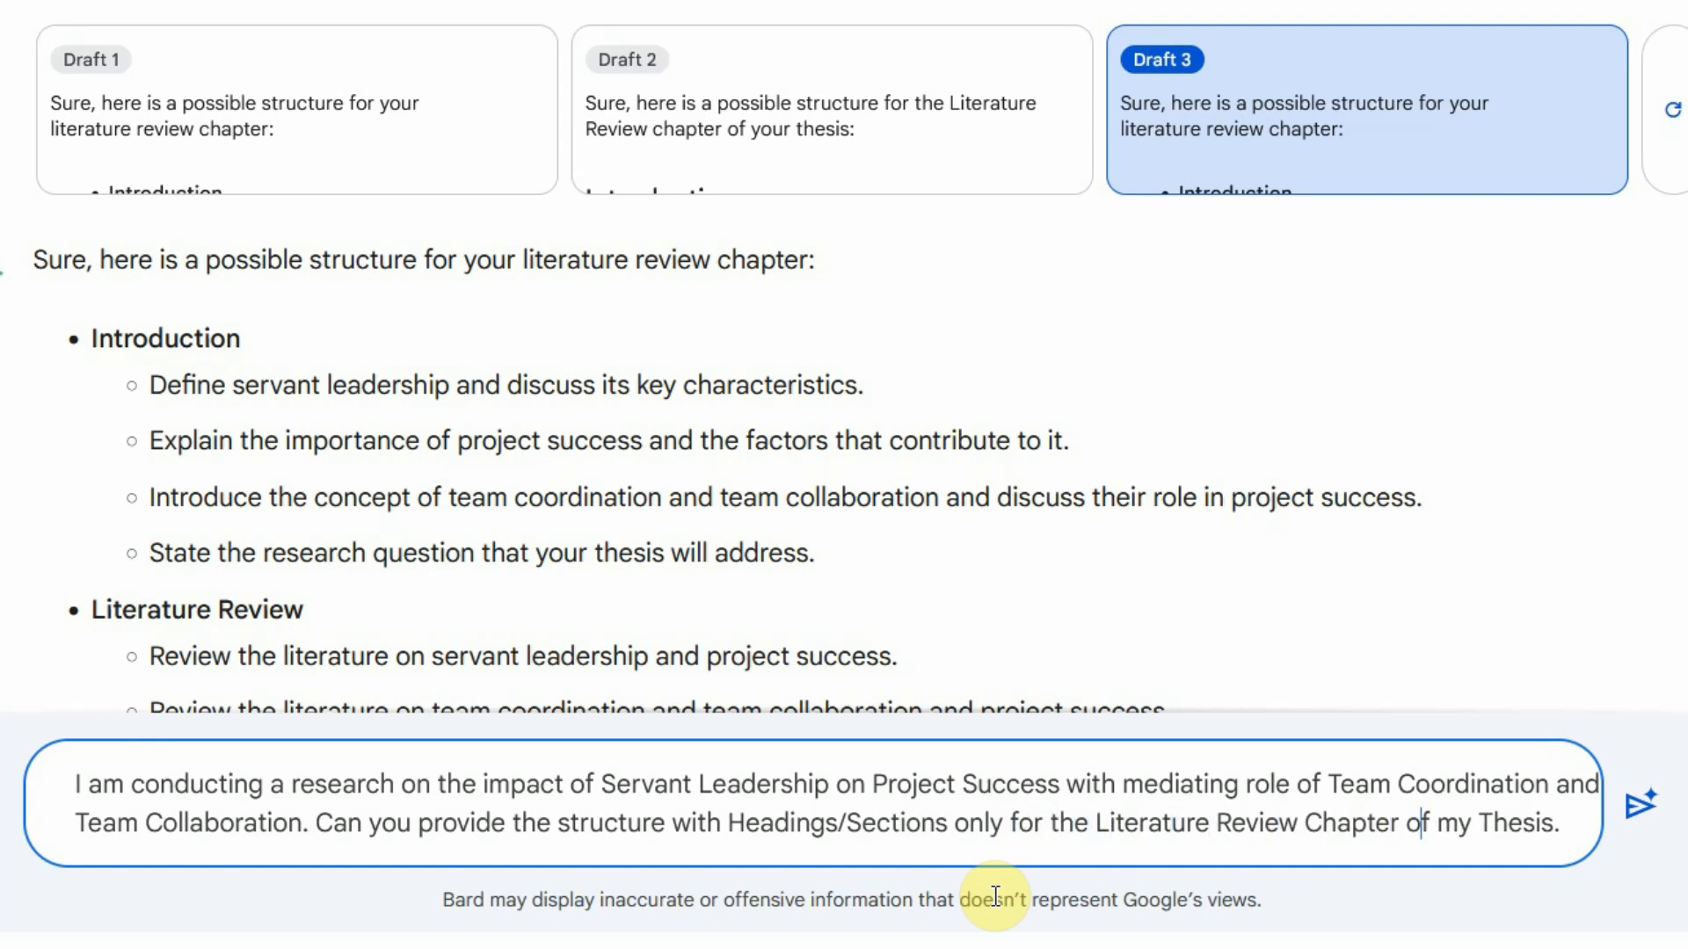
pyautogui.write('based on the')
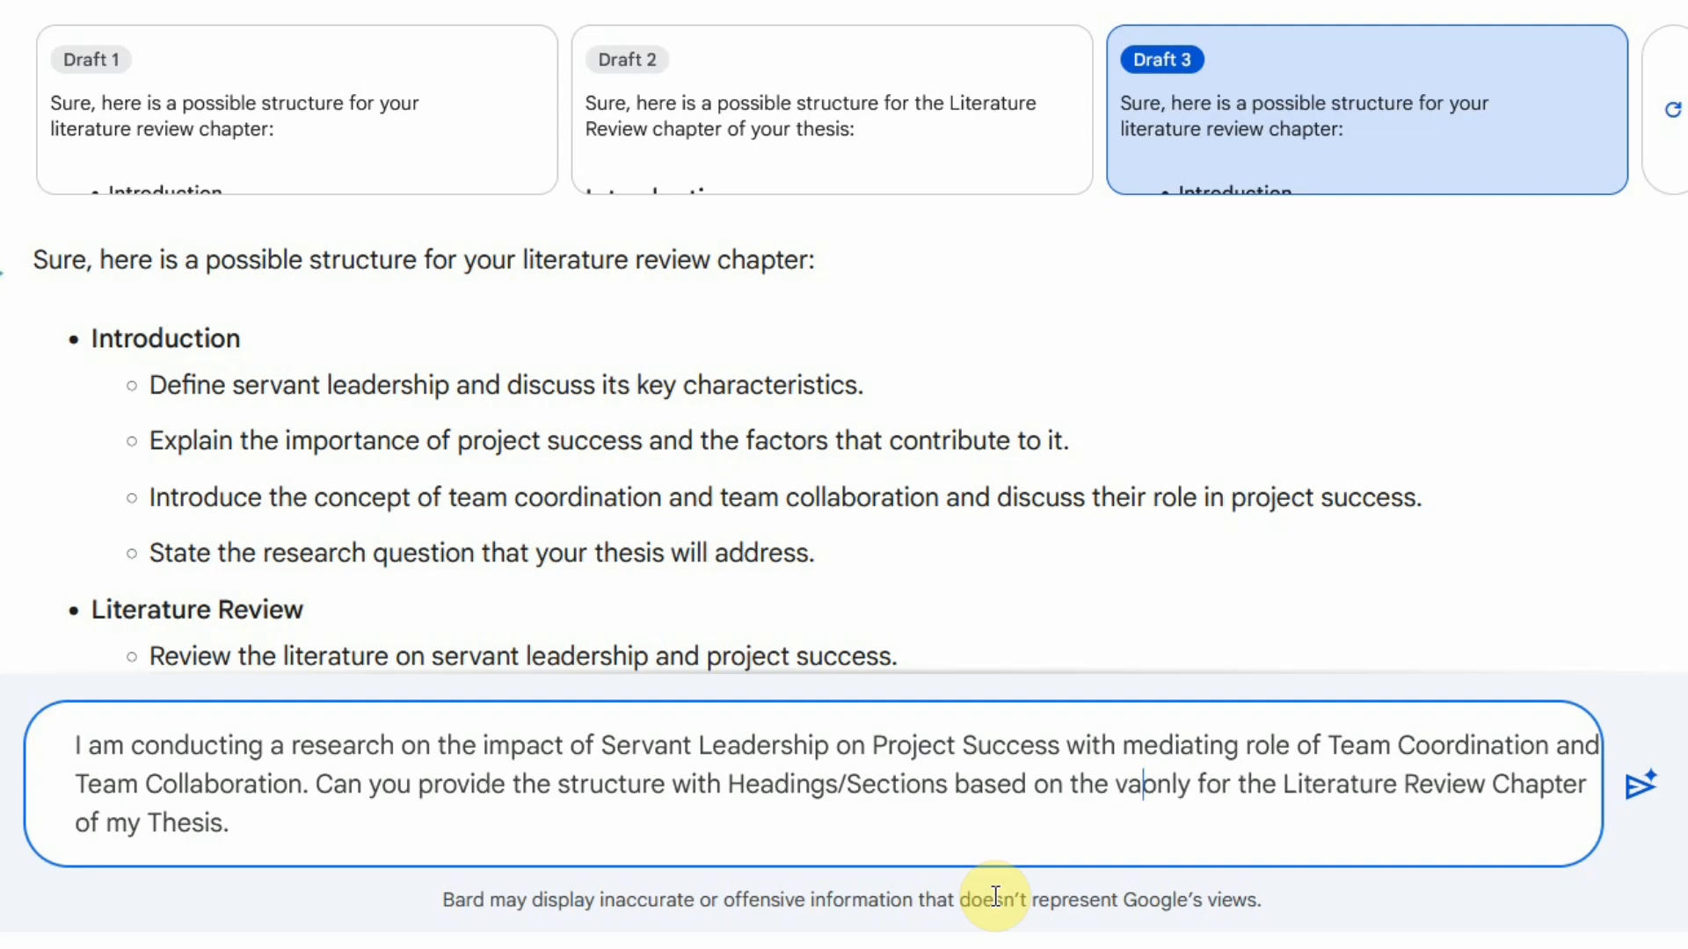
pyautogui.write('variables identified')
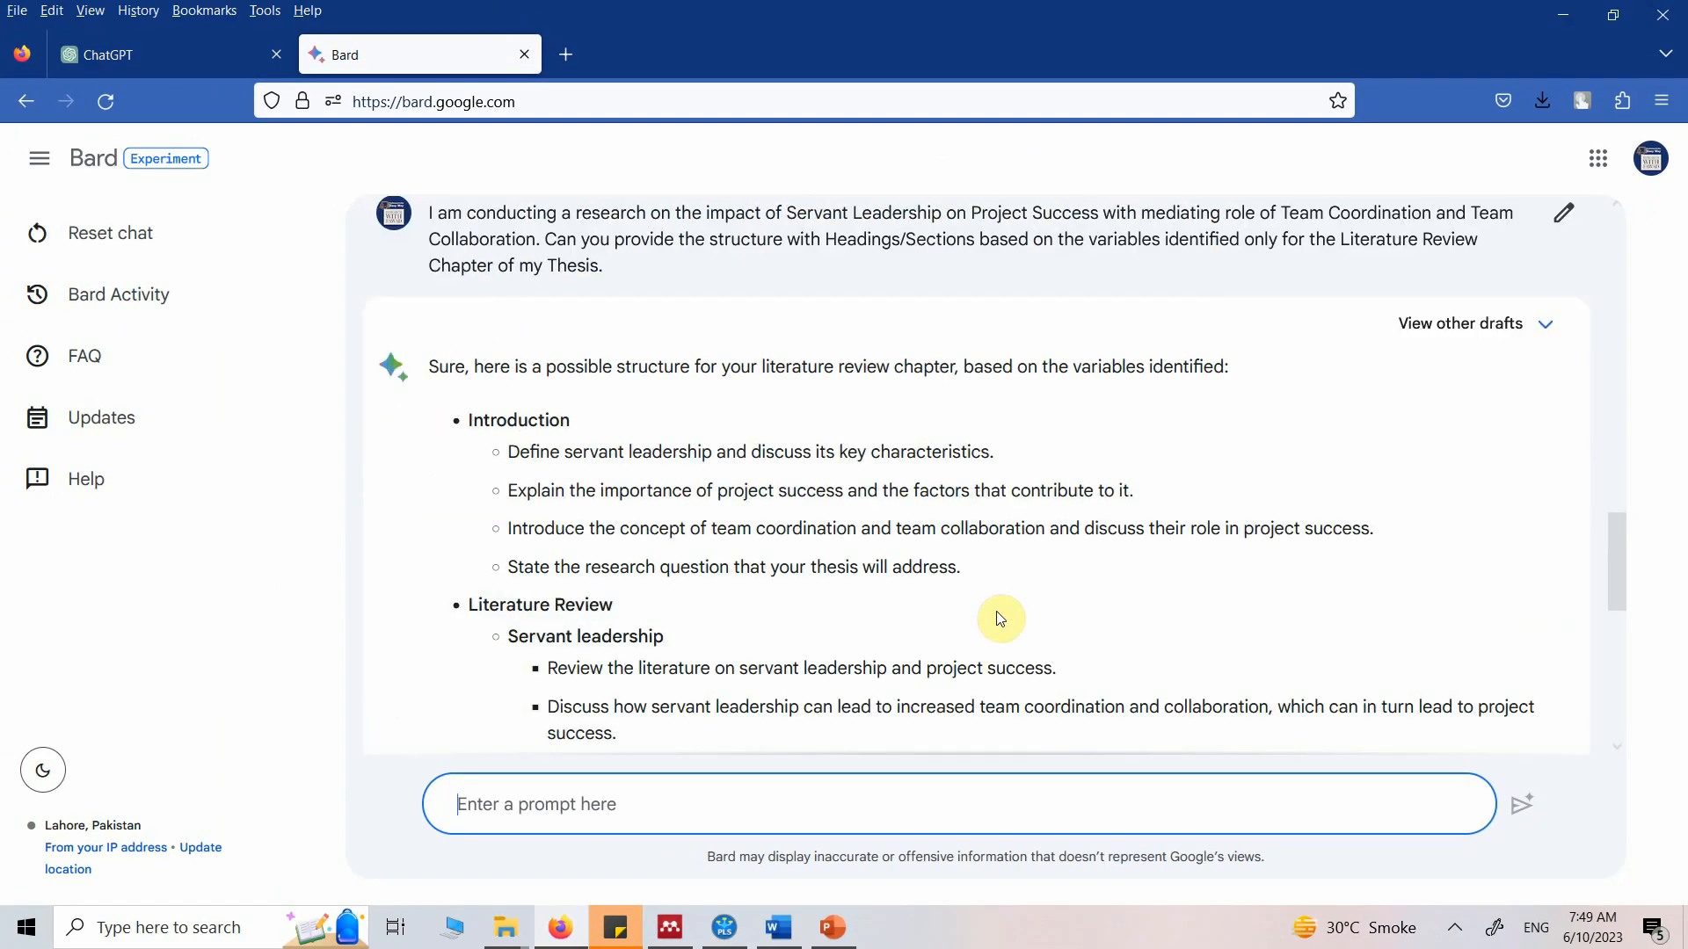
pyautogui.scroll(-3)
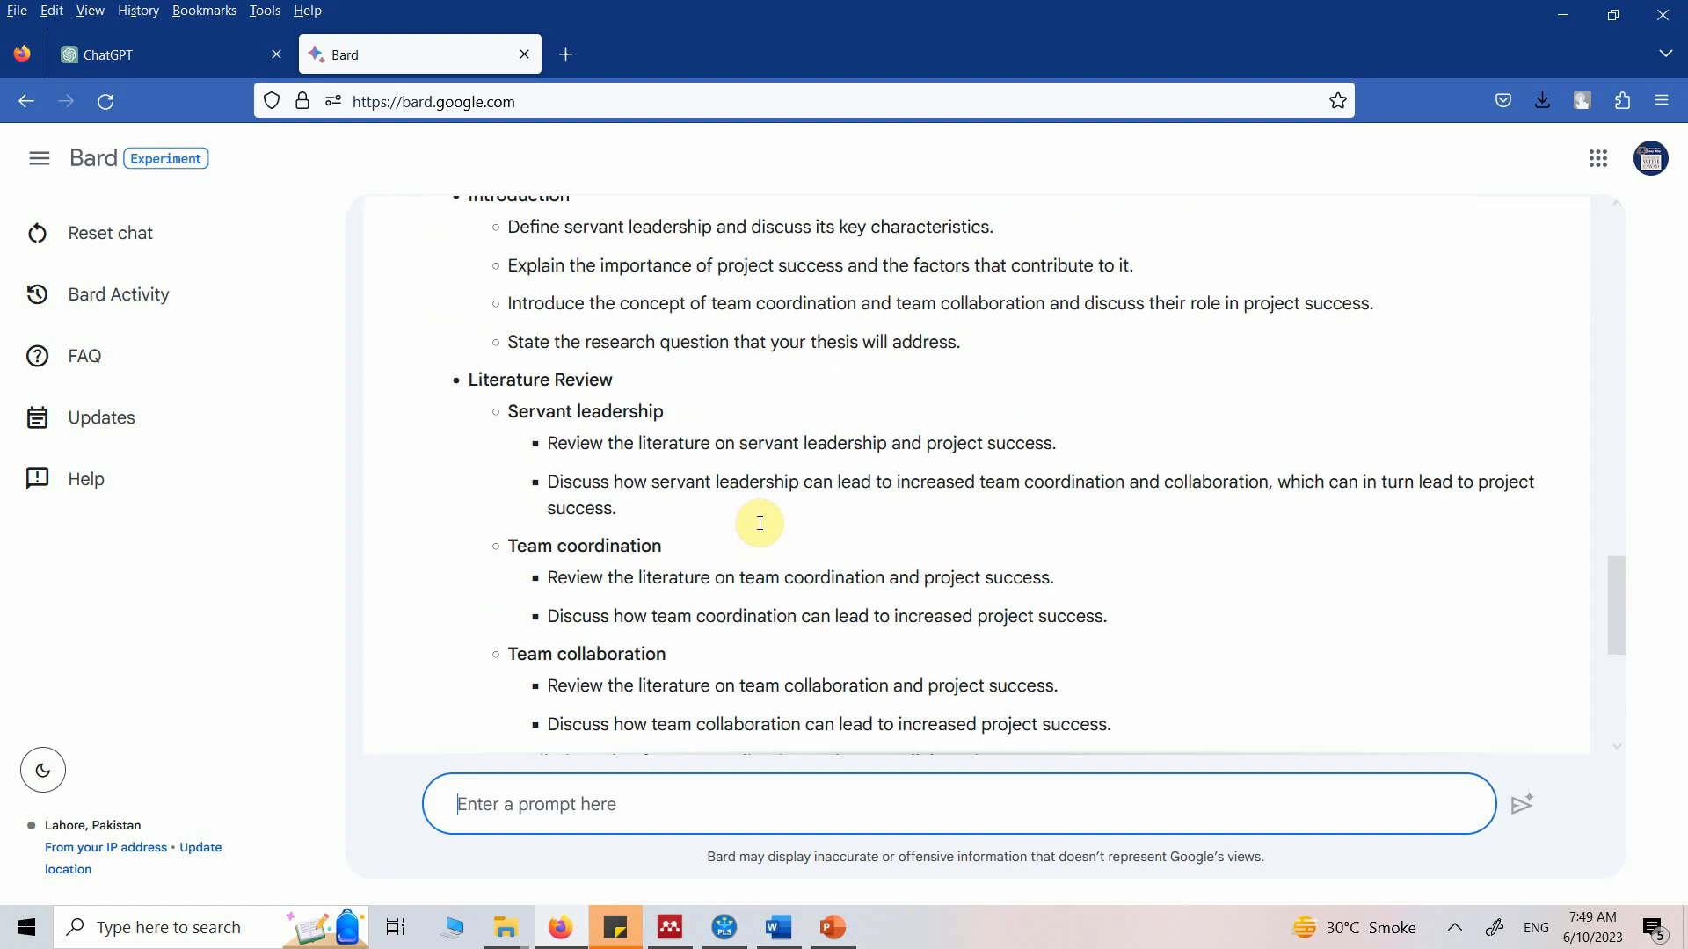
pyautogui.scroll(-3)
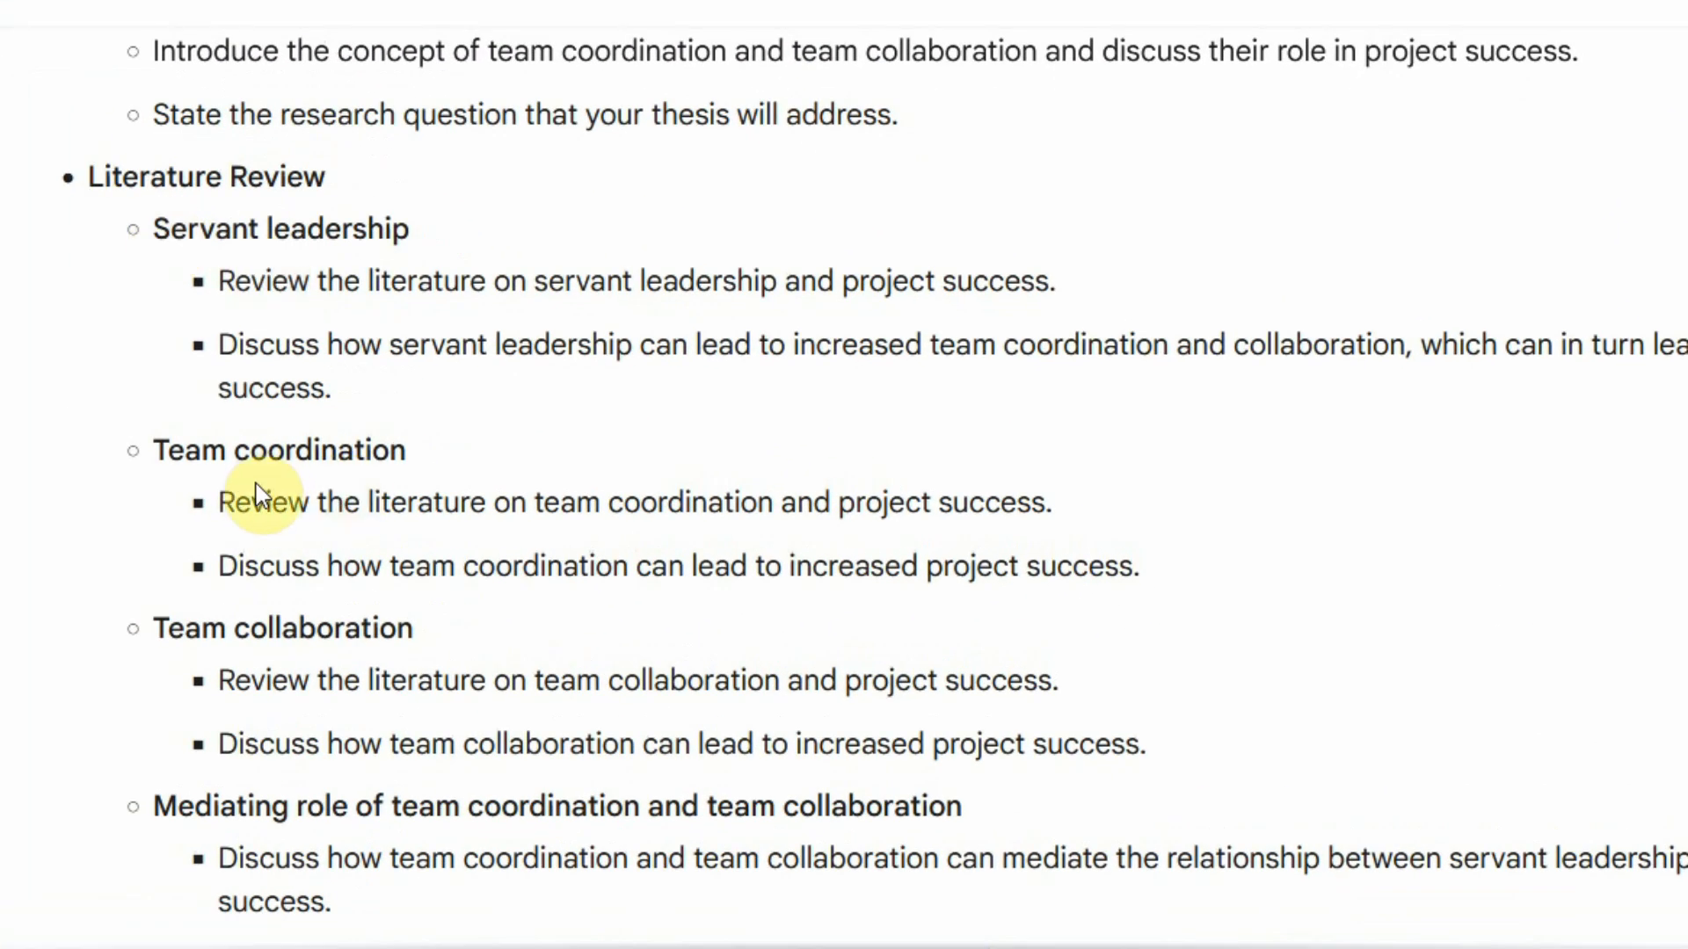
pyautogui.moveTo(855, 855)
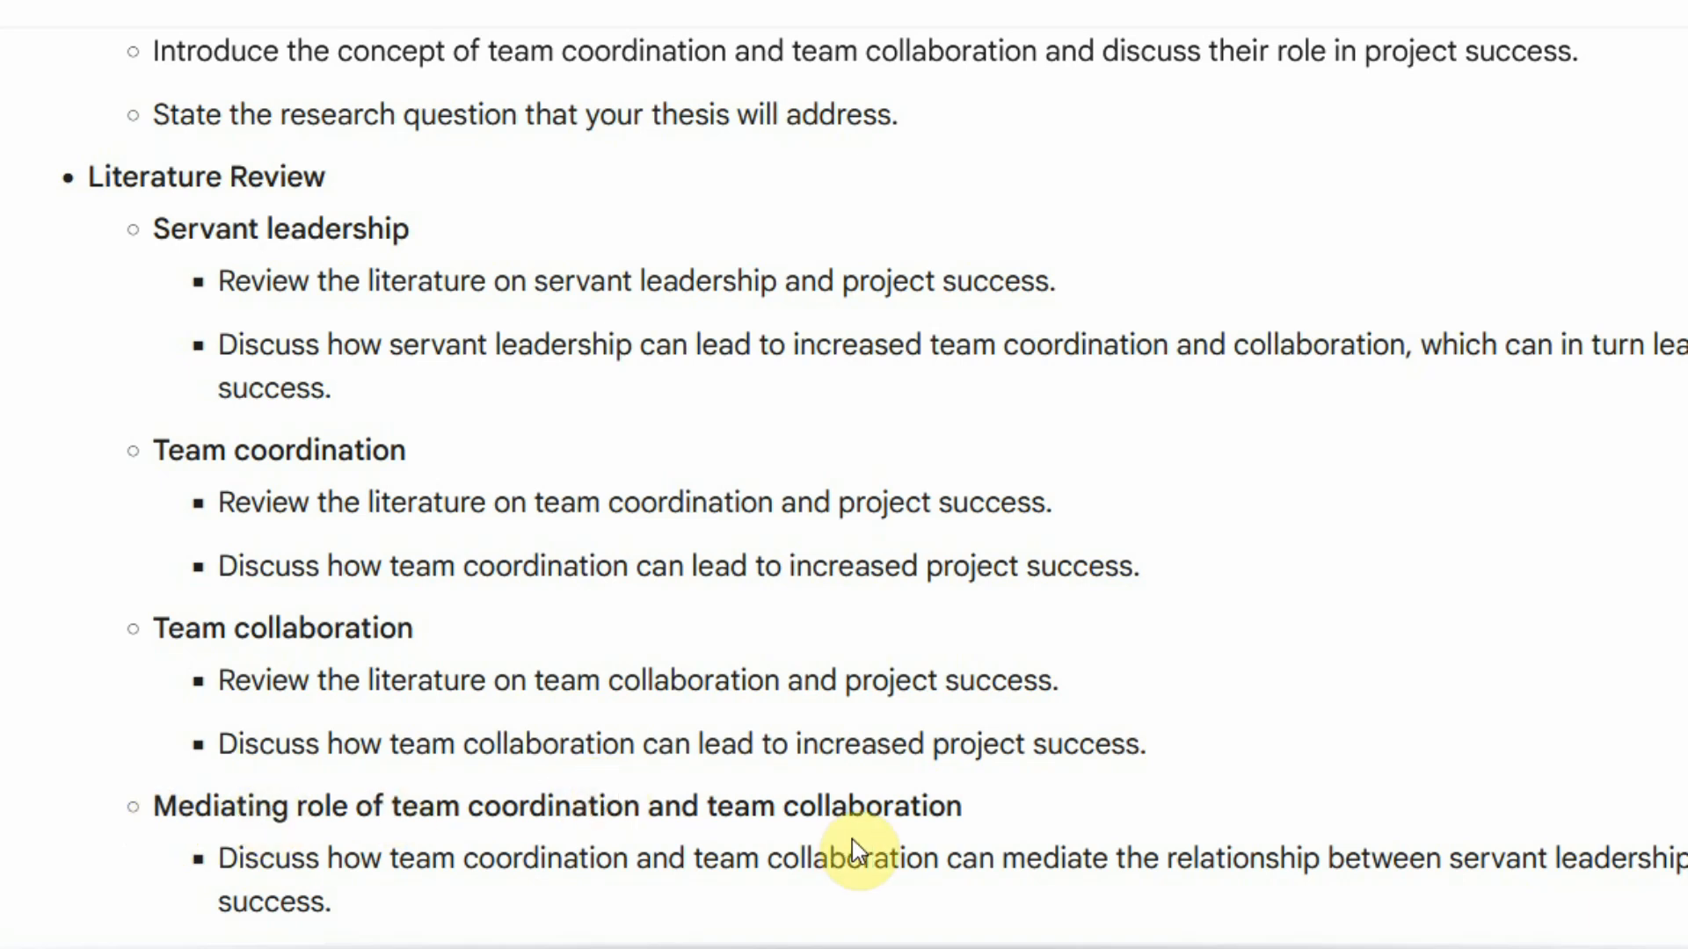
pyautogui.scroll(-3)
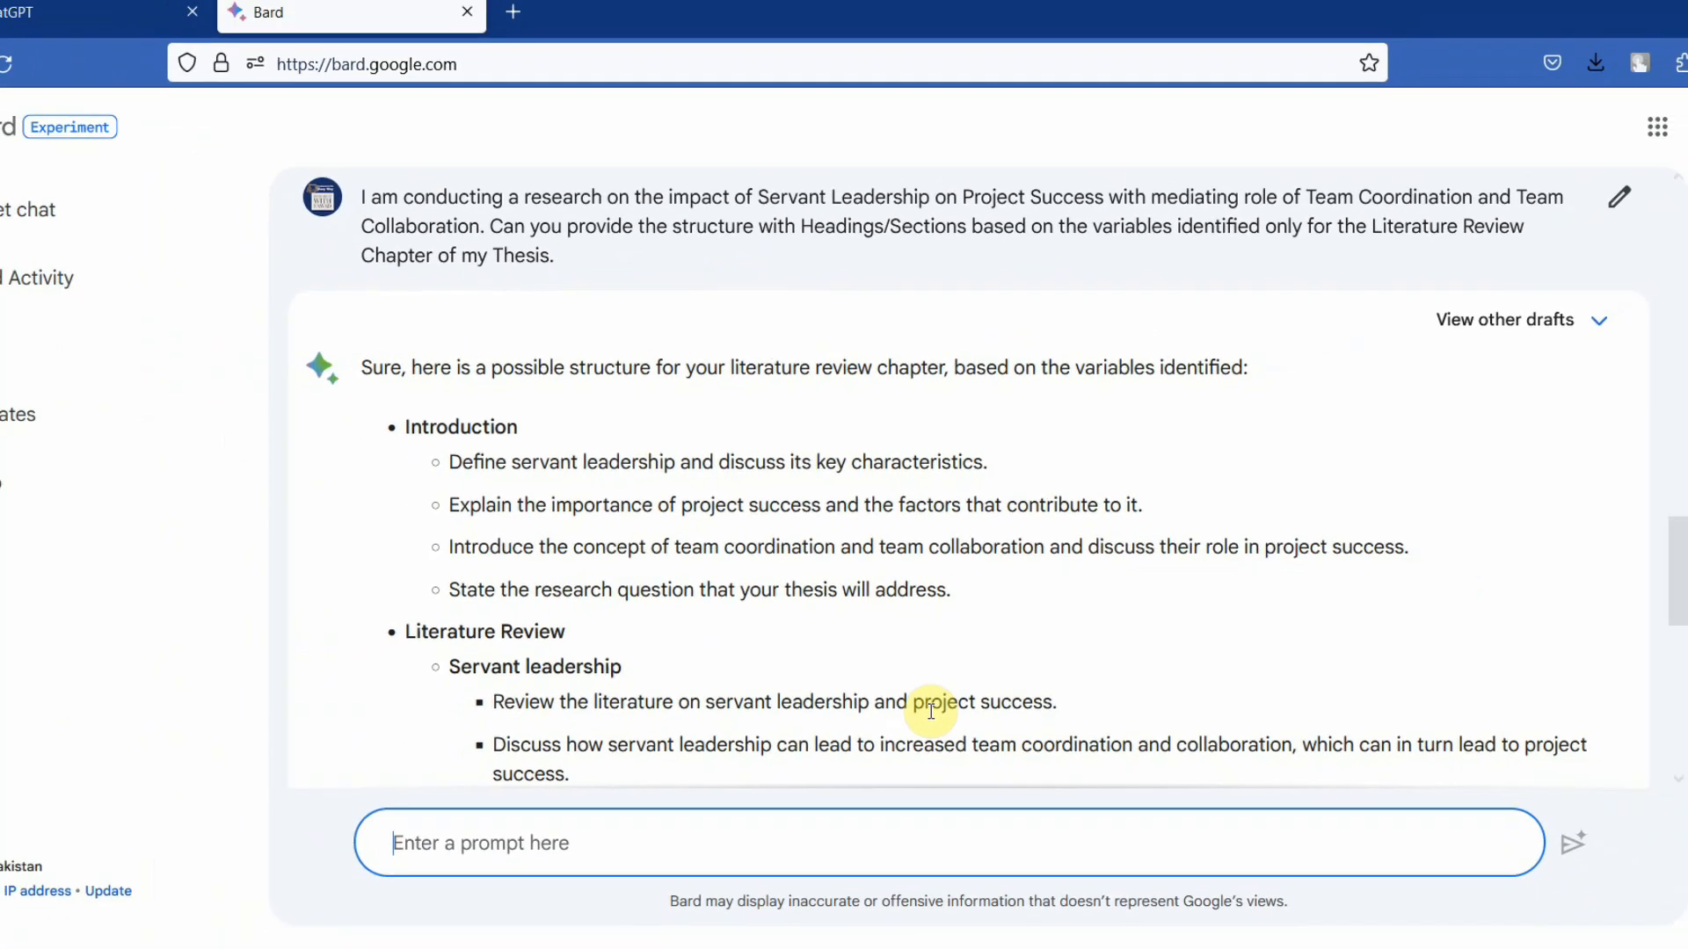
# Step: Compare Bard's Draft 2 and Draft 3 of the variable-based outline, then return to ChatGPT
pyautogui.click(1505, 320)
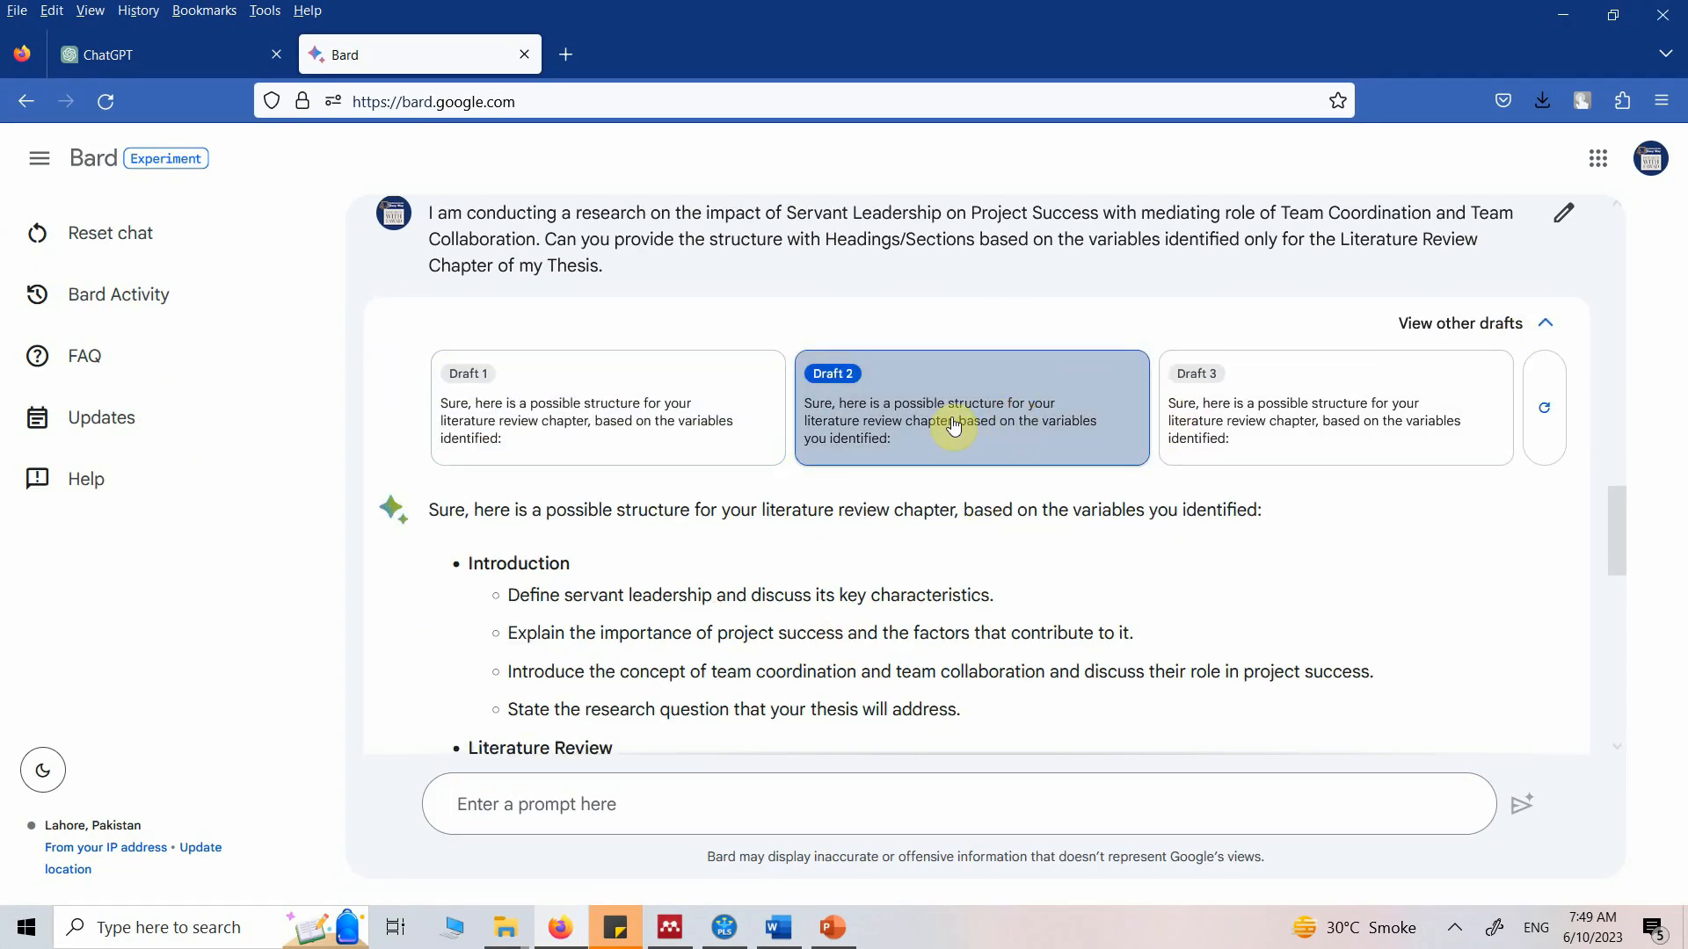
pyautogui.scroll(-3)
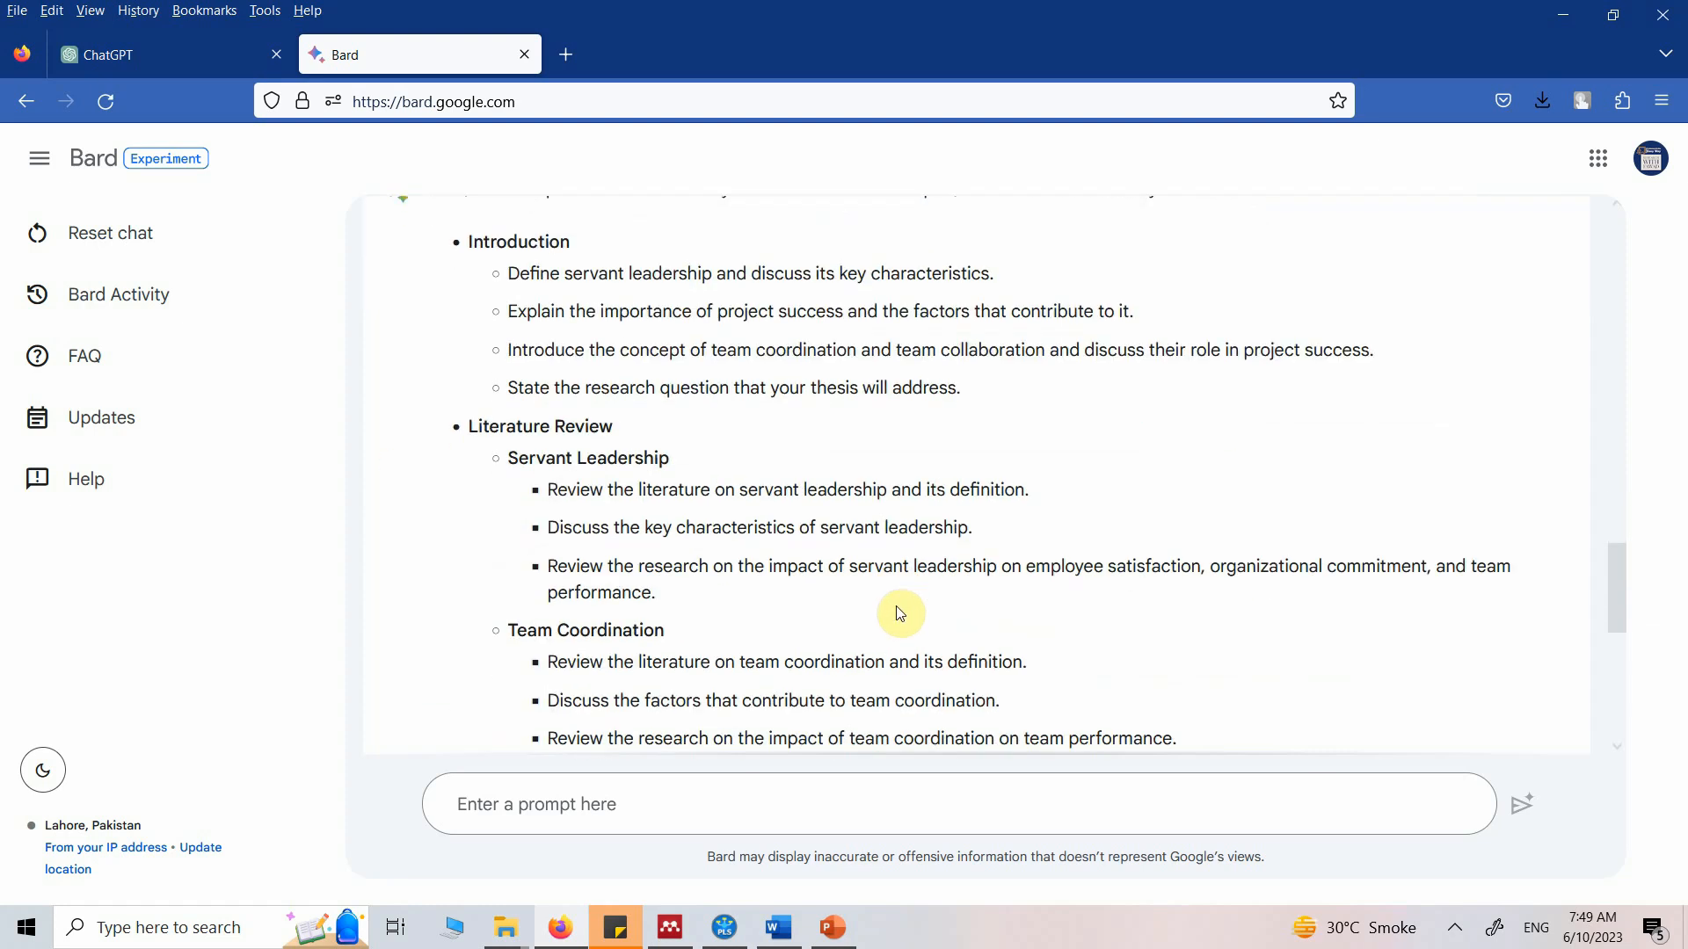
pyautogui.scroll(-3)
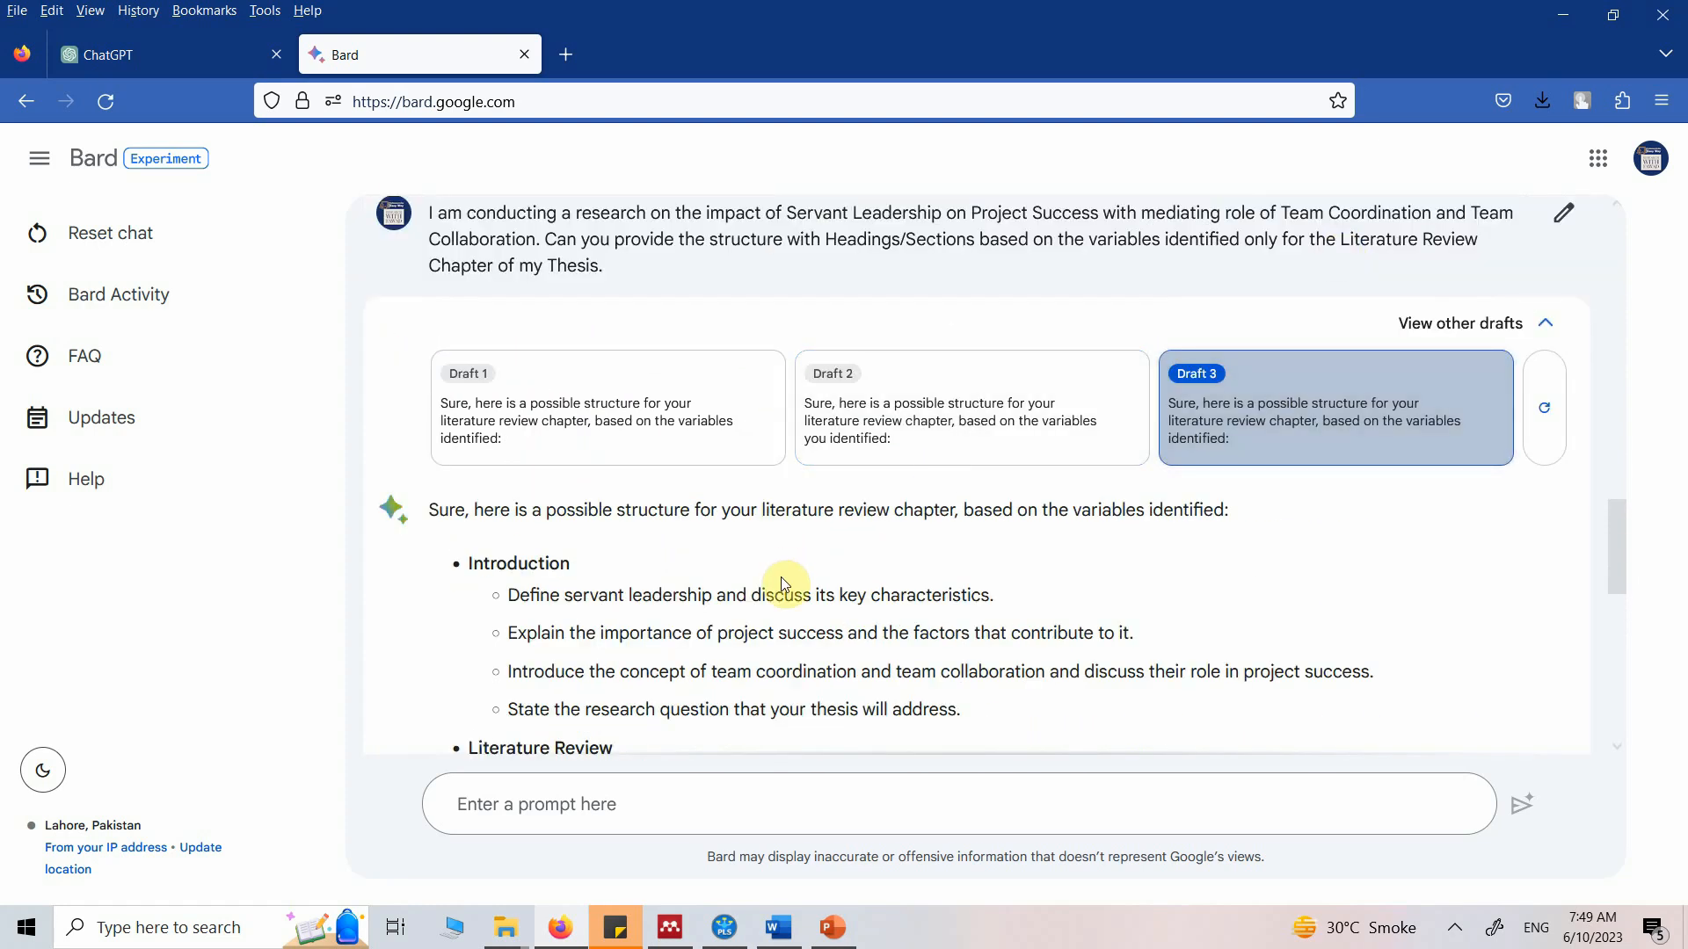
pyautogui.scroll(-3)
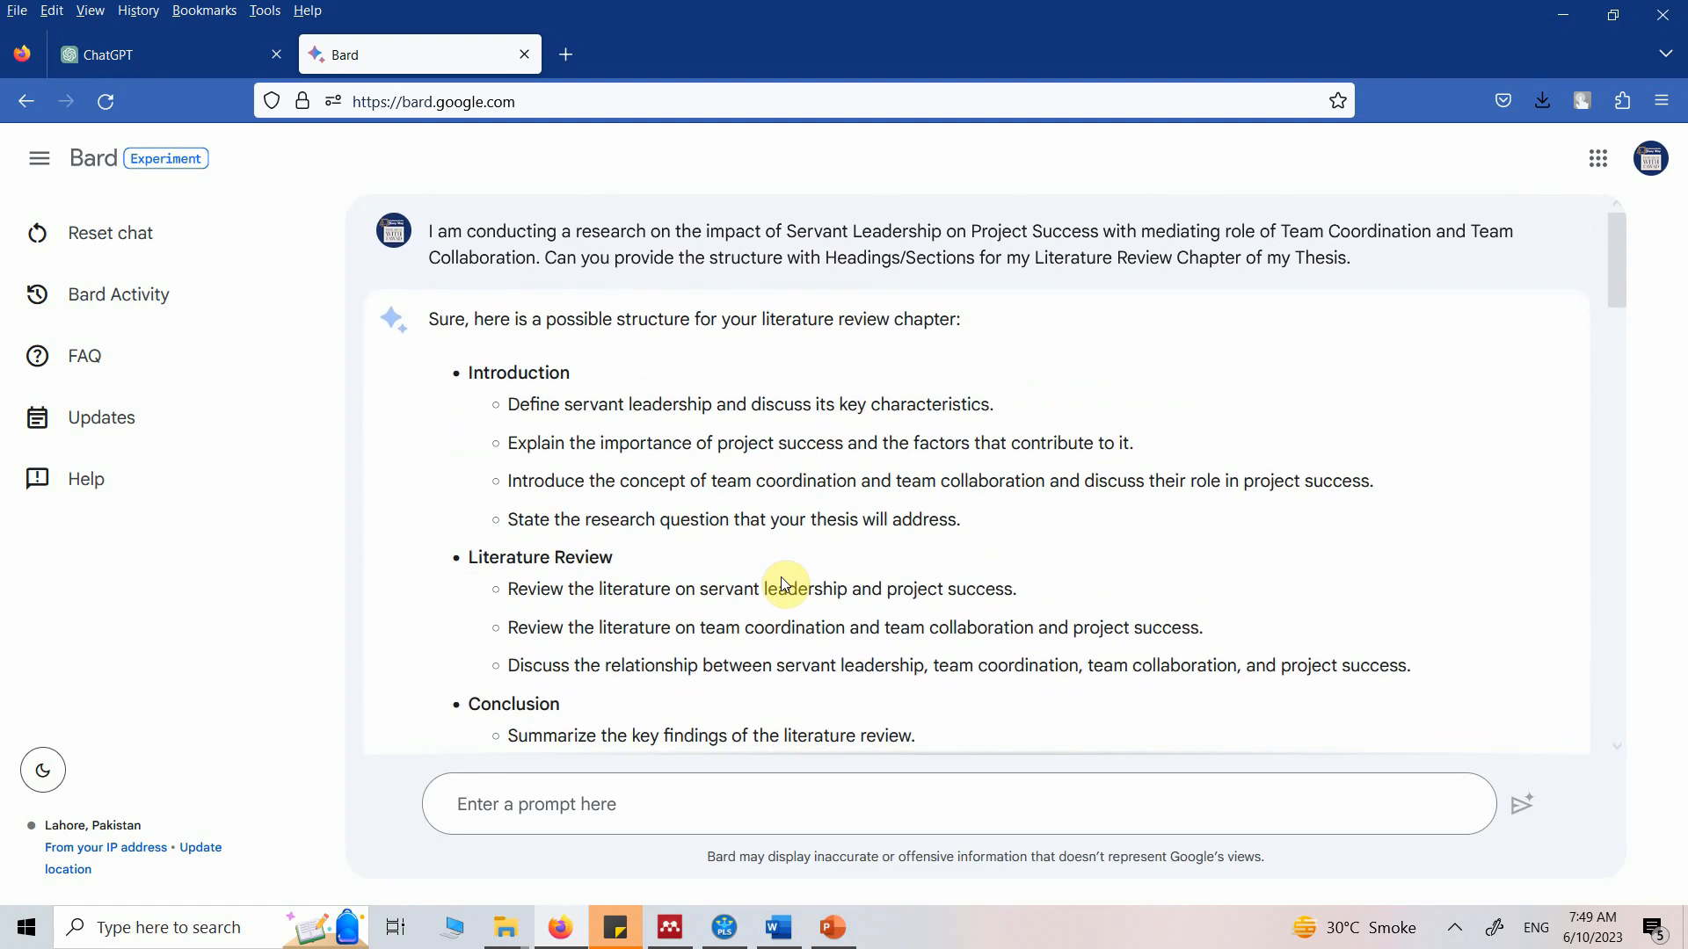
pyautogui.click(151, 55)
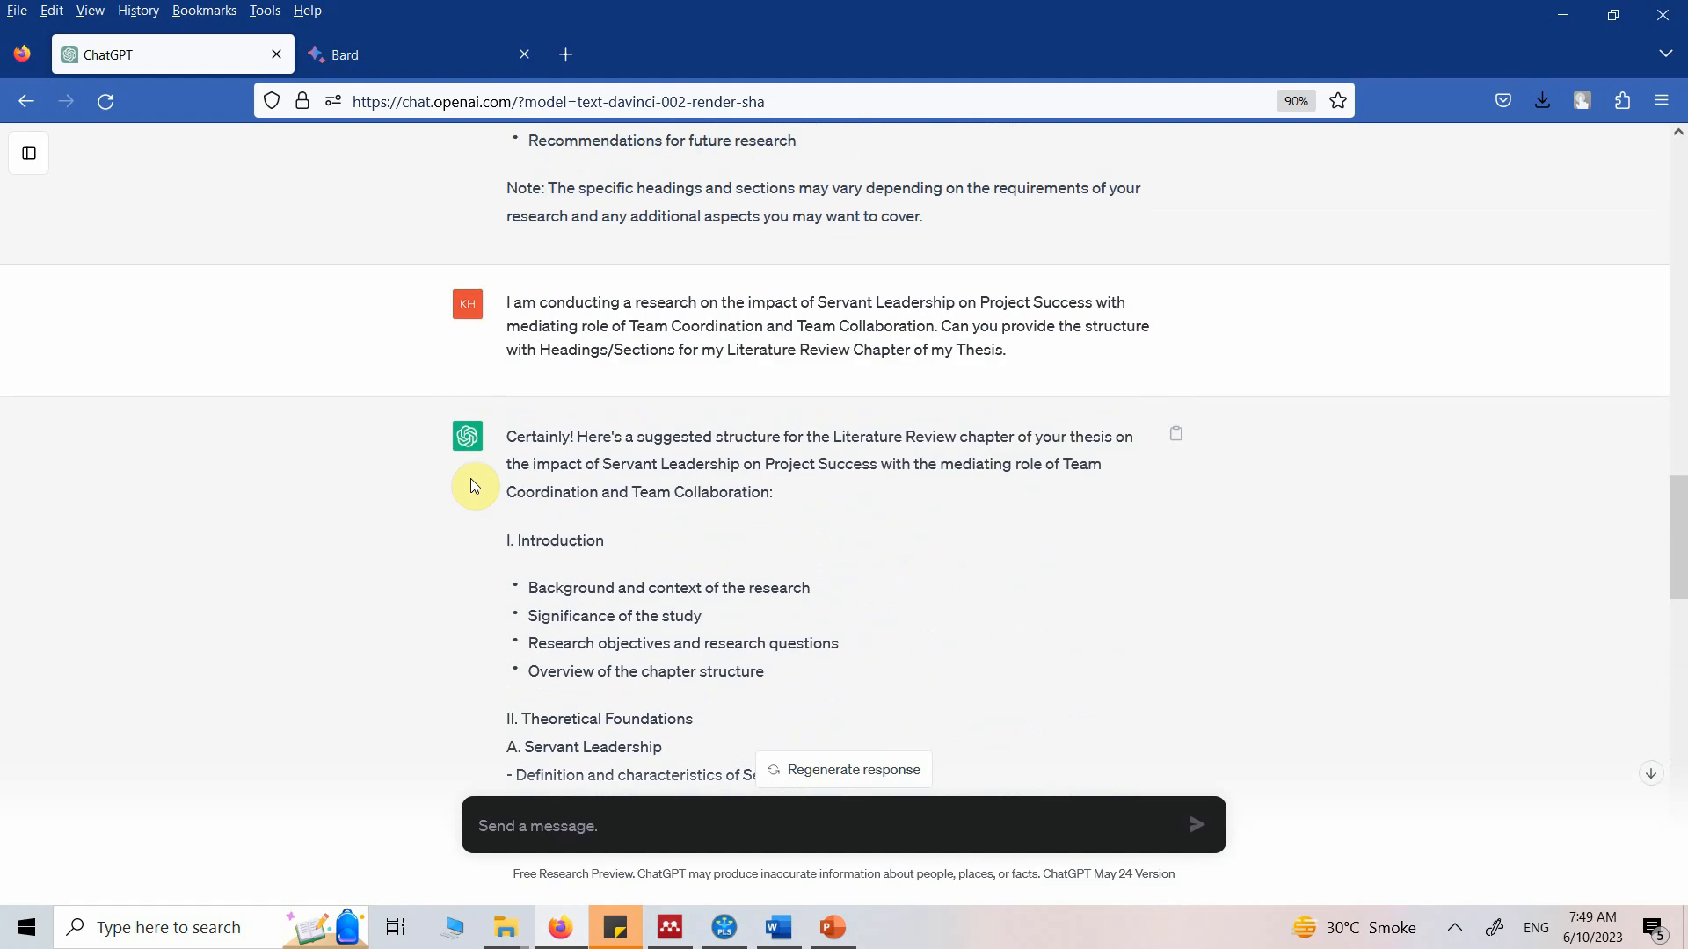
pyautogui.scroll(3)
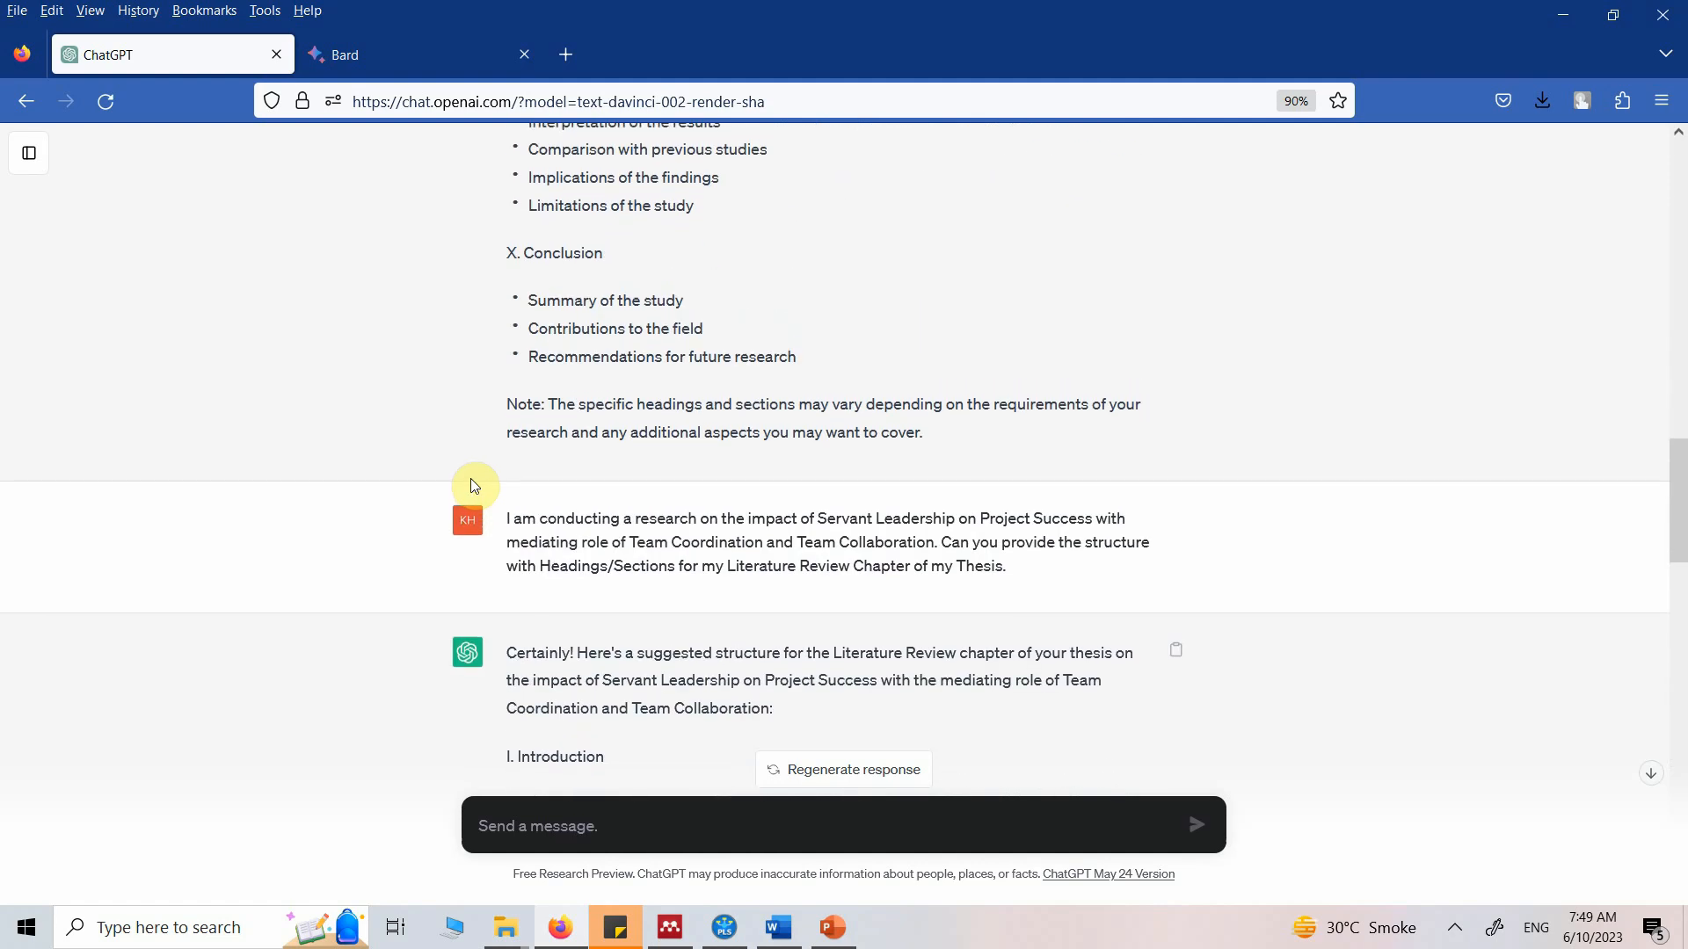